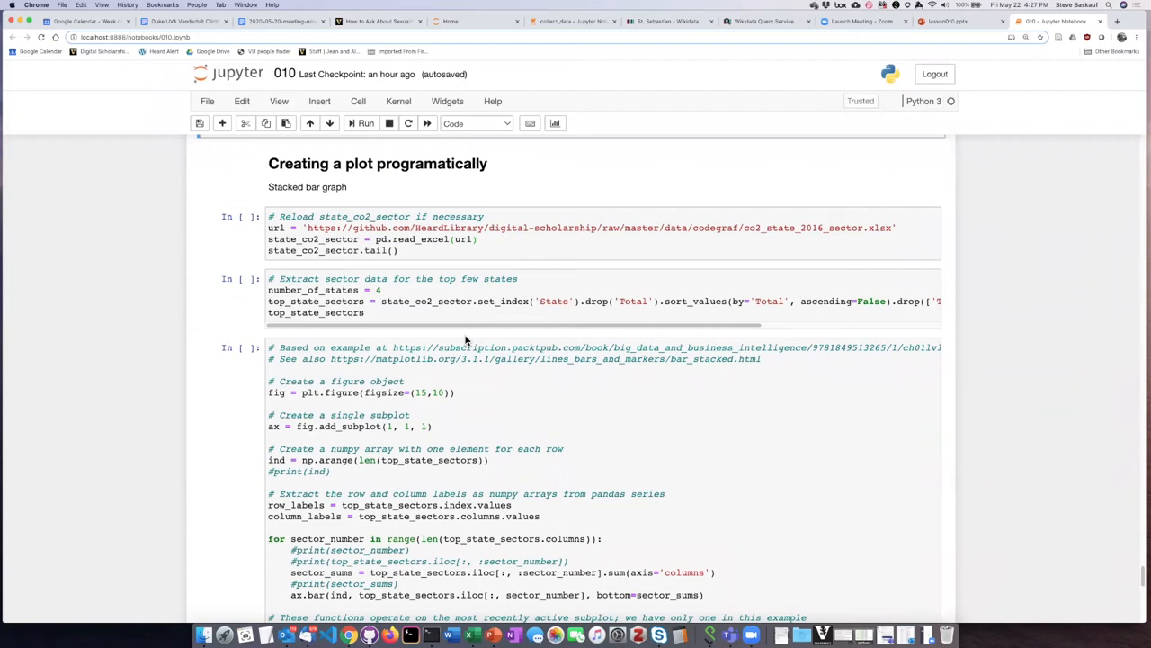
mouse_move(543, 255)
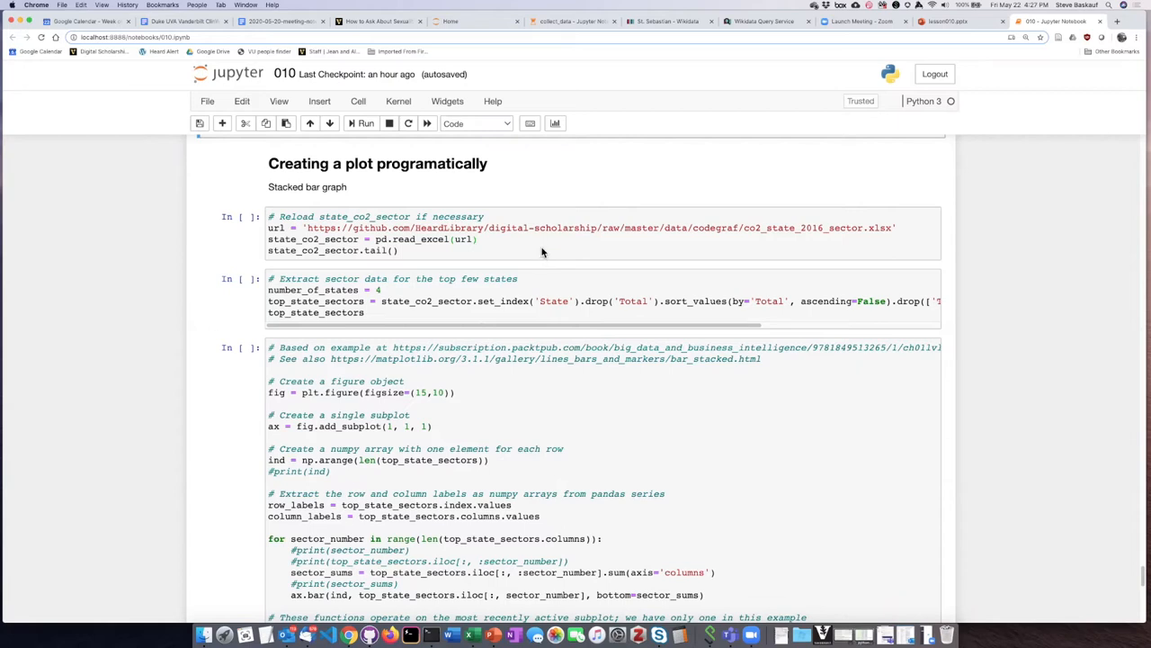
mouse_move(536, 247)
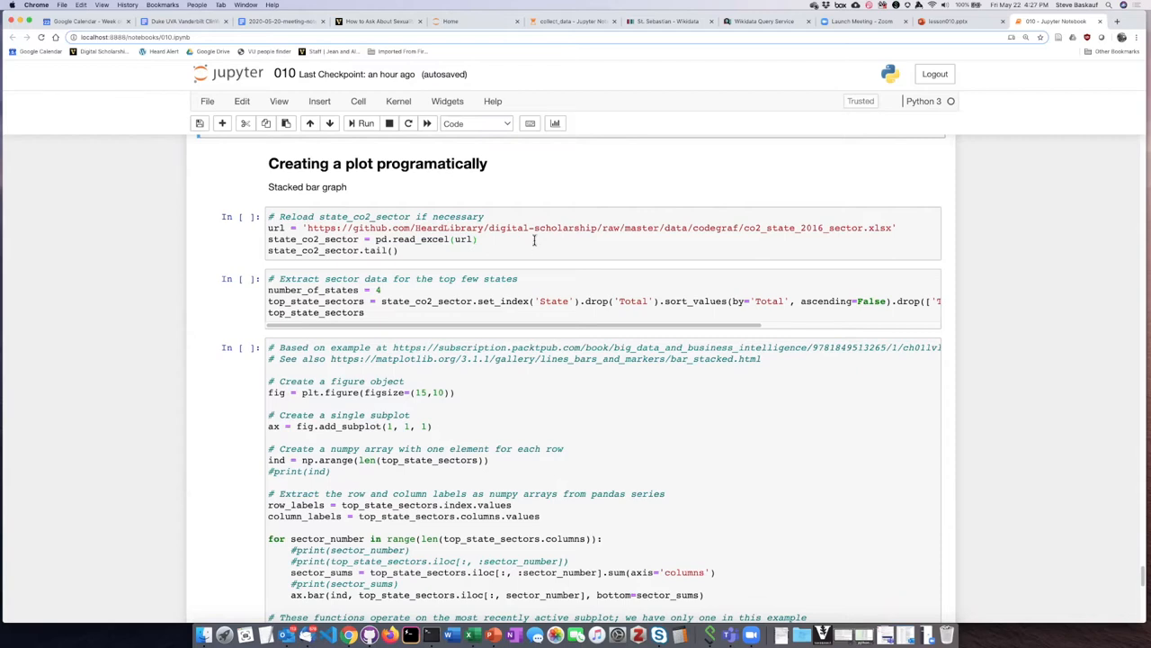
Run the 'Reload state_co2_sector' cell to load the Excel data and show its tail rows.
click(511, 234)
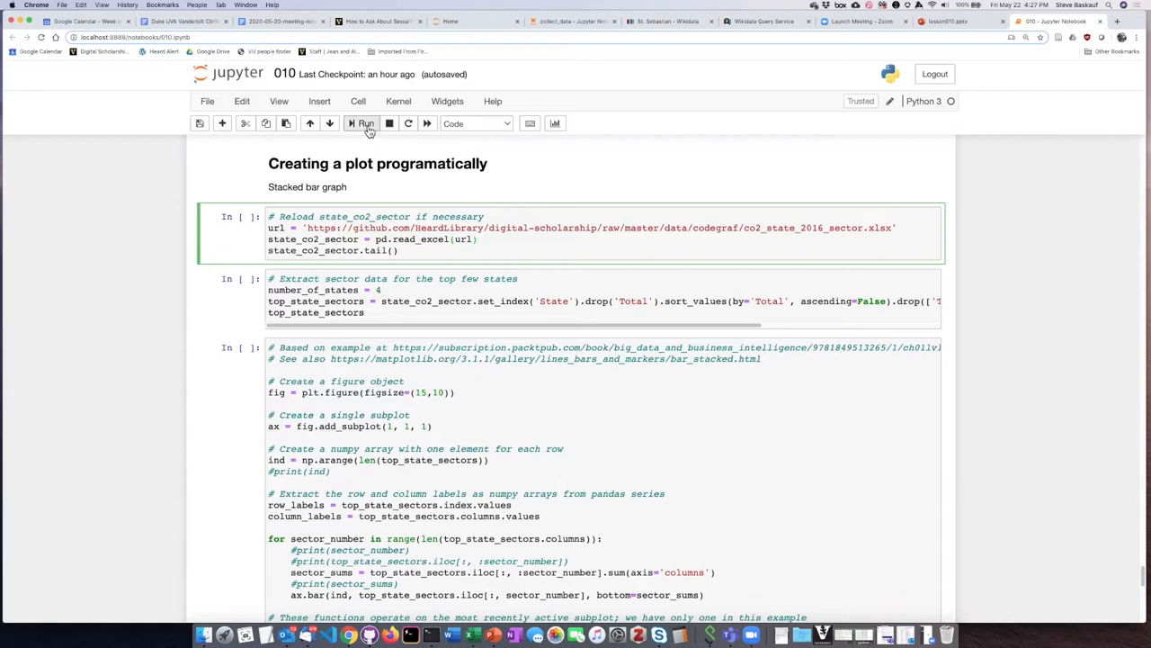
click(365, 122)
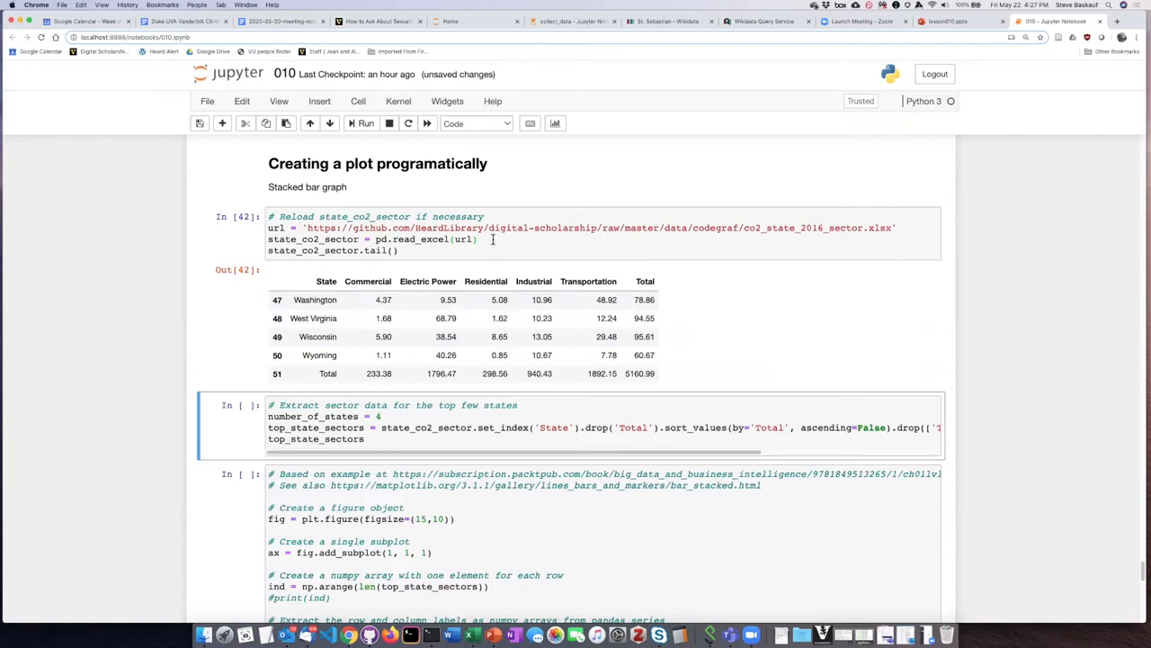
mouse_move(467, 319)
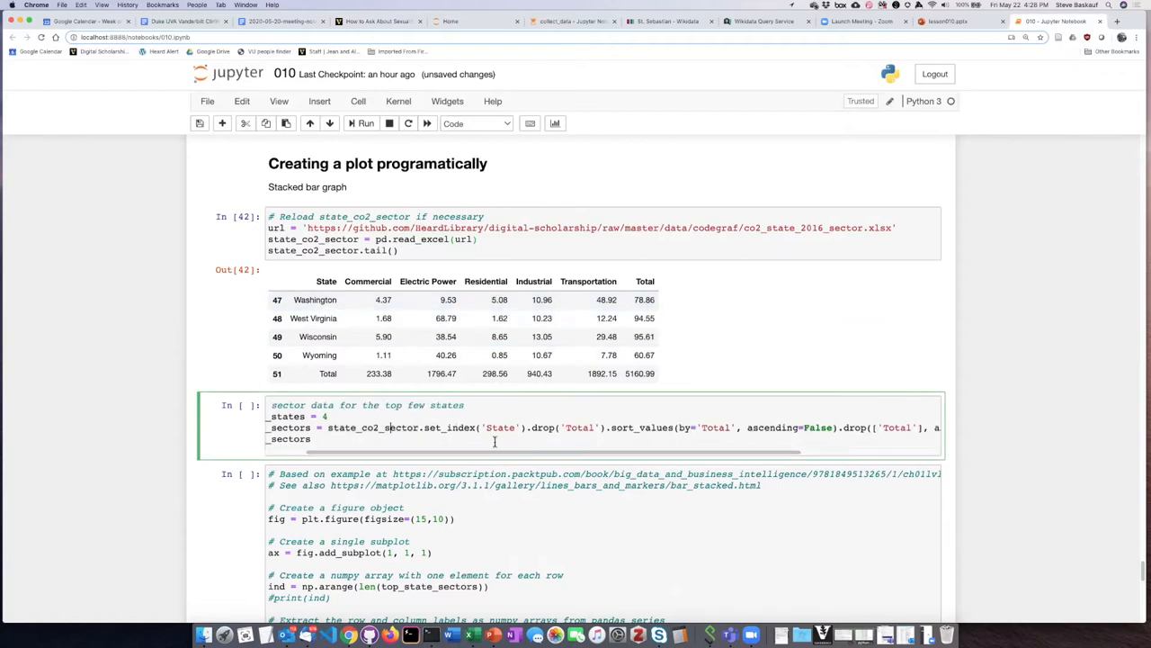
mouse_move(547, 433)
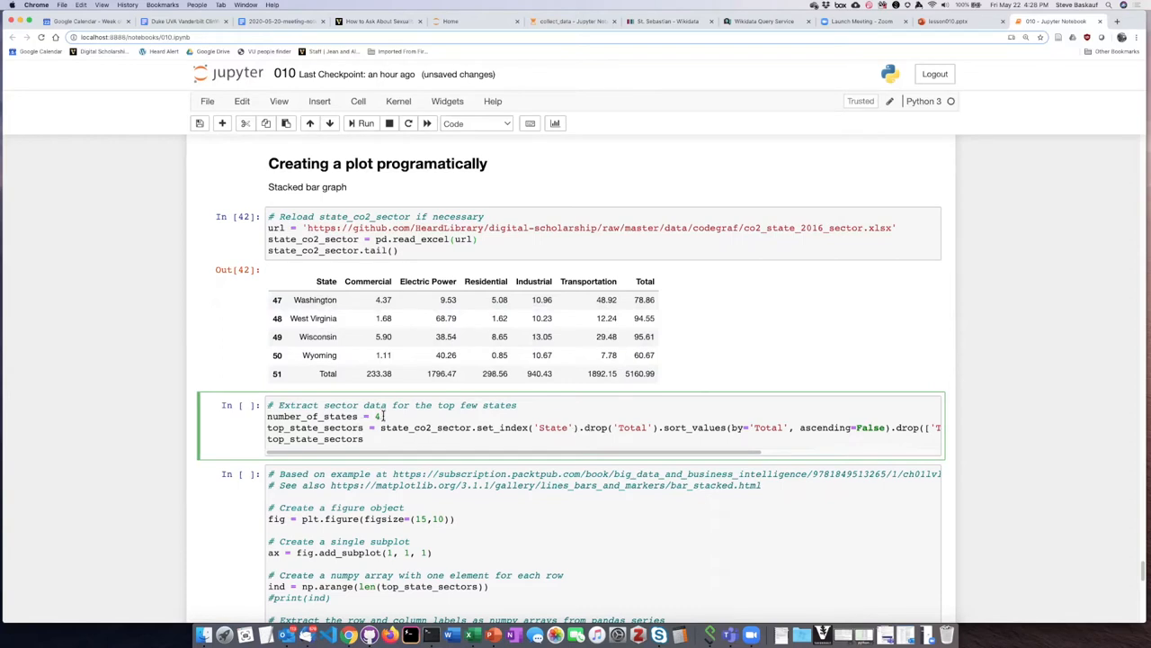
Run the 'Extract sector data' cell with number_of_states = 4 to show the top_state_sectors table.
double_click(324, 416)
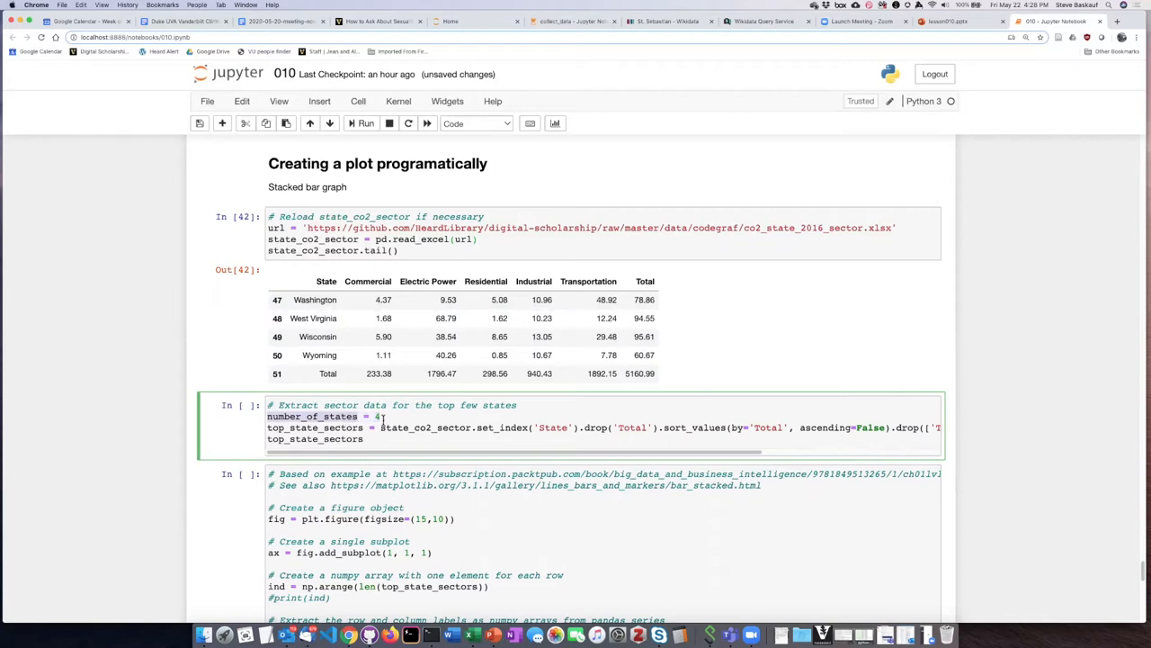
click(381, 416)
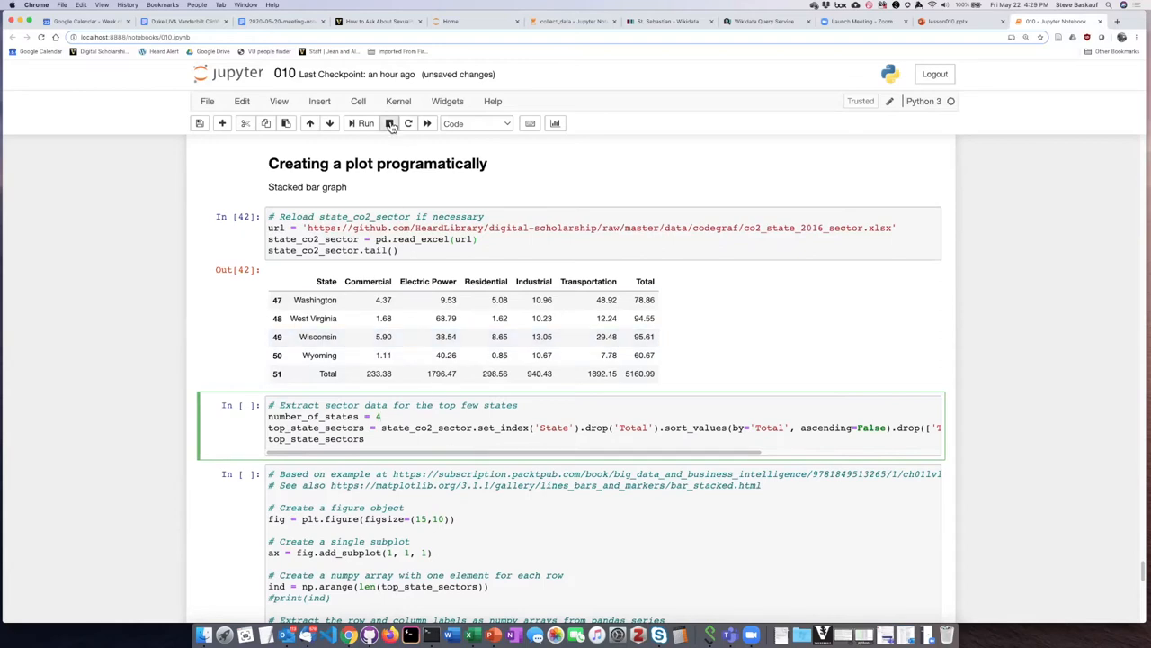
click(366, 123)
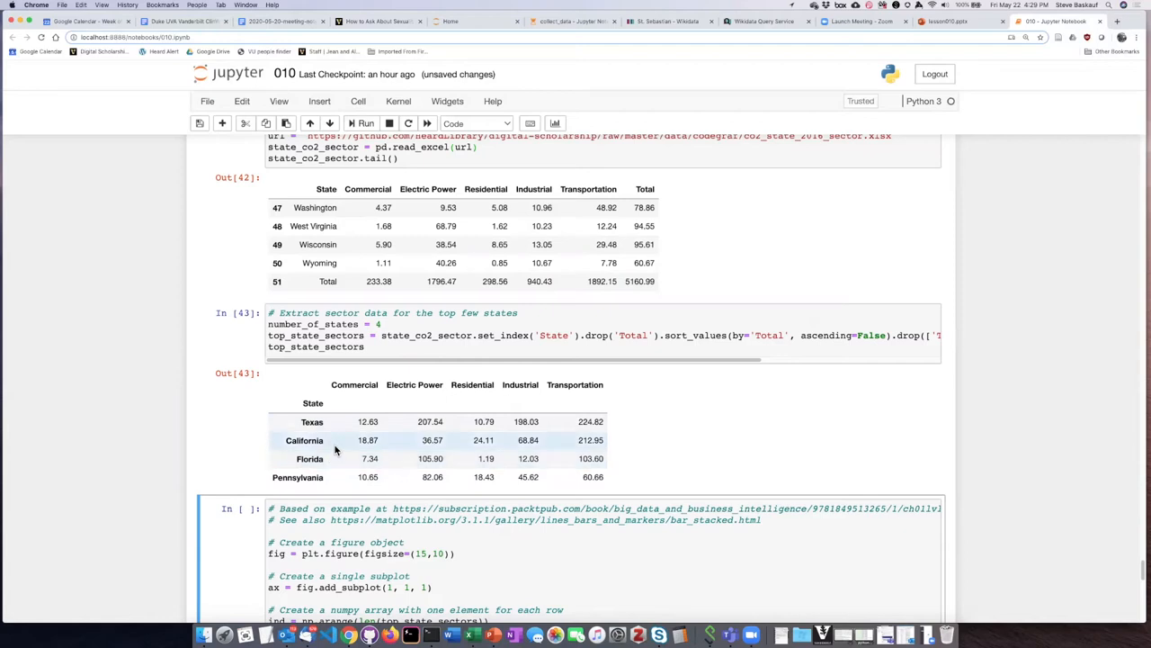
mouse_move(461, 468)
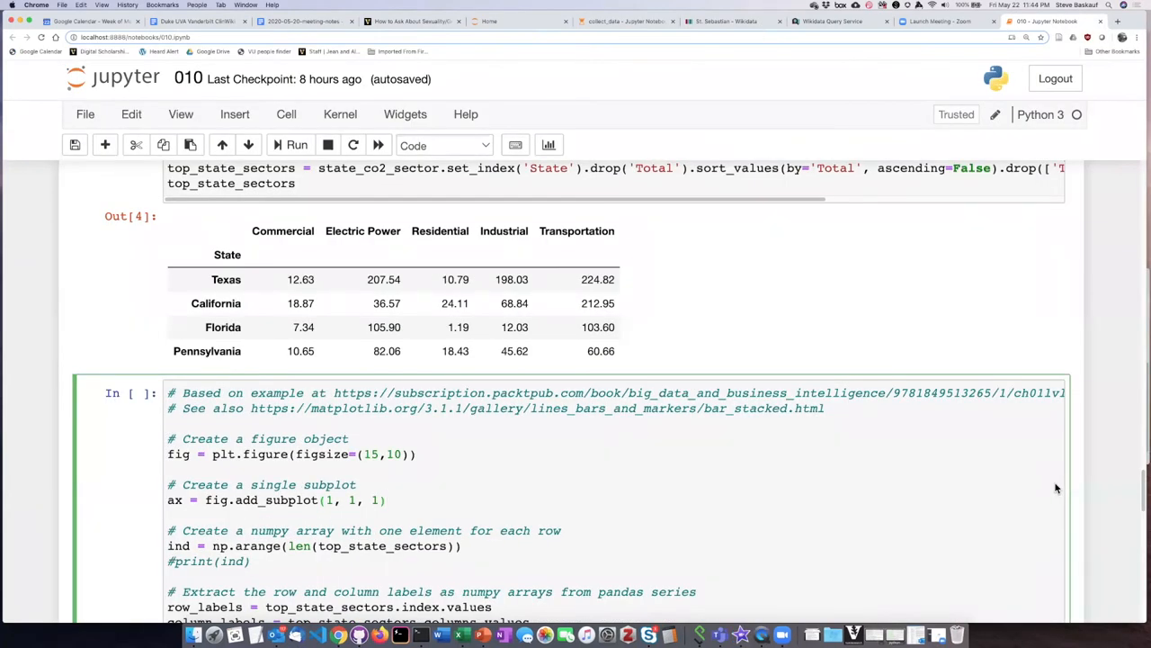
mouse_move(1051, 482)
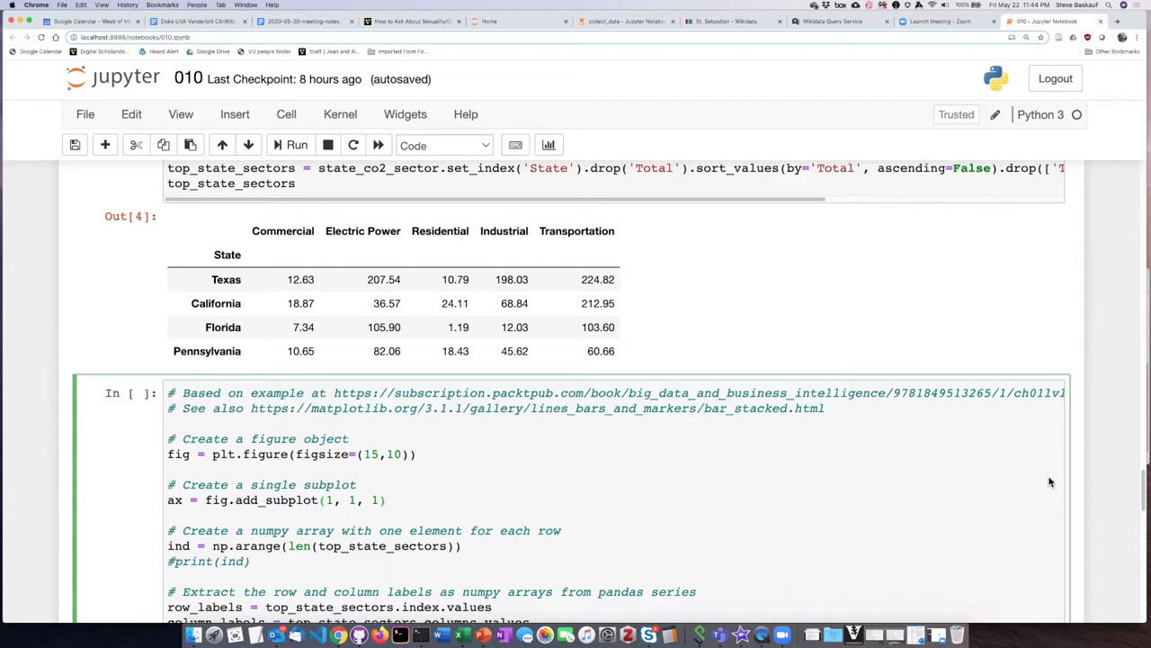
mouse_move(651, 448)
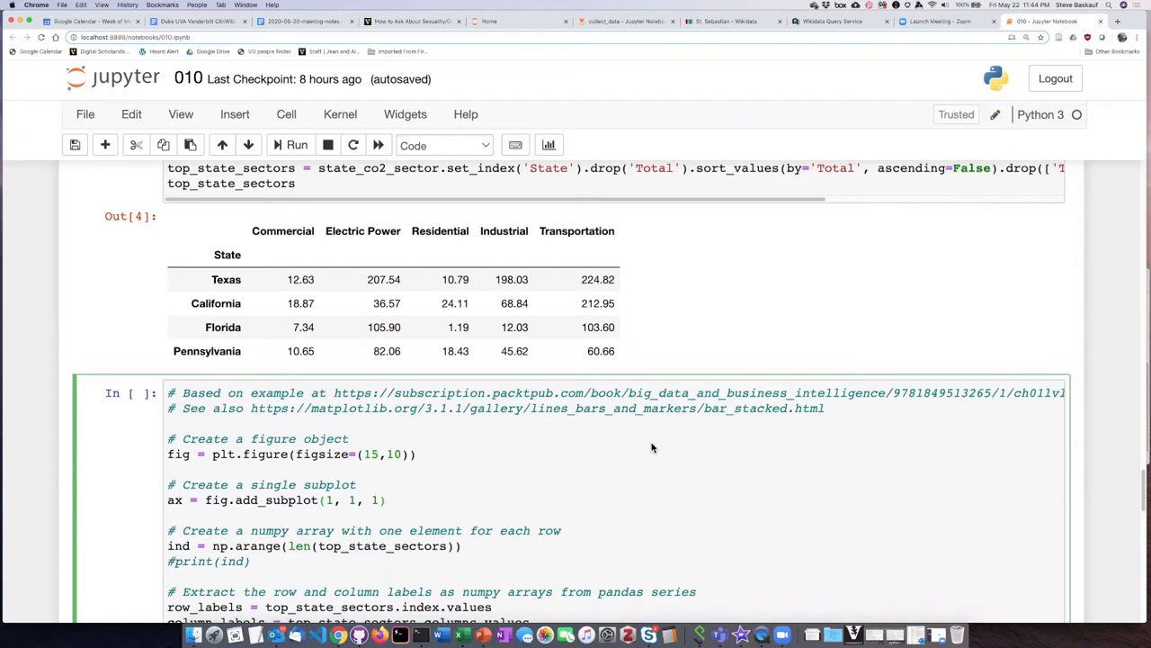
click(387, 500)
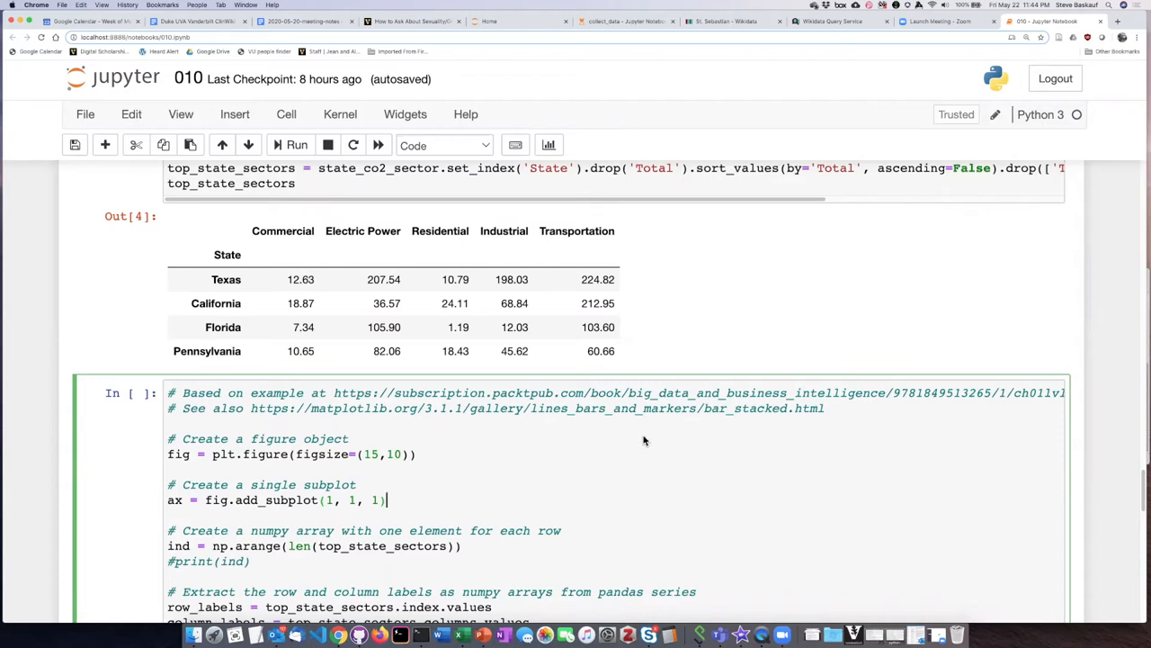
scroll(down, 3)
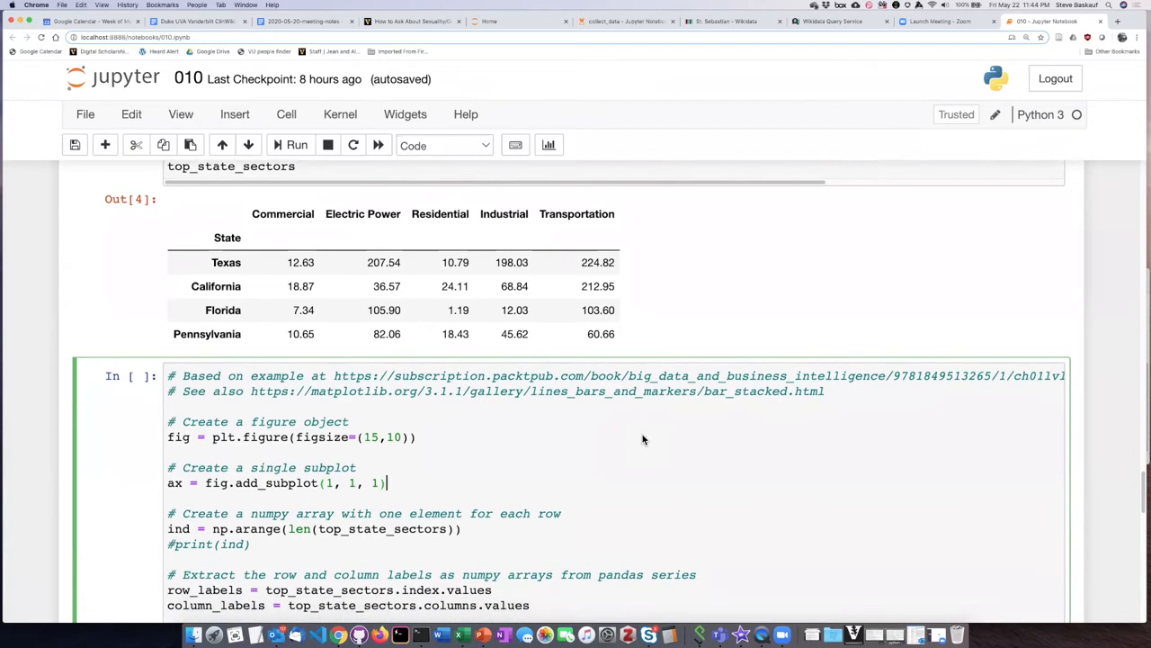
scroll(down, 3)
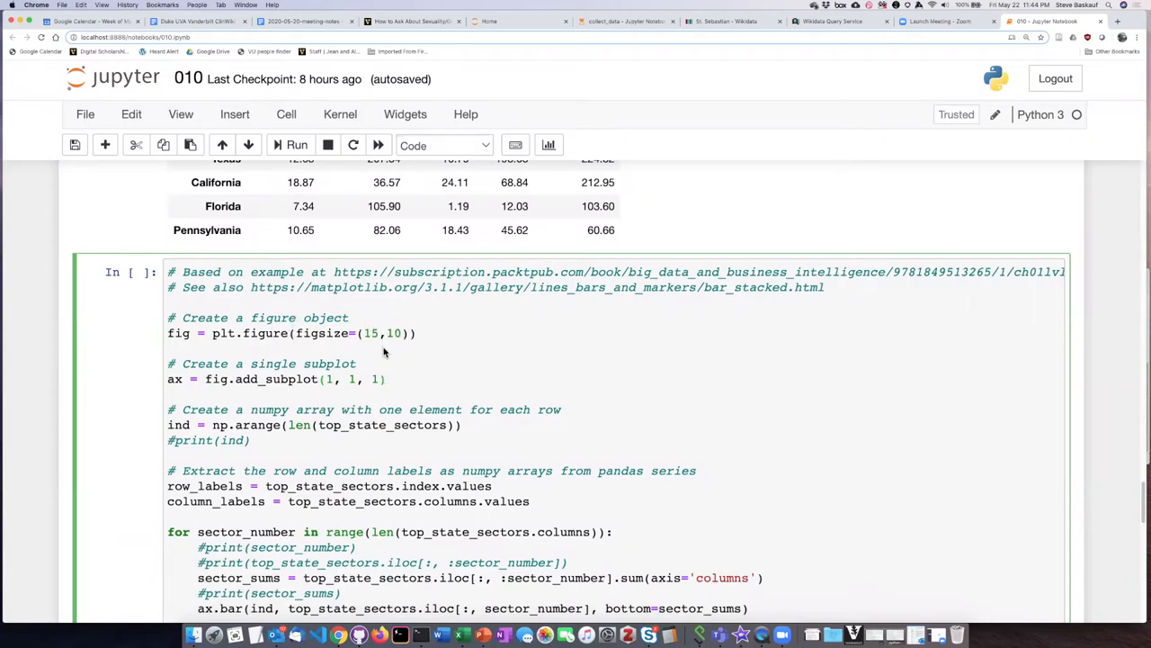
mouse_move(374, 340)
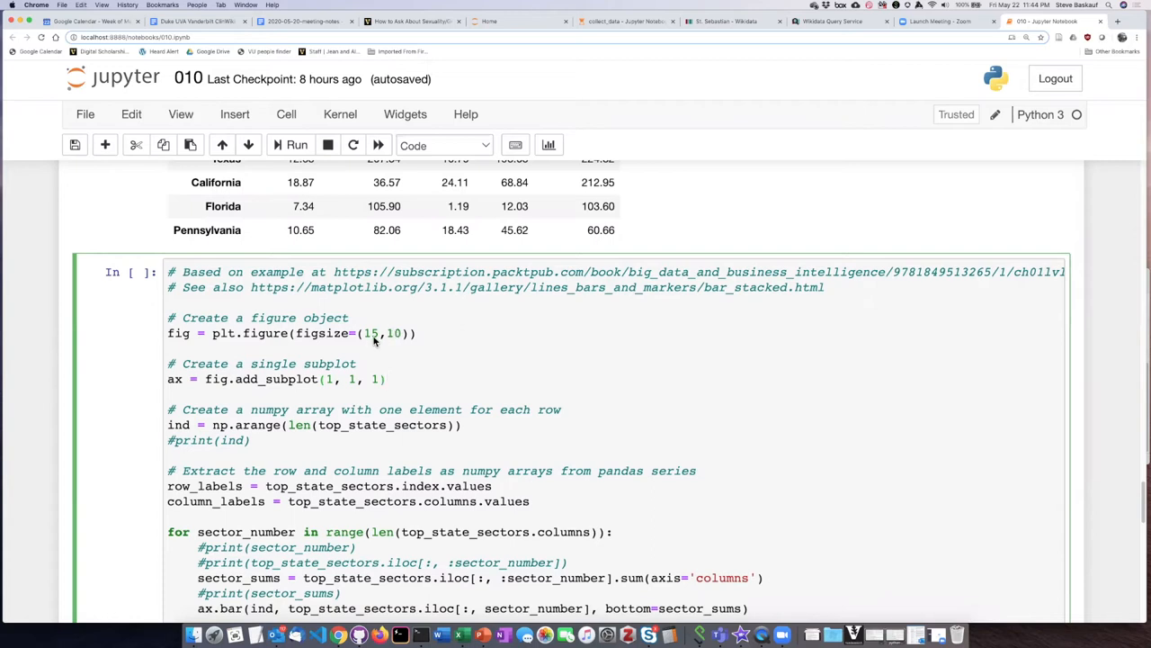
mouse_move(386, 370)
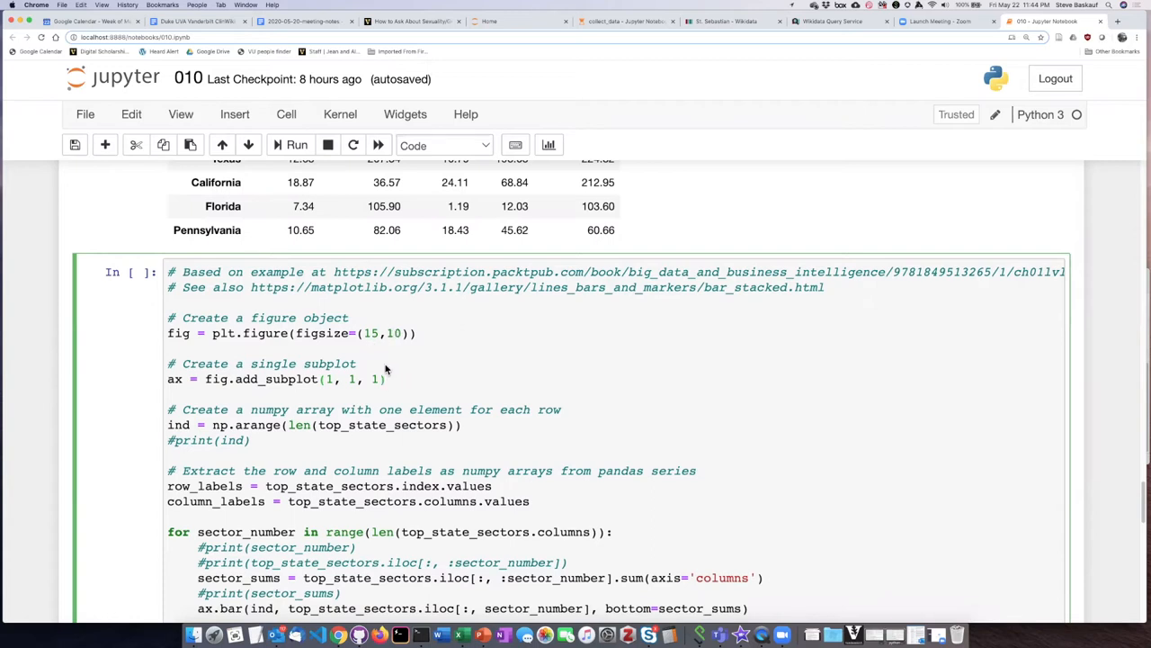
mouse_move(349, 364)
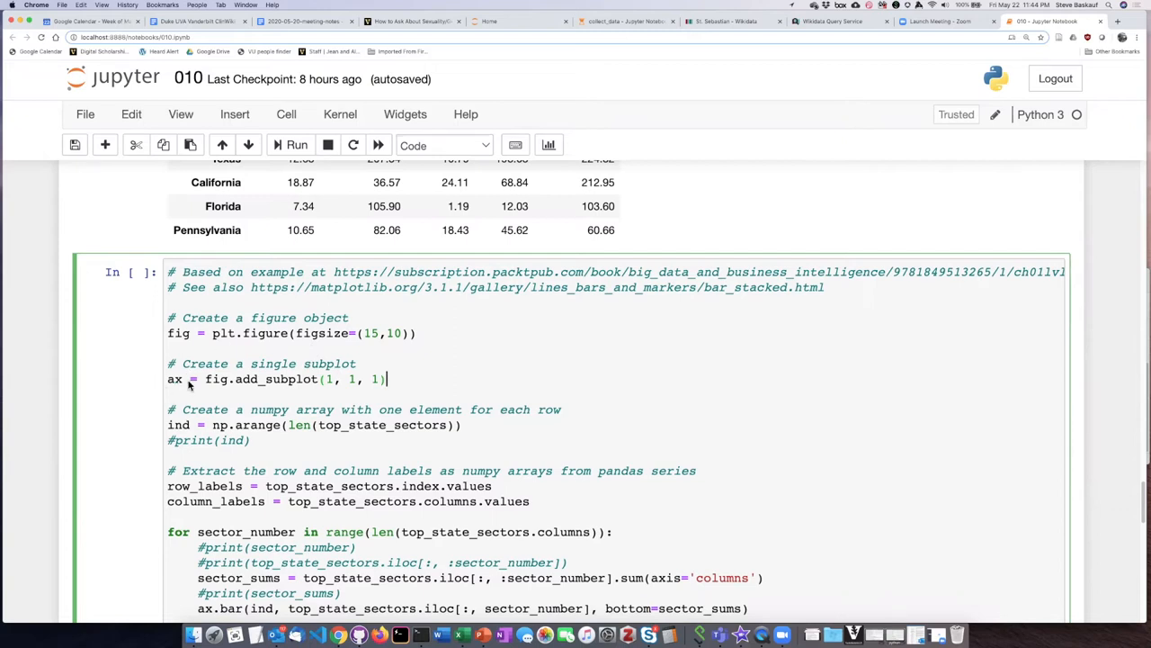
mouse_move(482, 353)
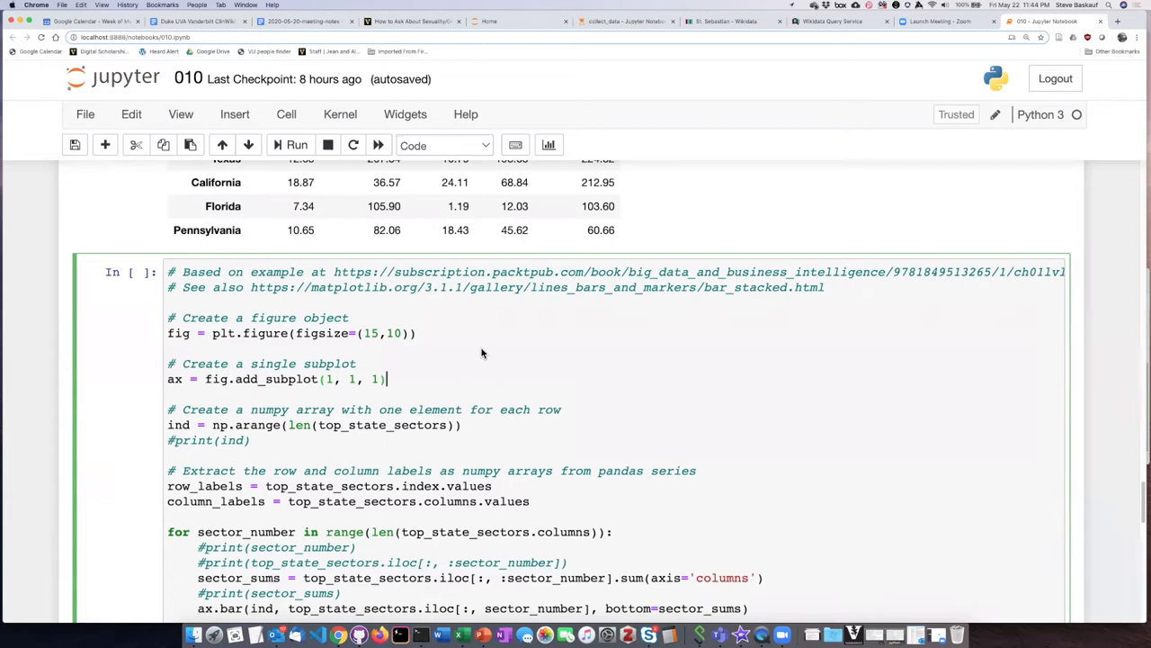
scroll(down, 3)
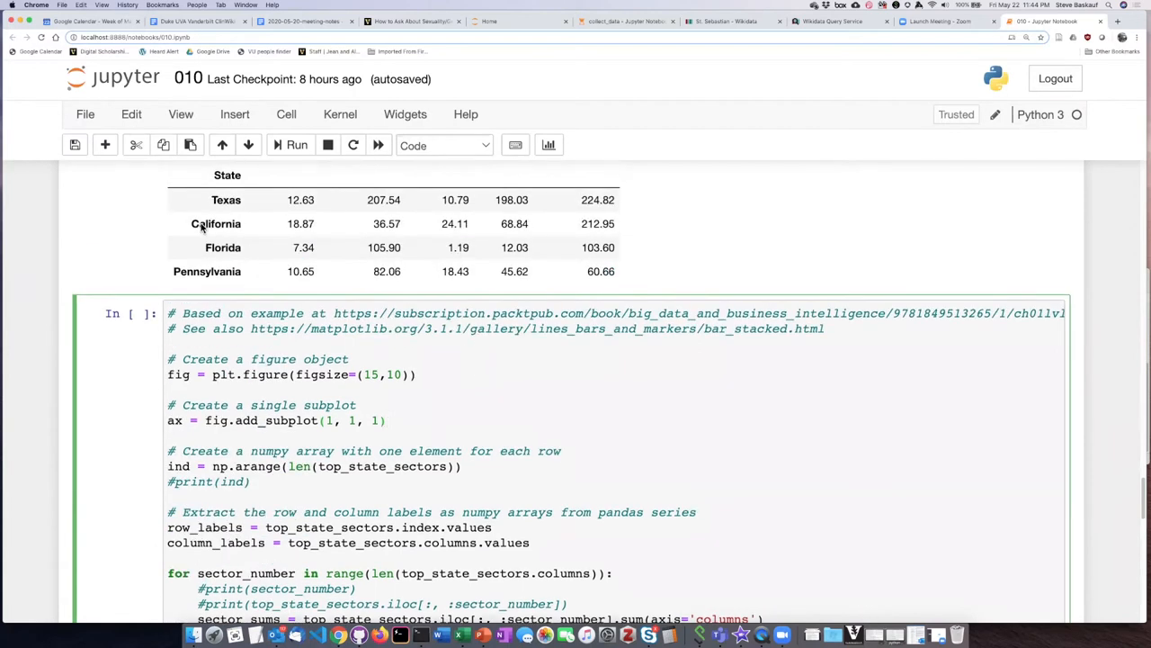
click(387, 421)
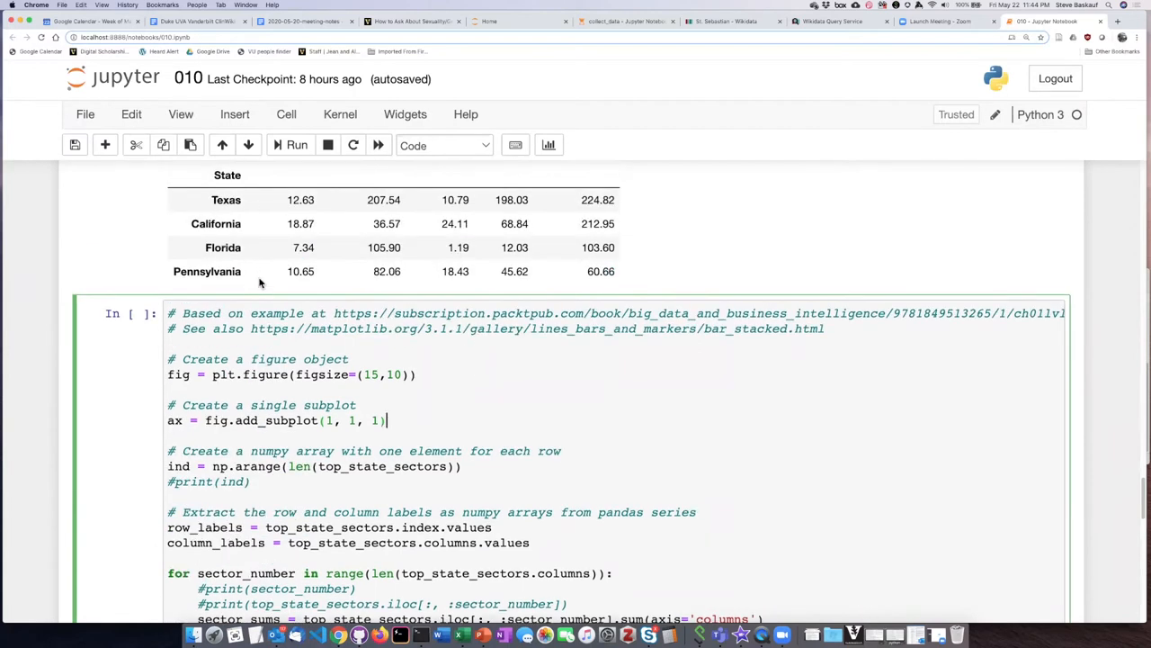
scroll(down, 3)
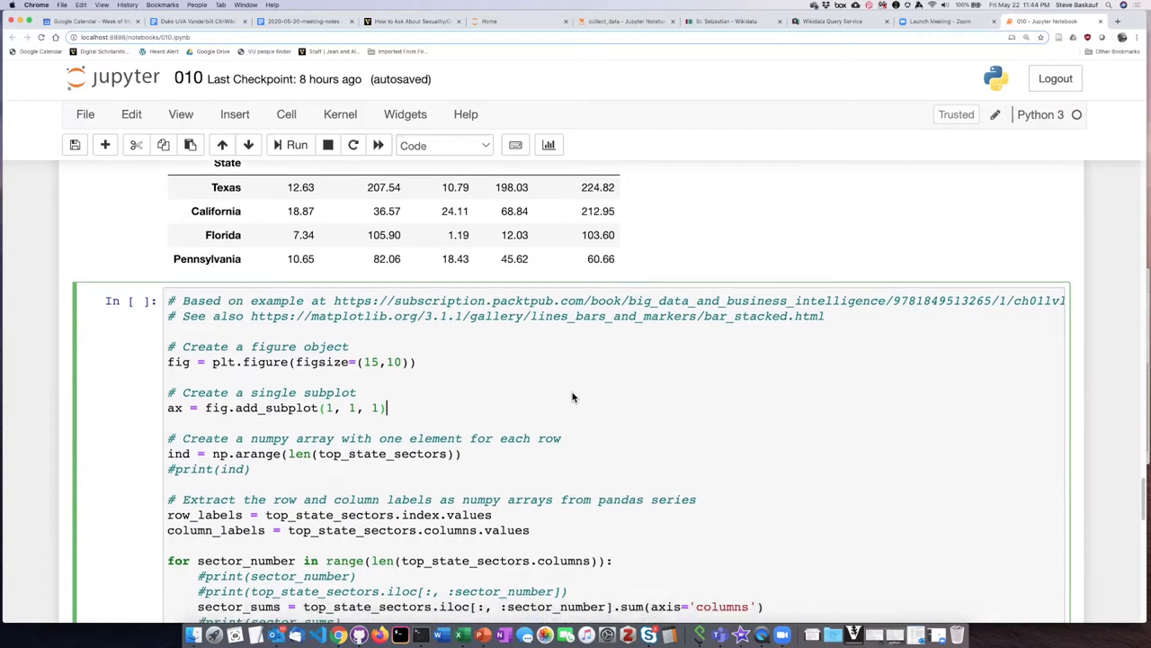
scroll(down, 3)
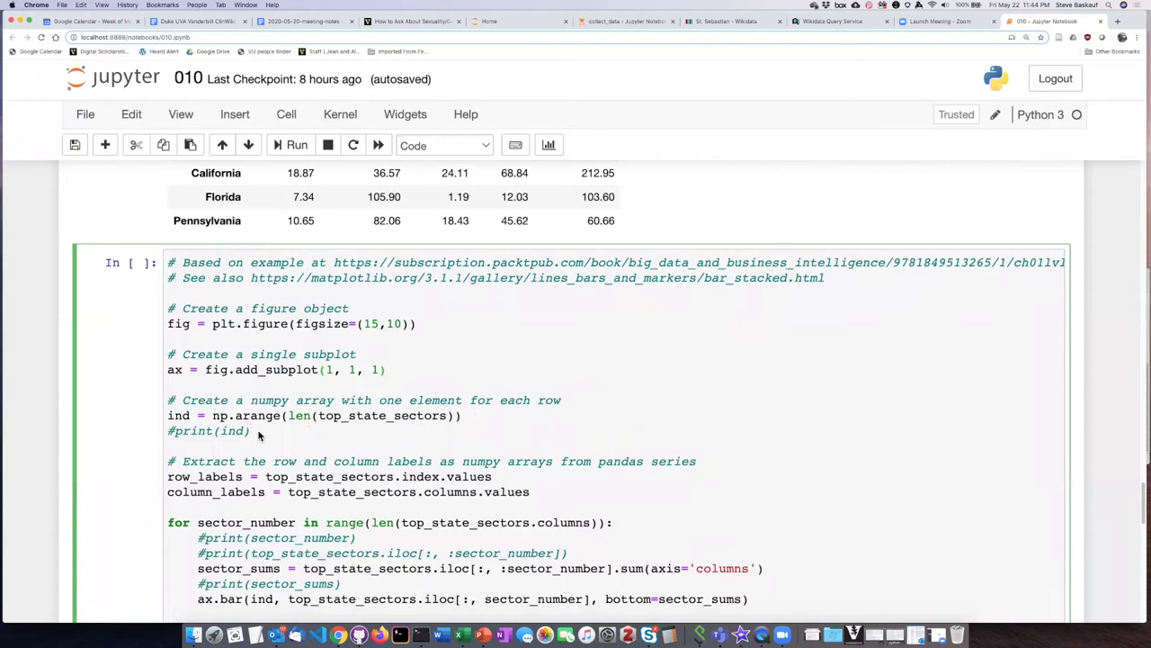
mouse_move(267, 434)
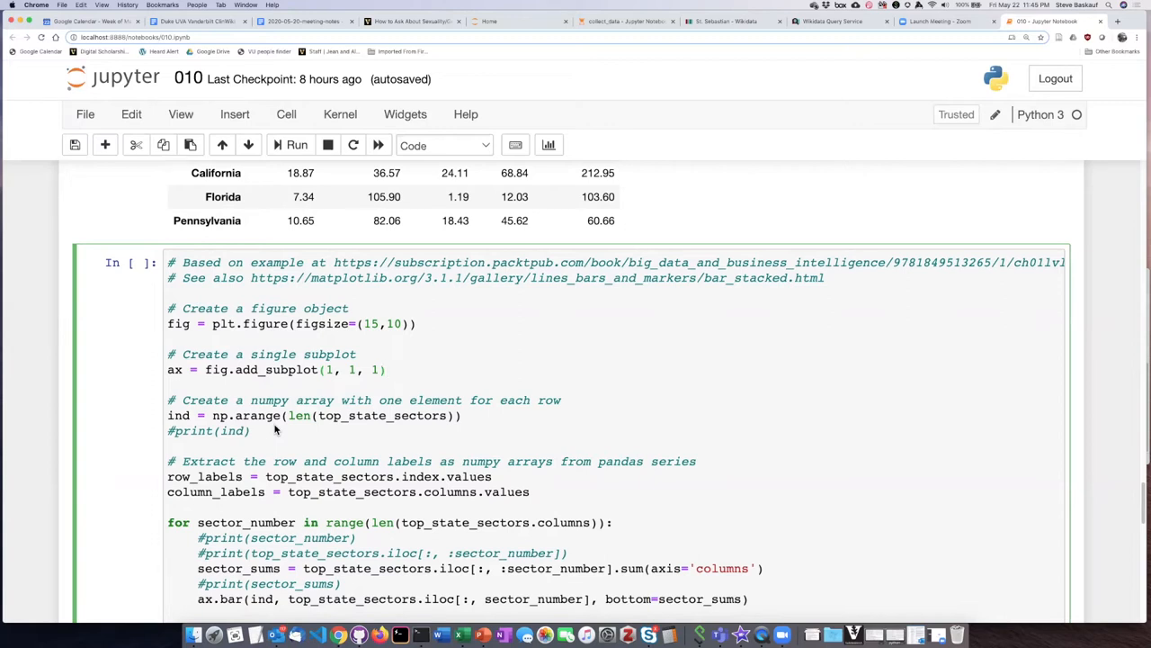
mouse_move(303, 443)
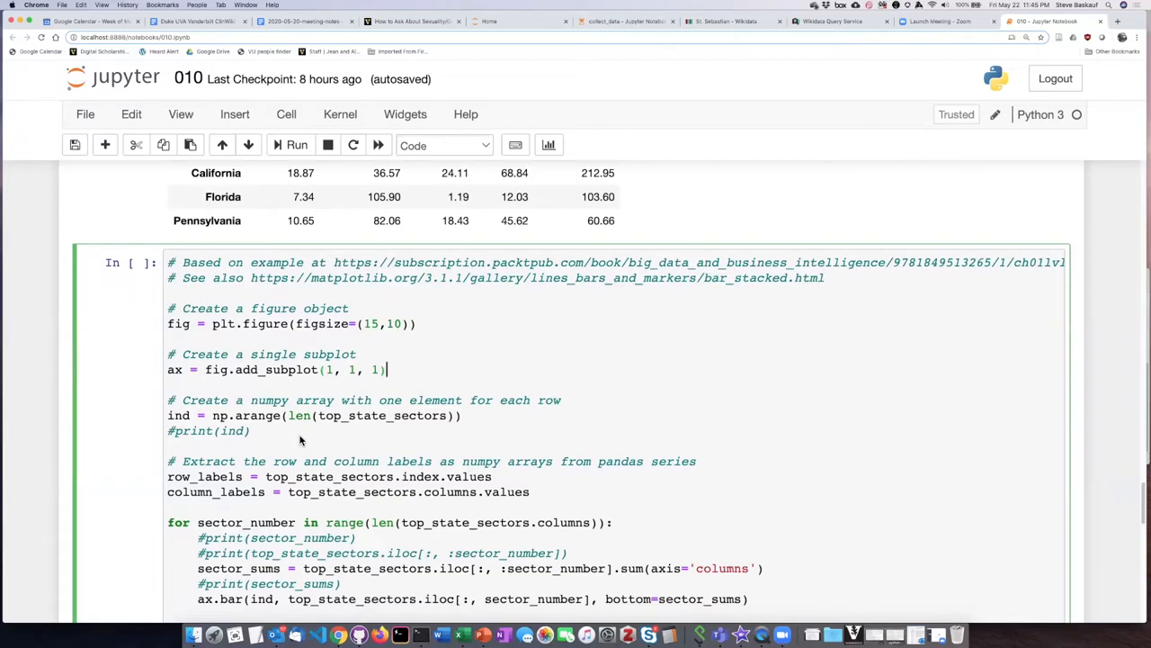
mouse_move(327, 432)
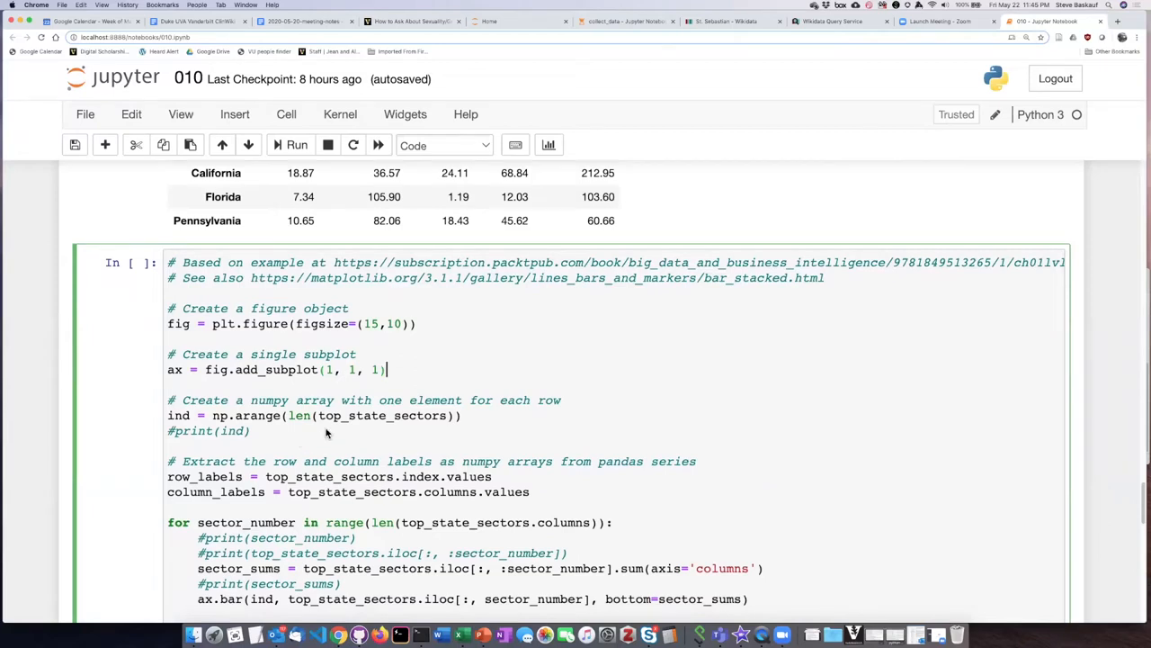
mouse_move(364, 432)
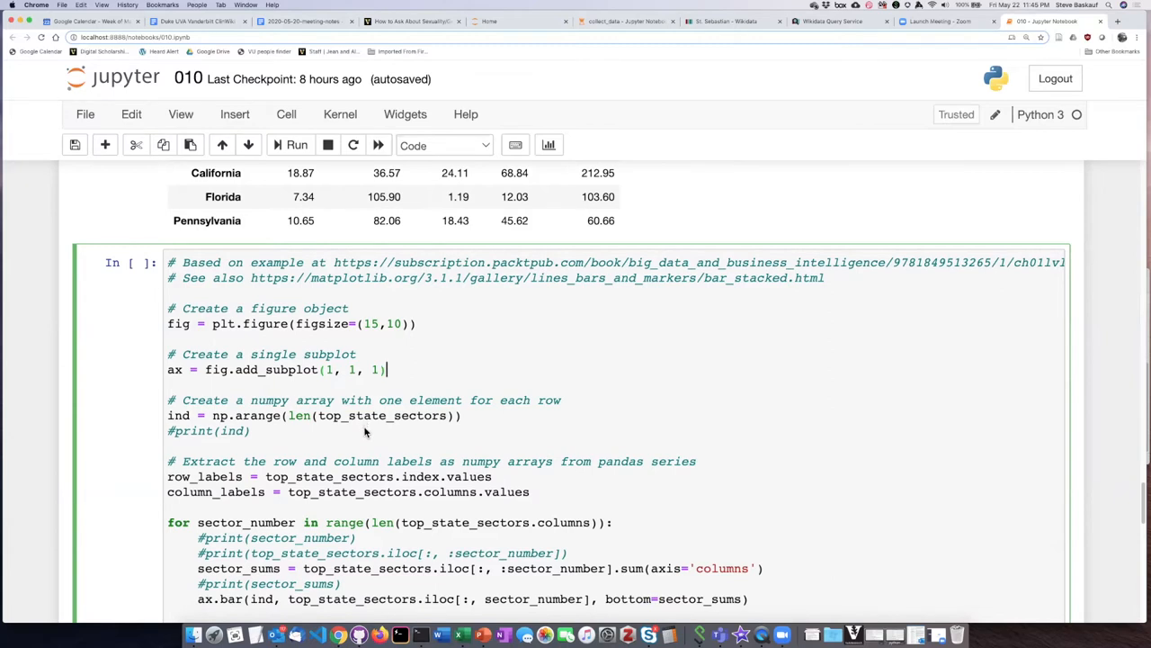
mouse_move(327, 432)
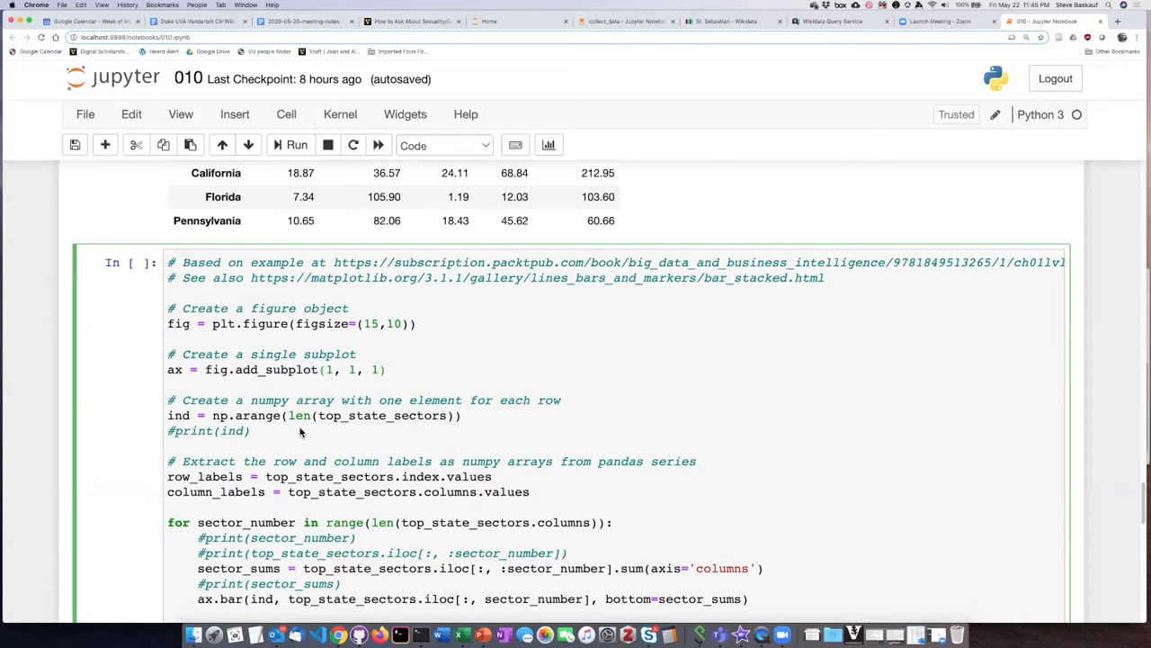
mouse_move(432, 428)
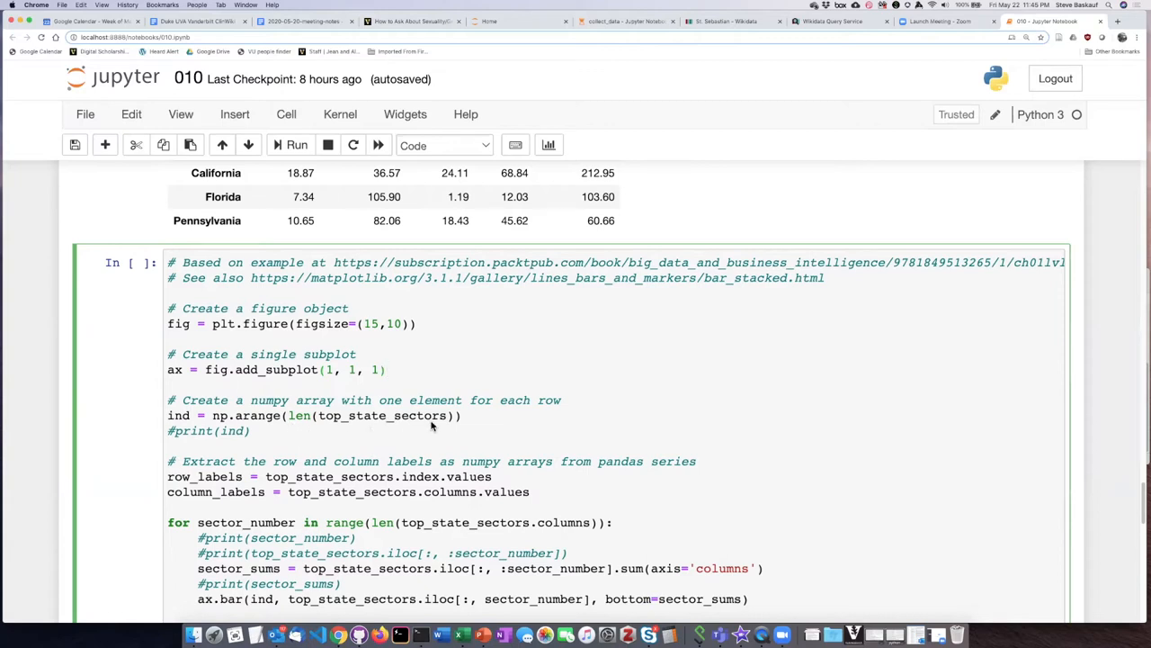
double_click(350, 414)
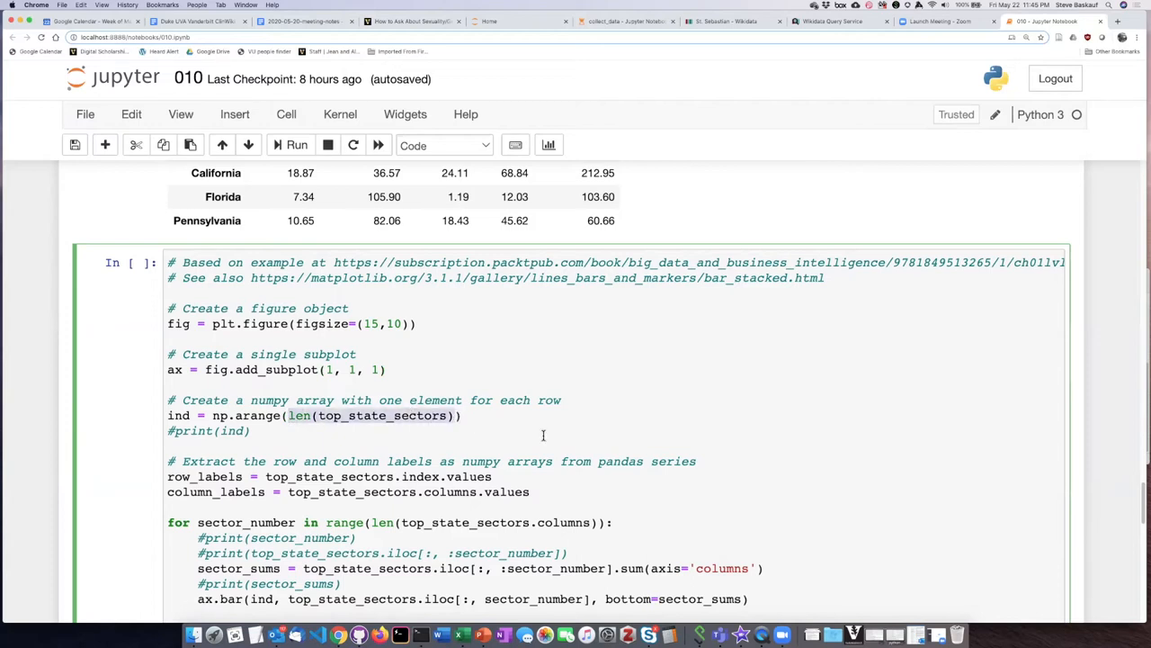
mouse_move(539, 425)
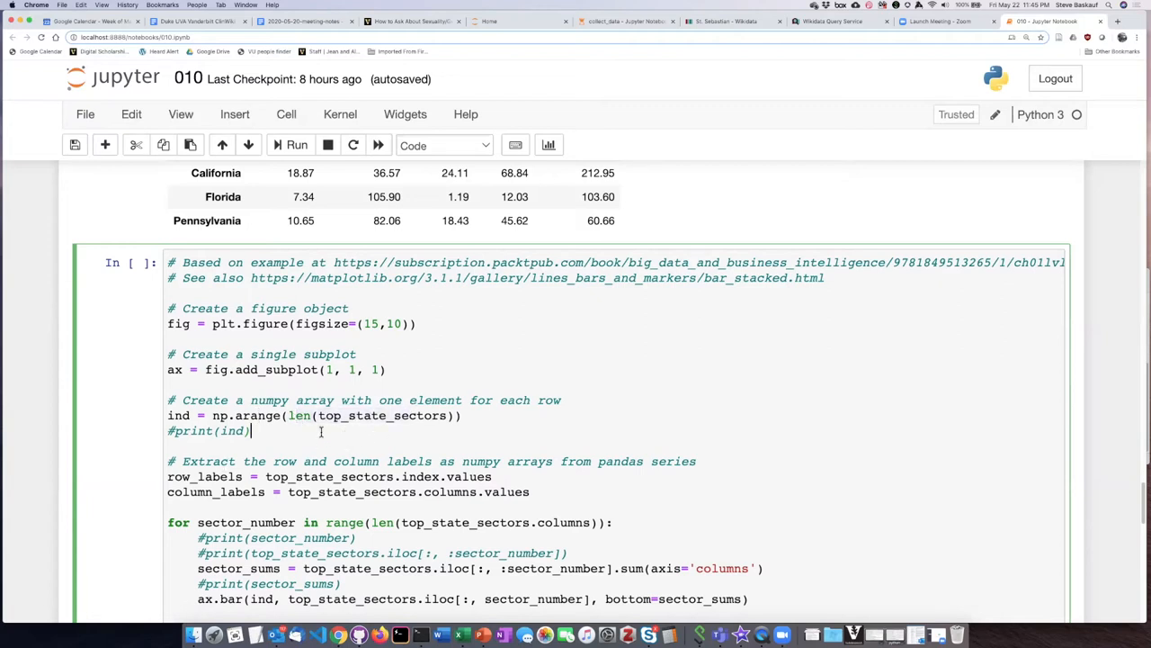
Uncomment print(ind) and fence the bar-plotting loop and plt.legend calls in ''' quotes.
scroll(down, 3)
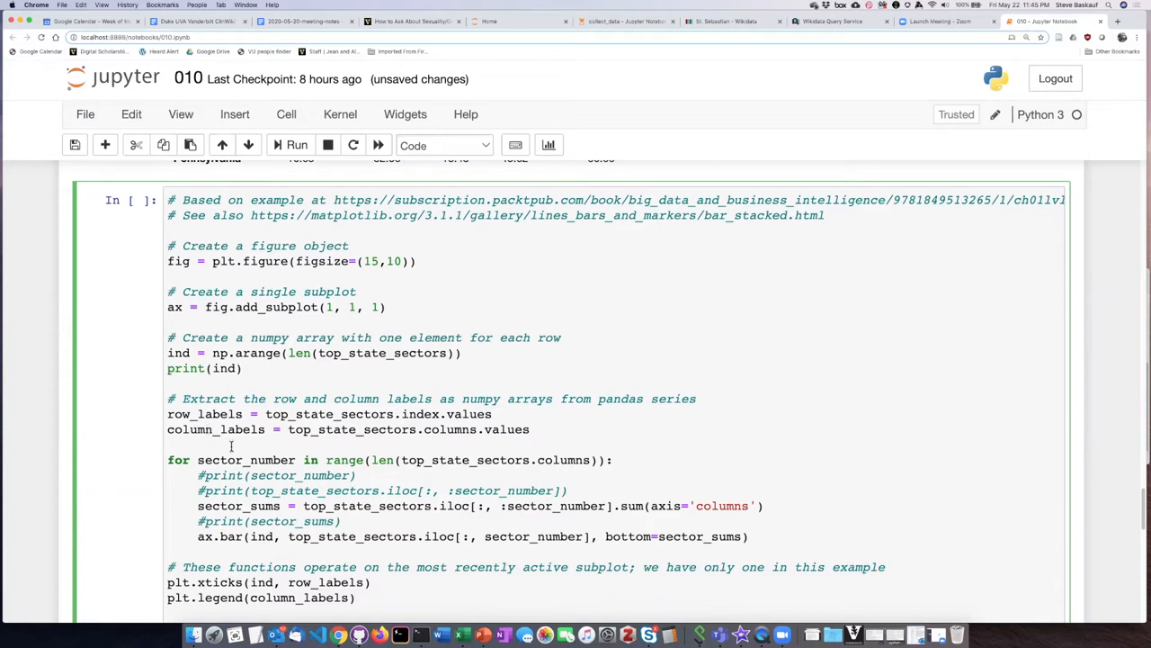
mouse_move(345, 392)
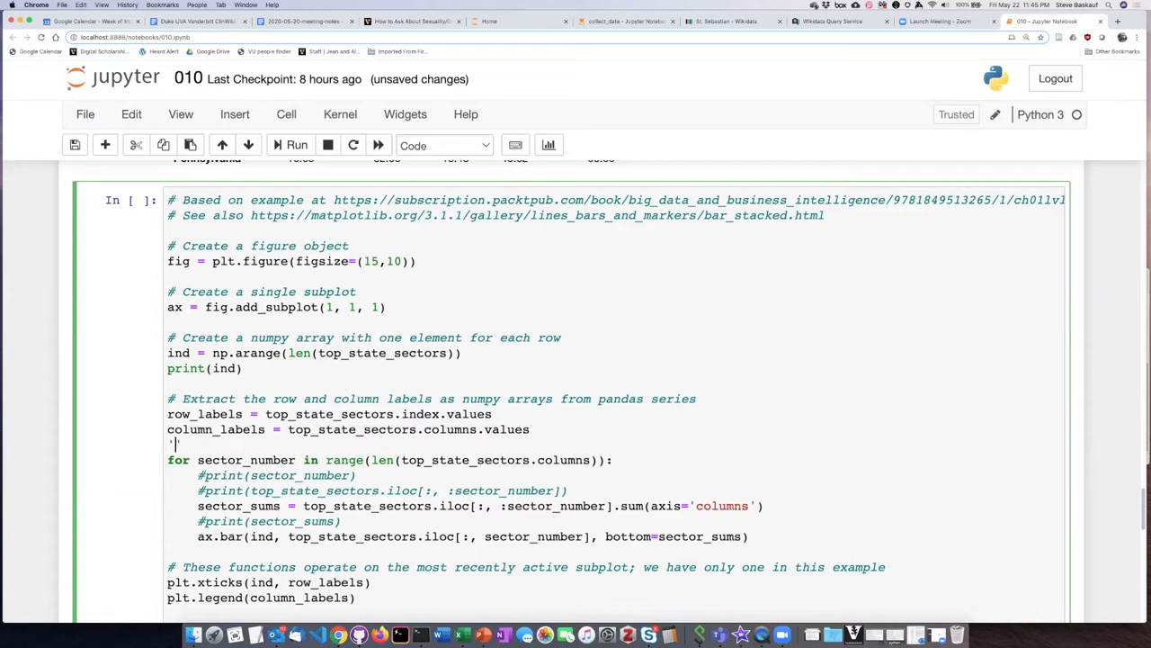
text('')
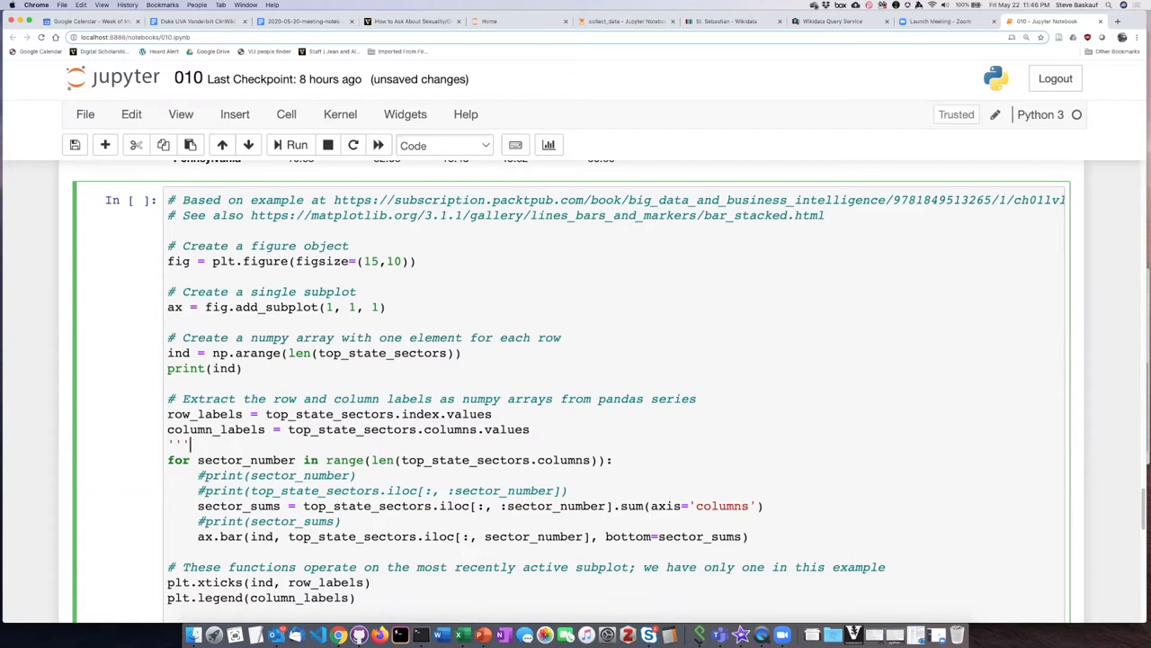
scroll(down, 3)
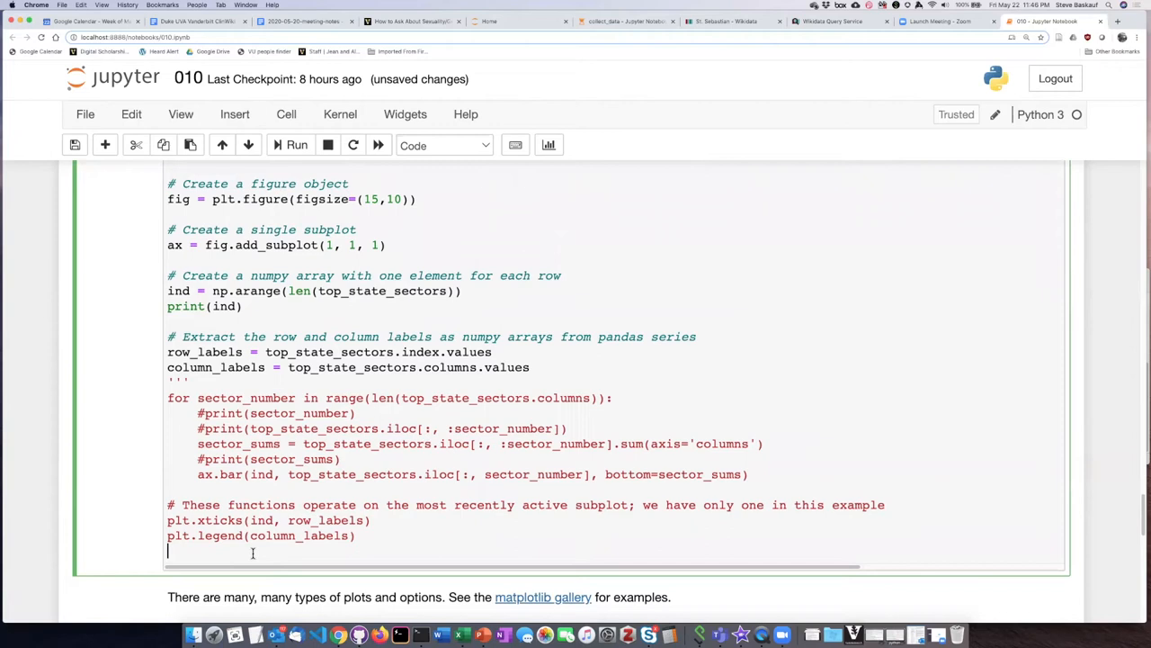
text(''')
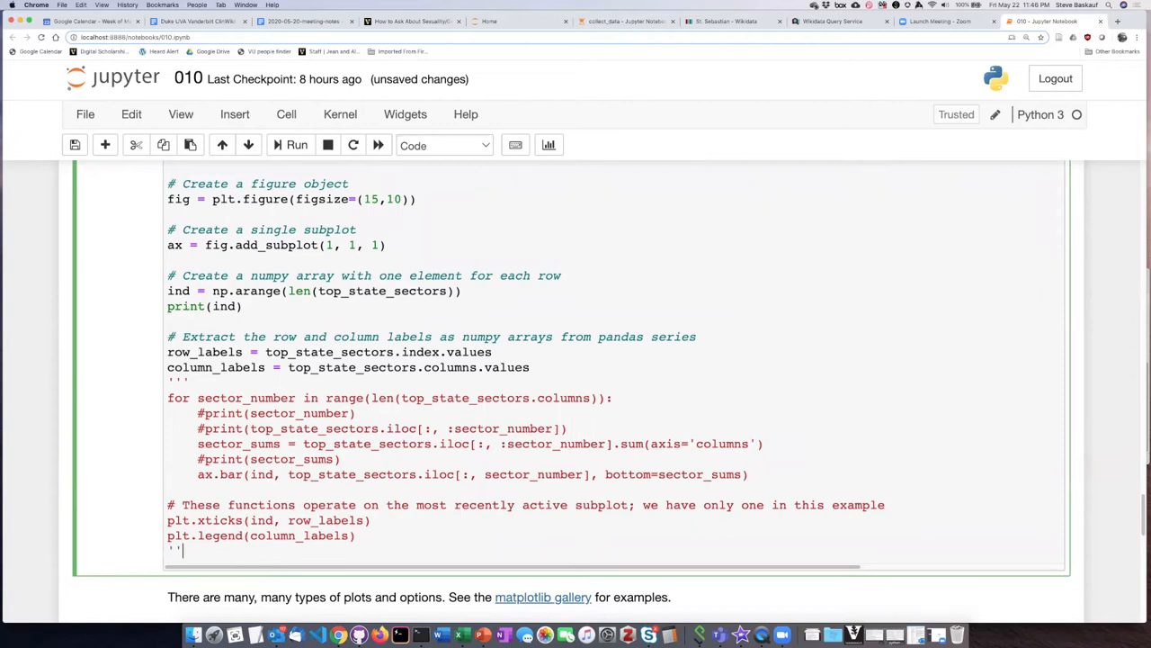
text(''')
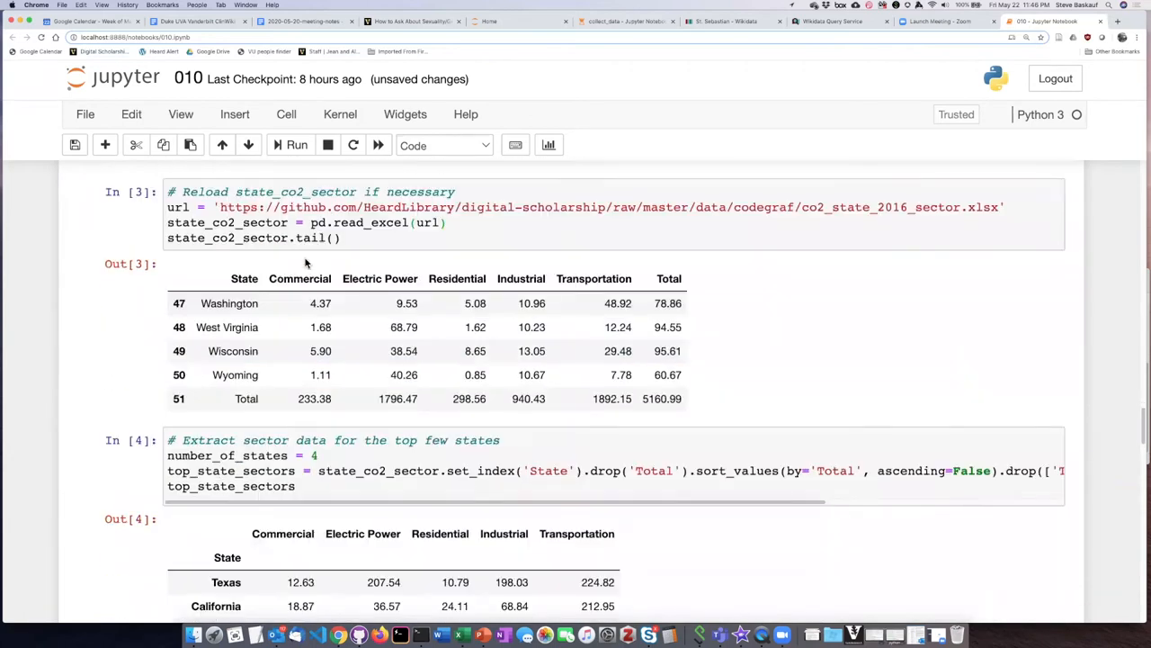
Run the plotting cell to print [0 1 2 3], then comment out print(ind) again.
click(310, 455)
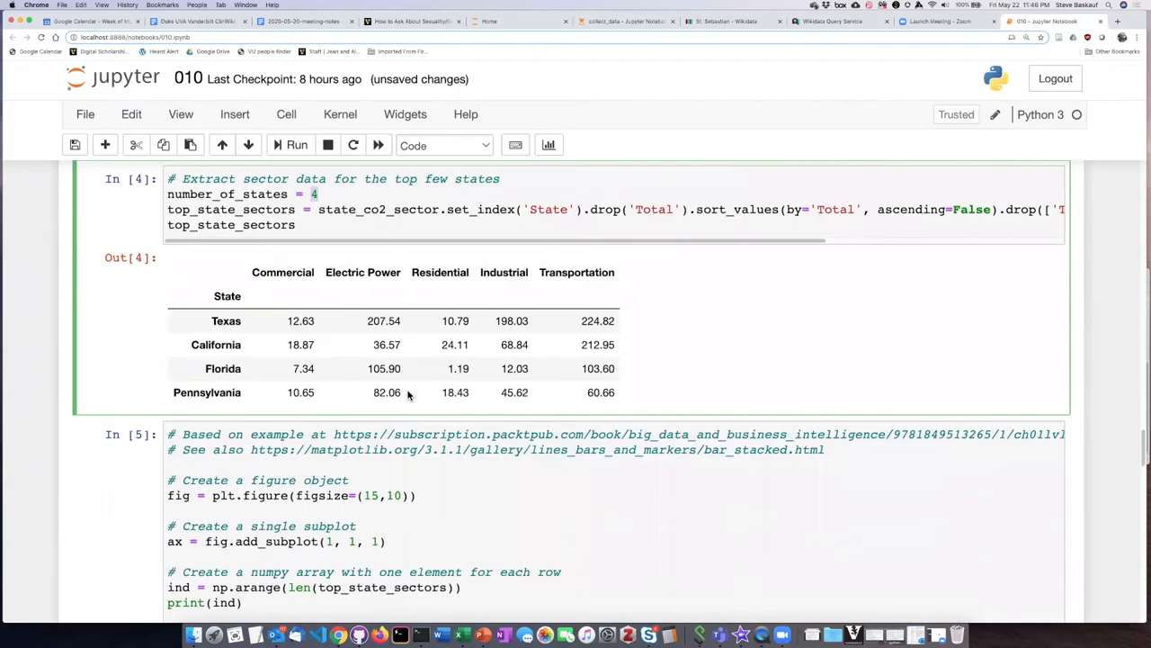
scroll(down, 3)
text(#)
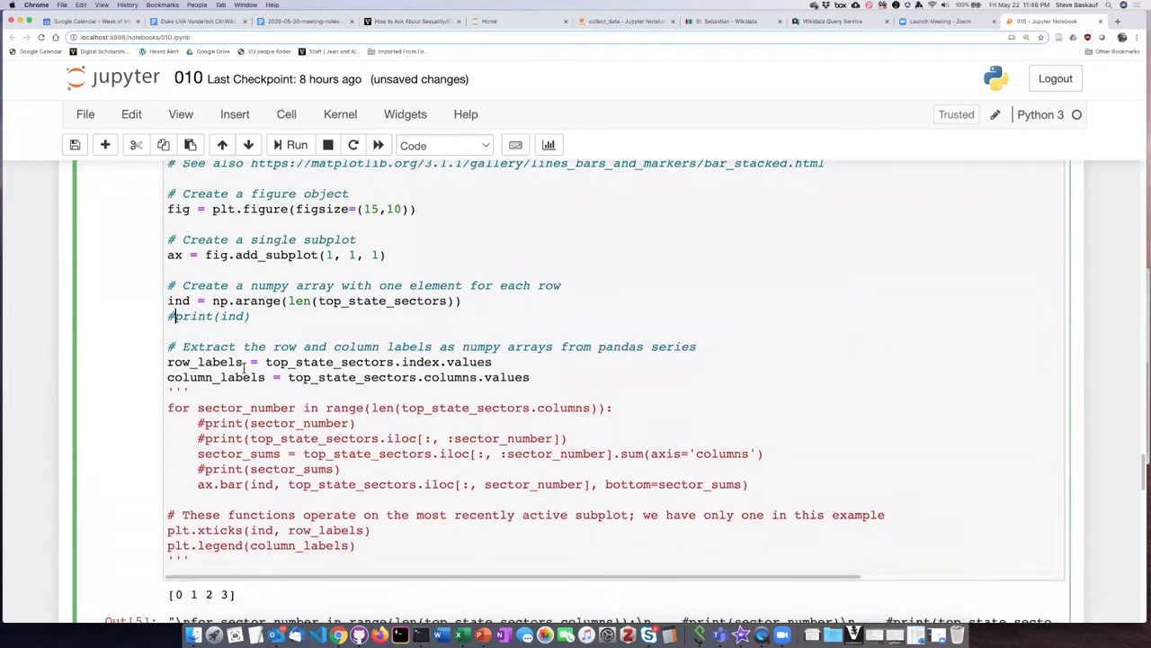
double_click(329, 361)
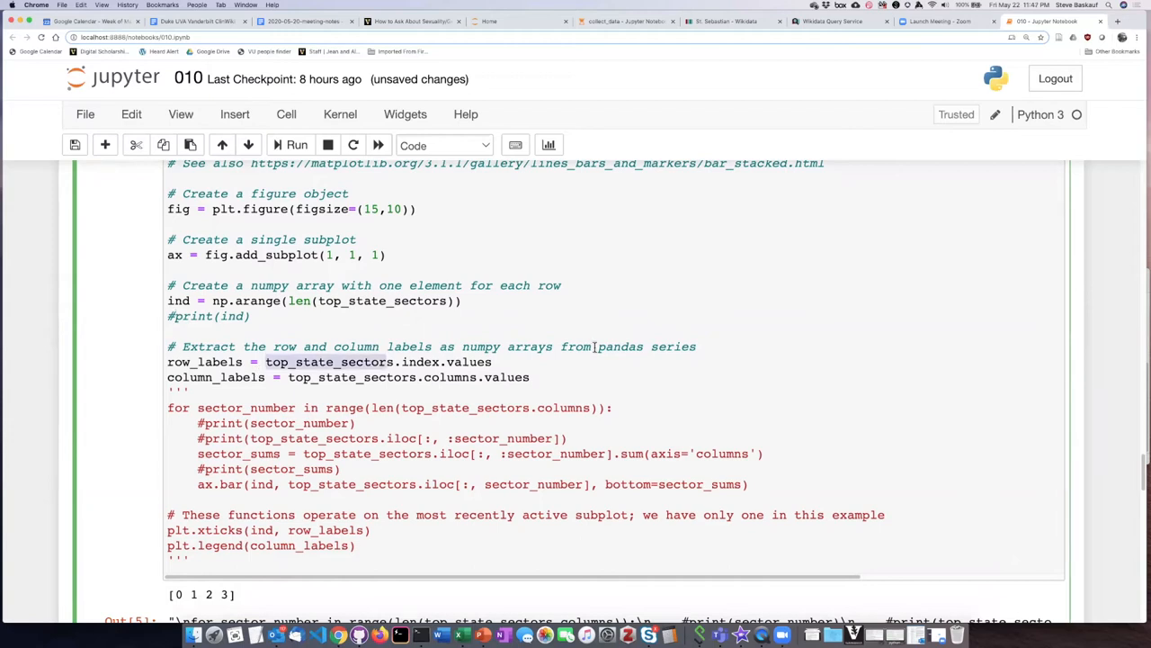
mouse_move(531, 346)
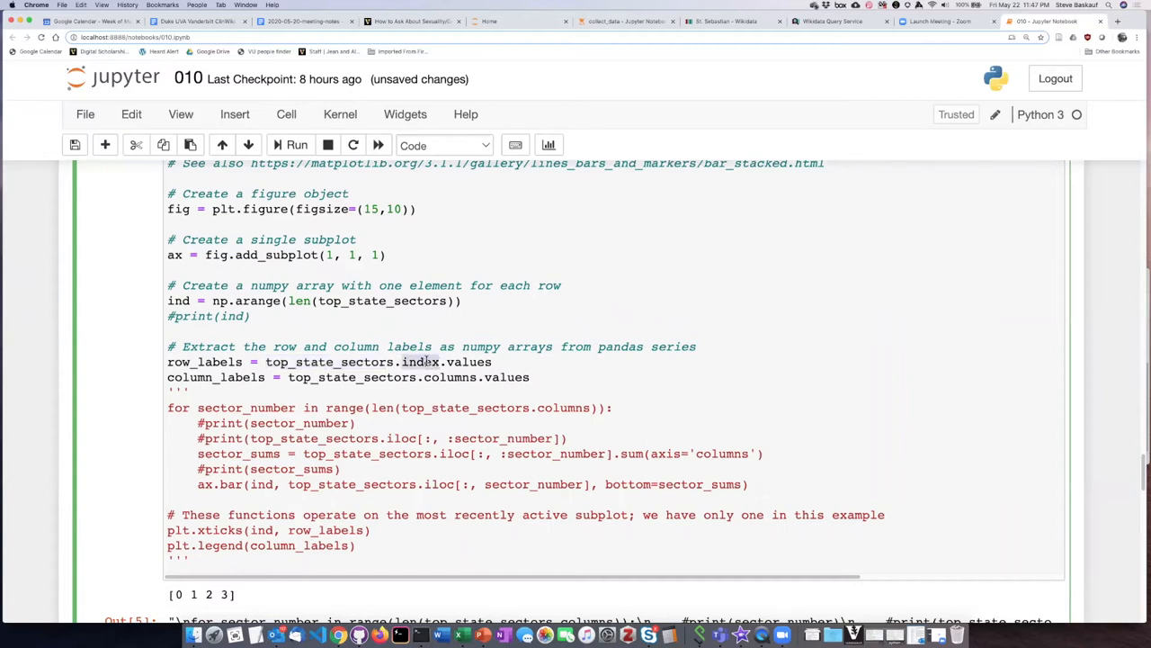
mouse_move(426, 360)
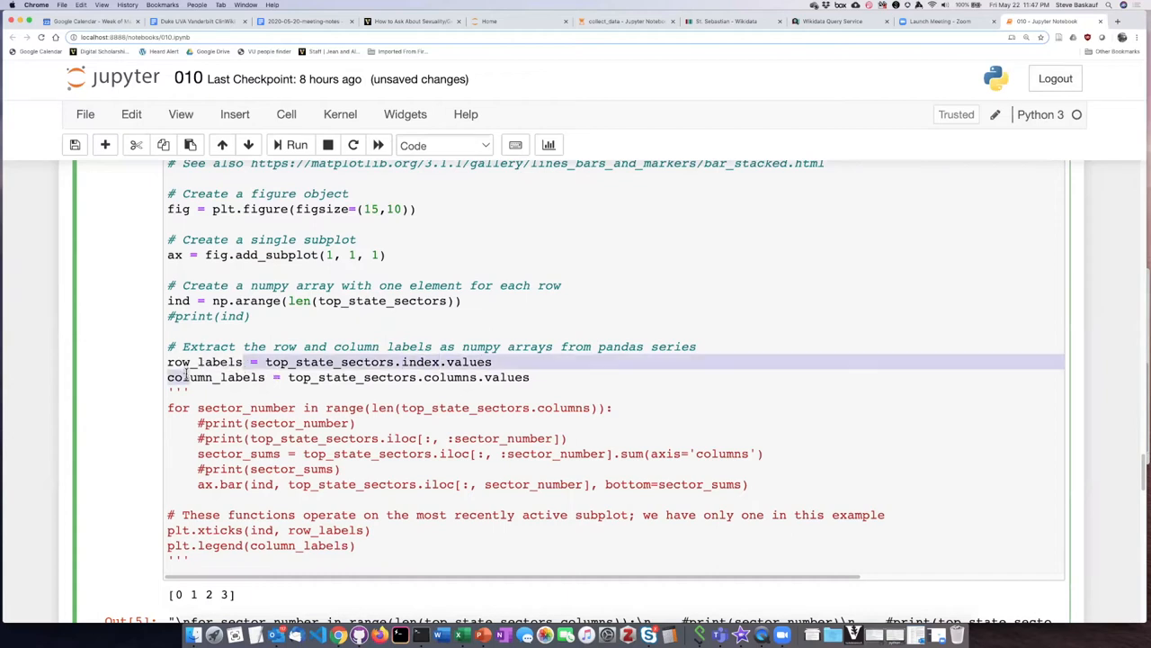
click(363, 432)
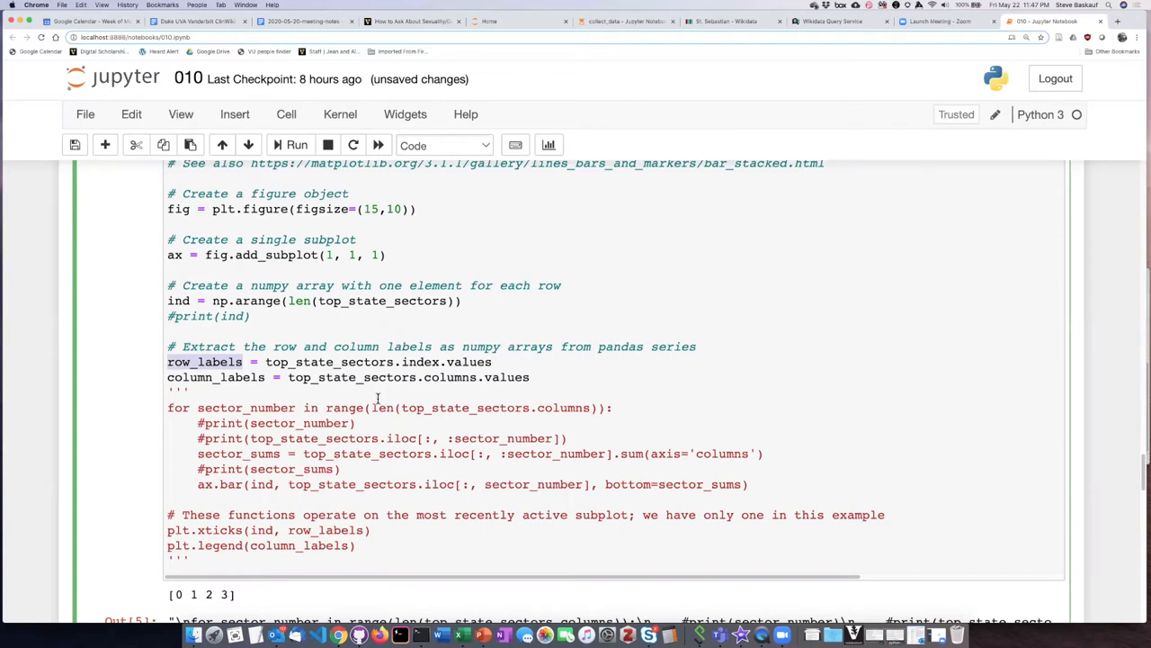
mouse_move(376, 399)
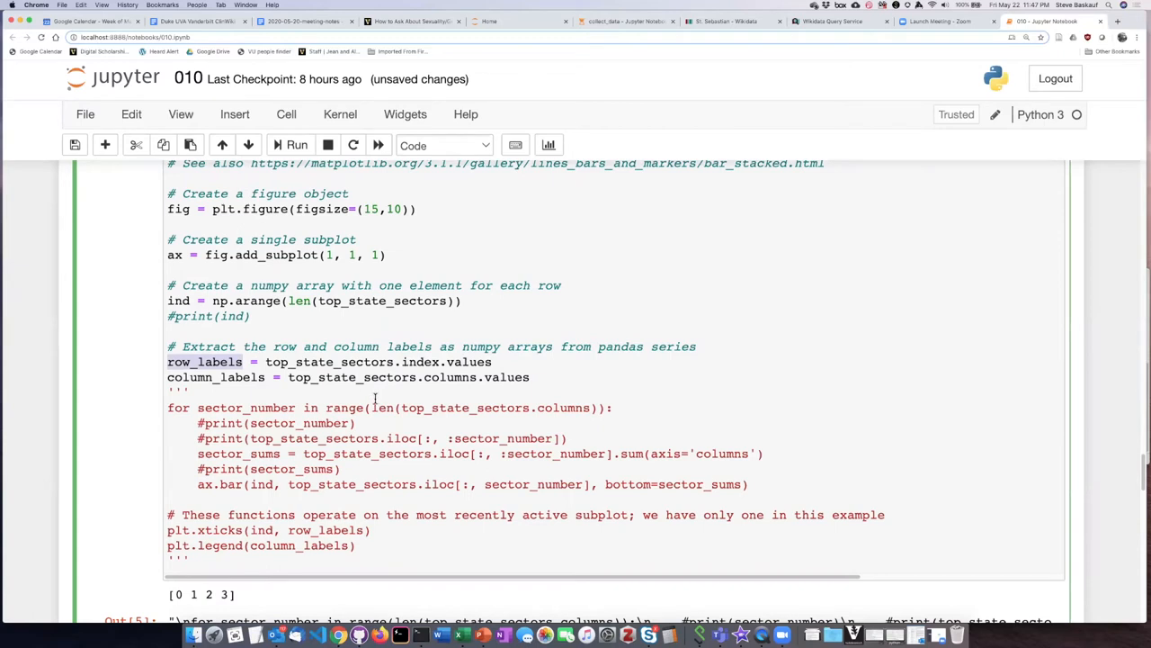
mouse_move(412, 378)
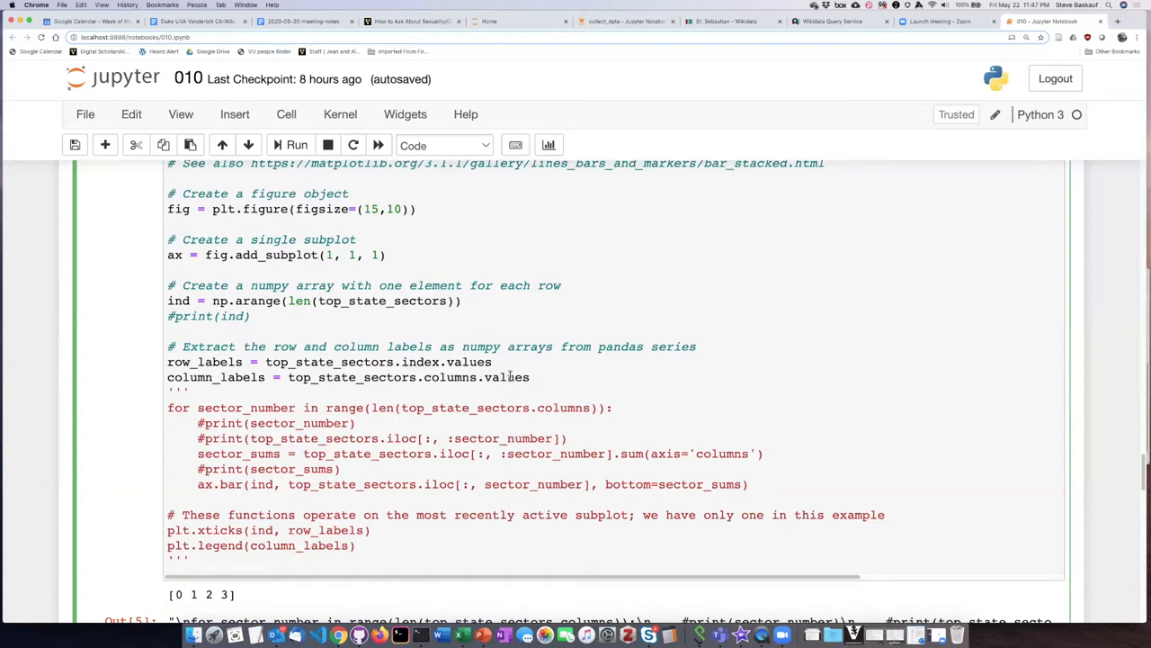
double_click(214, 378)
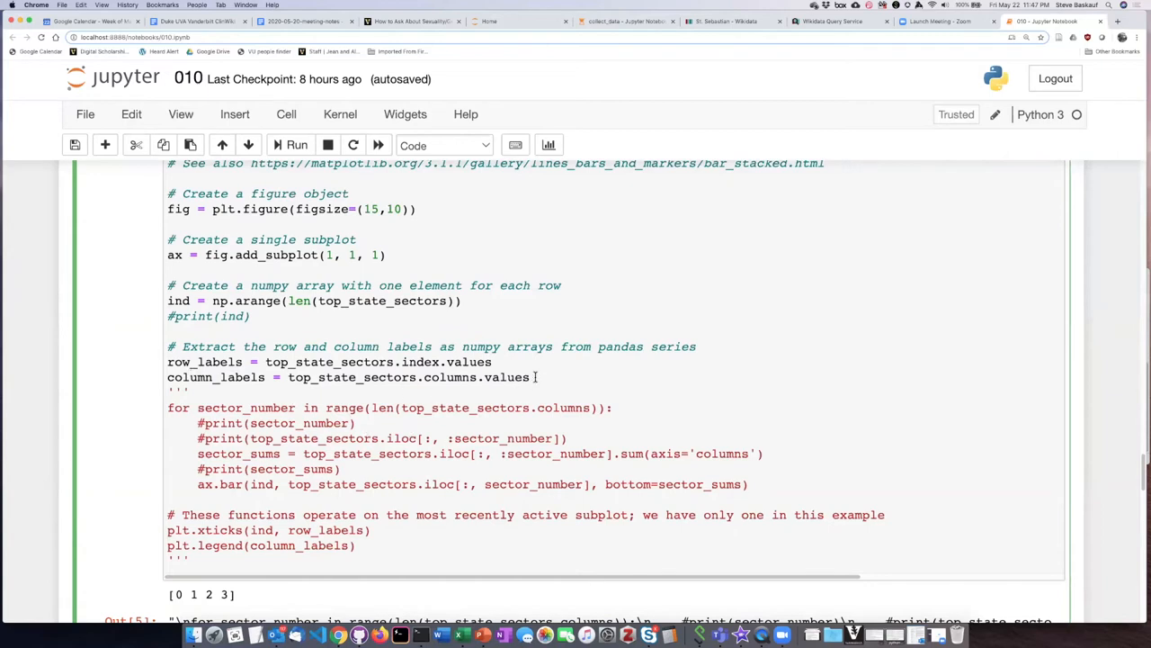
Add print(row_labels) and print(column_labels) and run the cell to list the four states and five sectors.
text(pr)
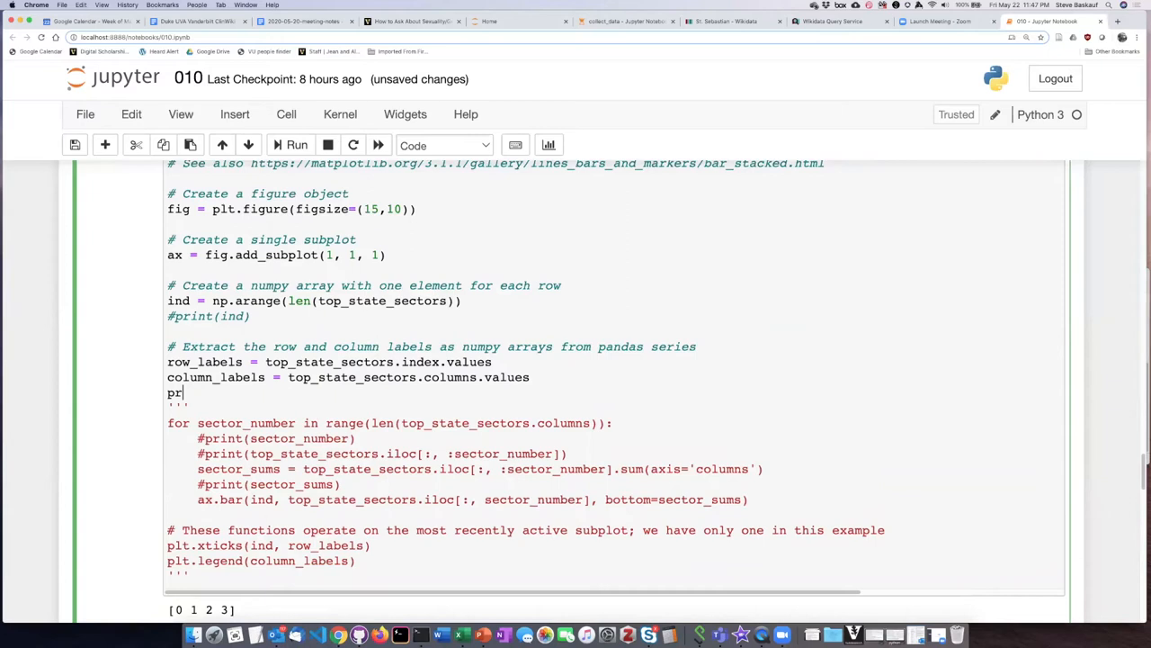
text(int())
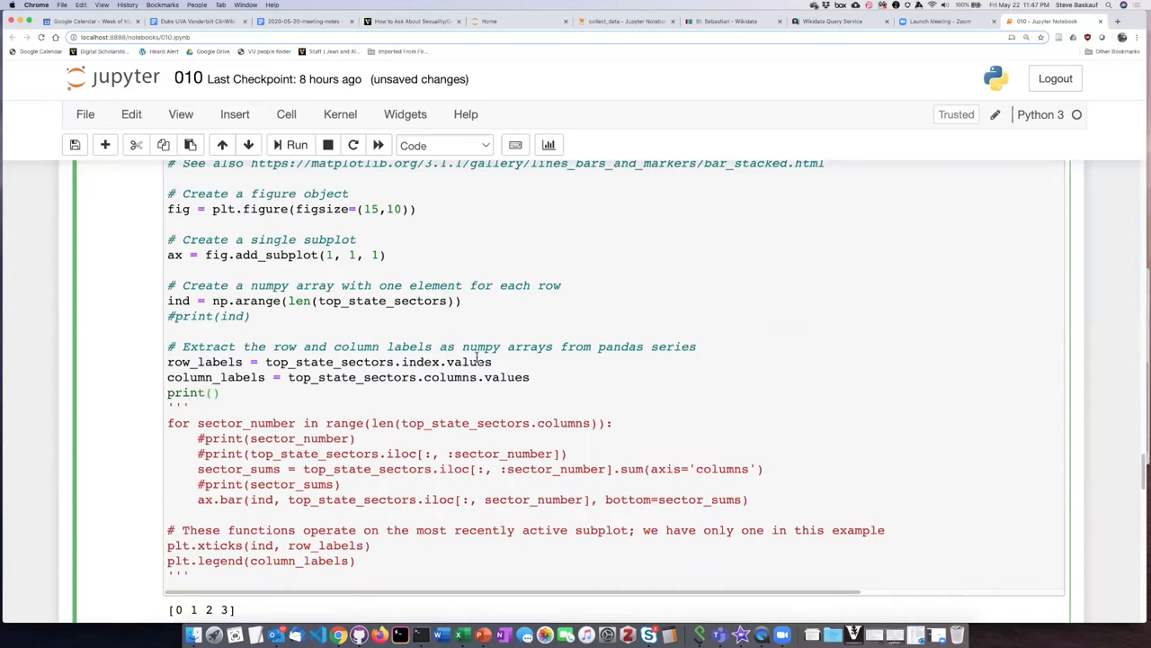
double_click(205, 362)
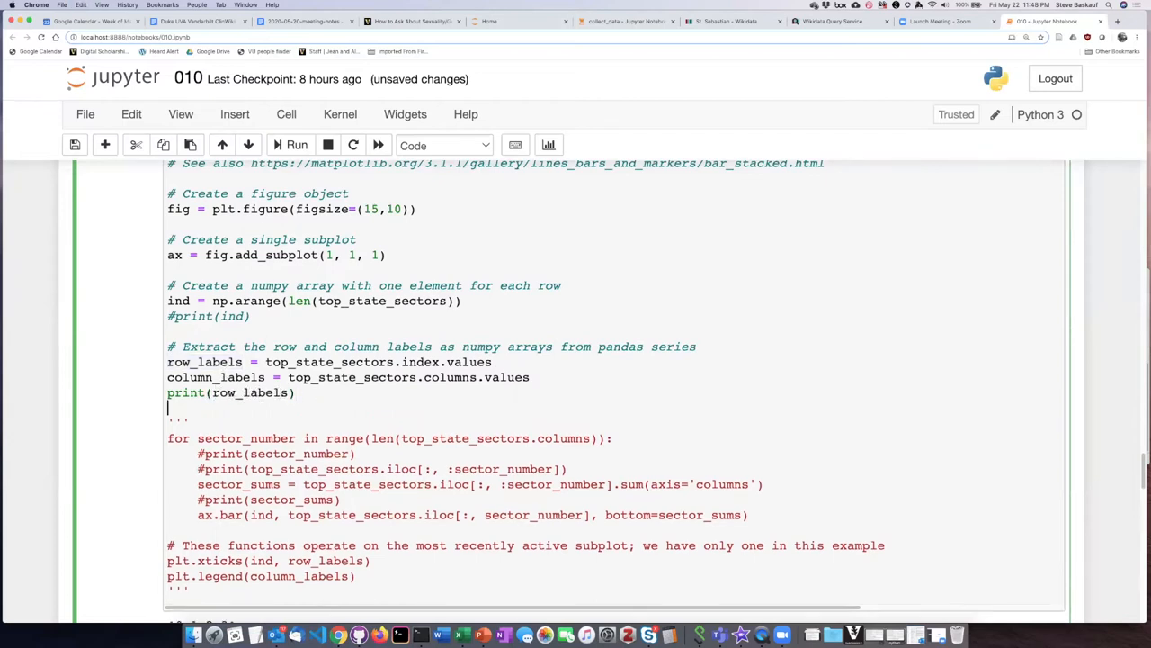
text(print()
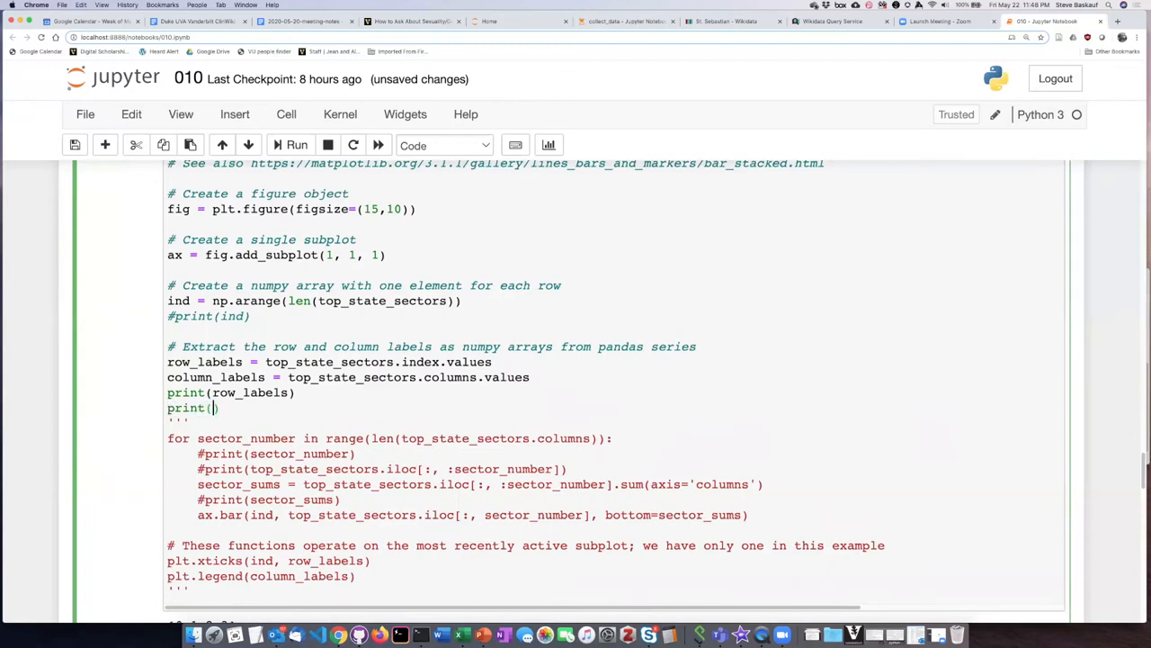
double_click(216, 378)
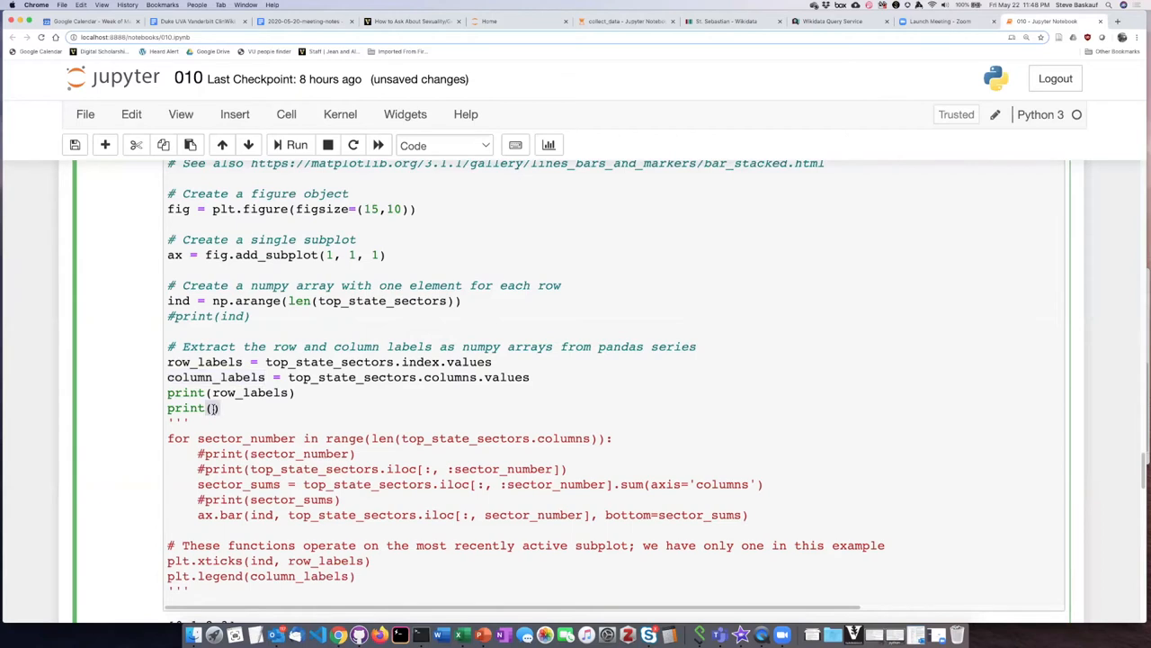
text(column_labels)
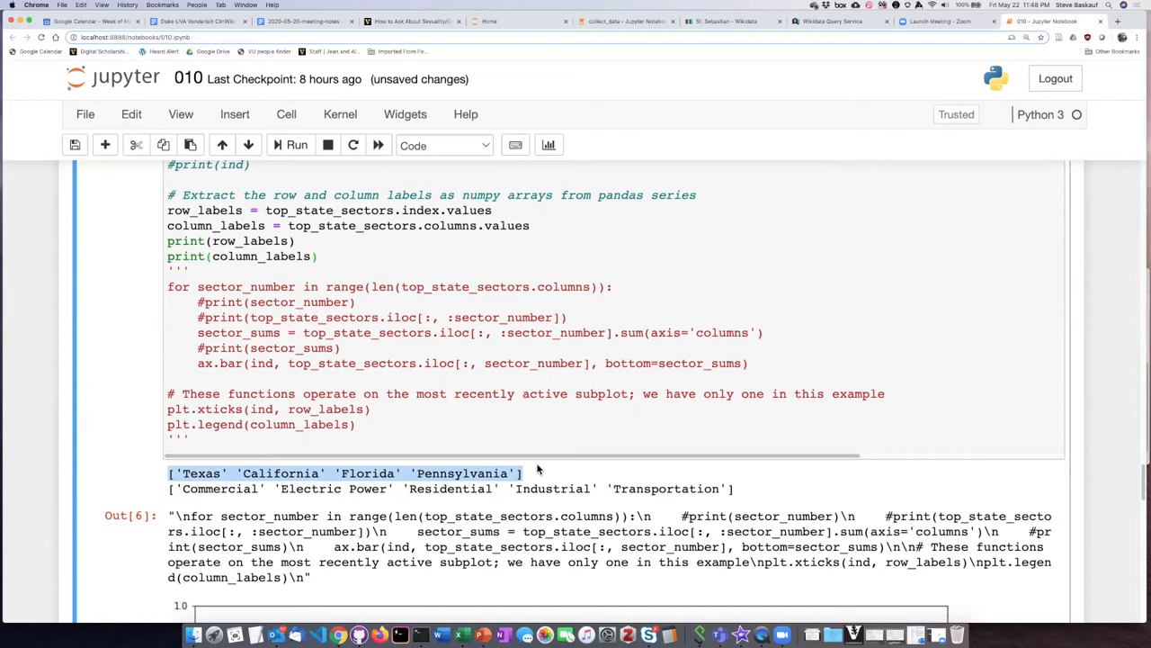
mouse_move(763, 495)
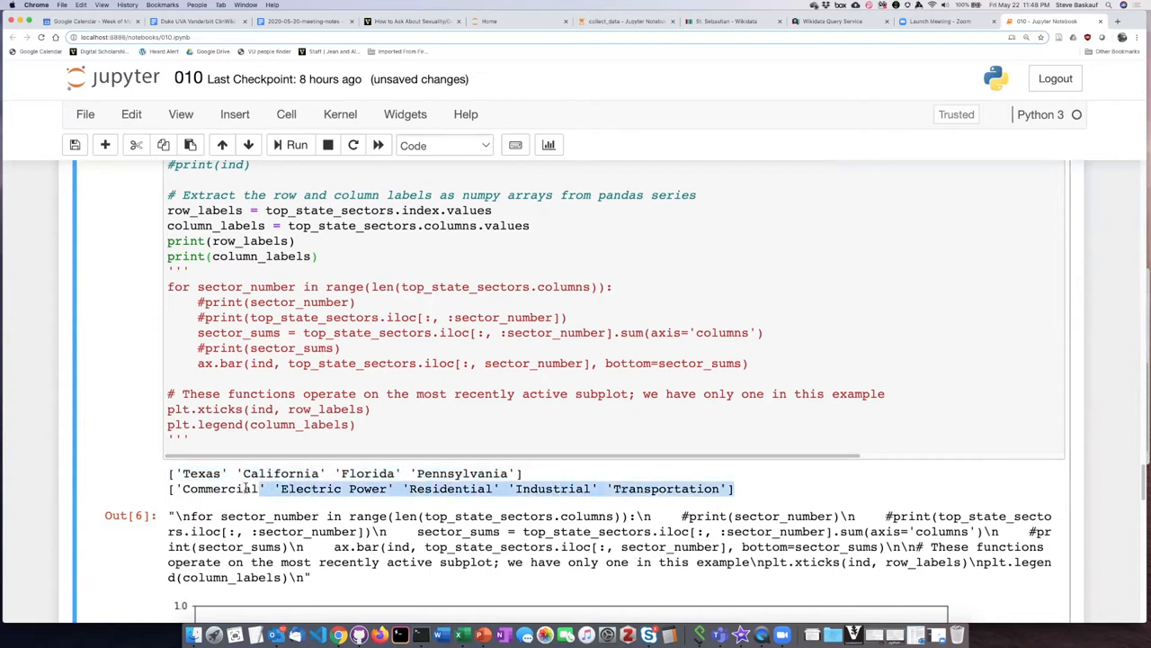
click(441, 446)
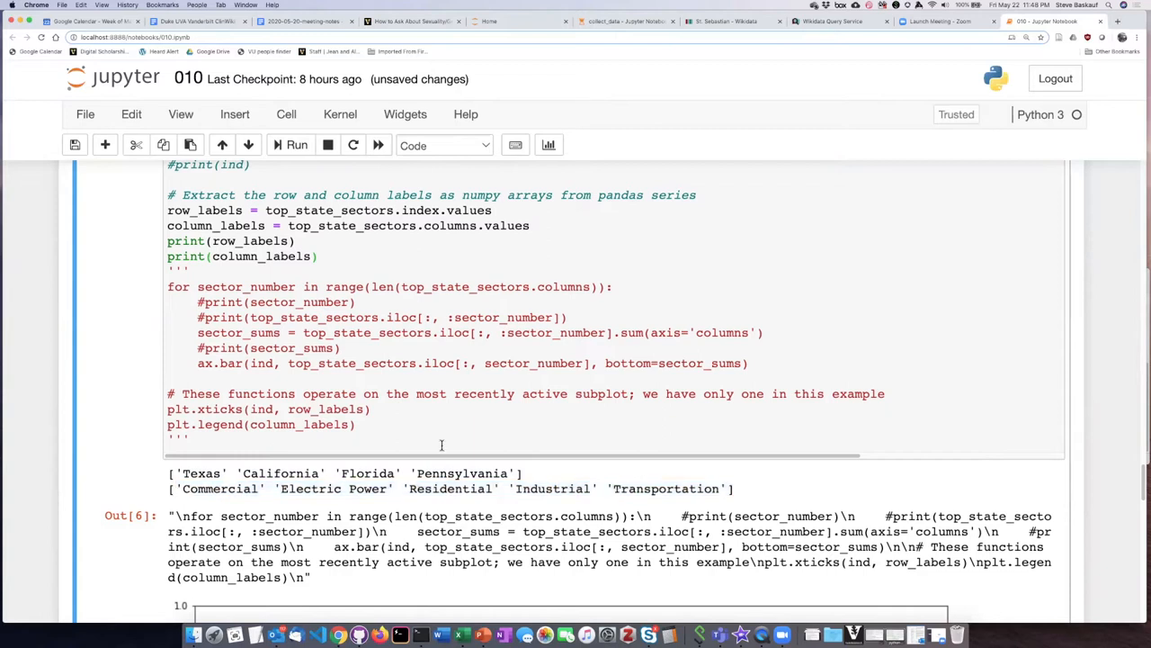
mouse_move(591, 421)
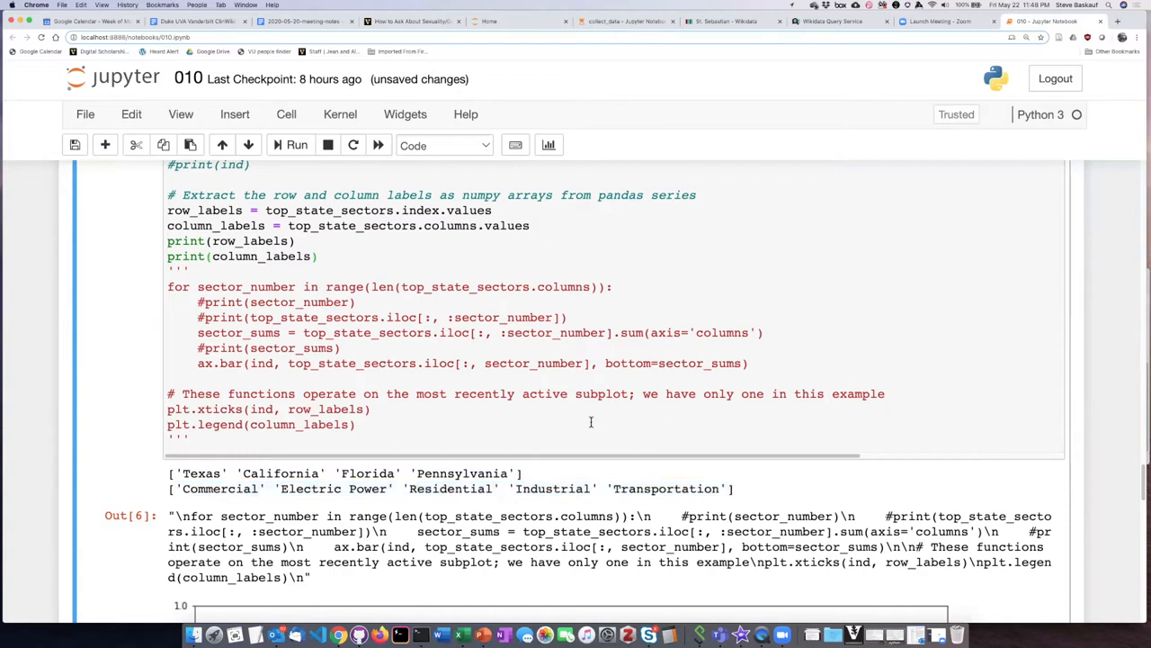
mouse_move(590, 421)
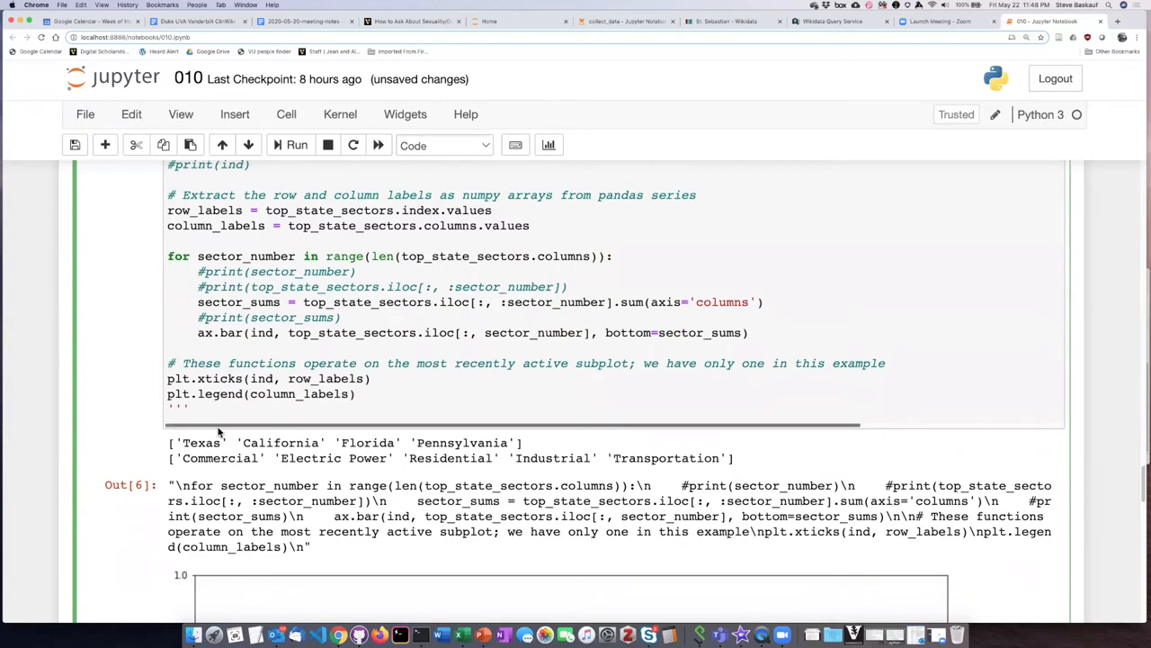
mouse_move(123, 405)
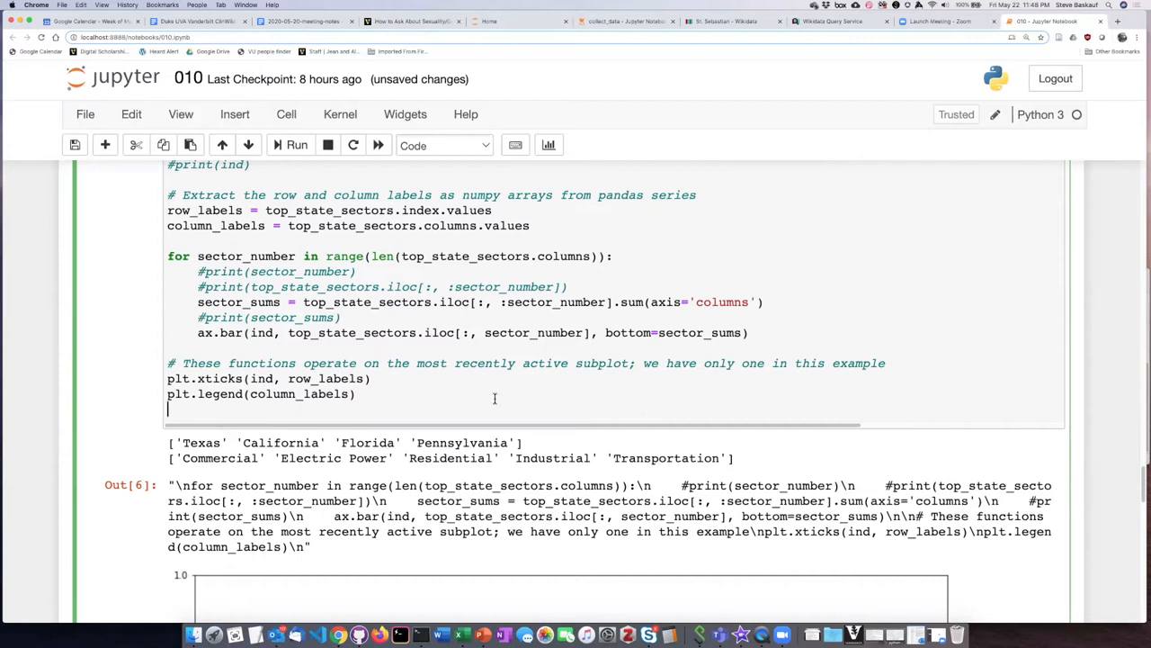
mouse_move(694, 393)
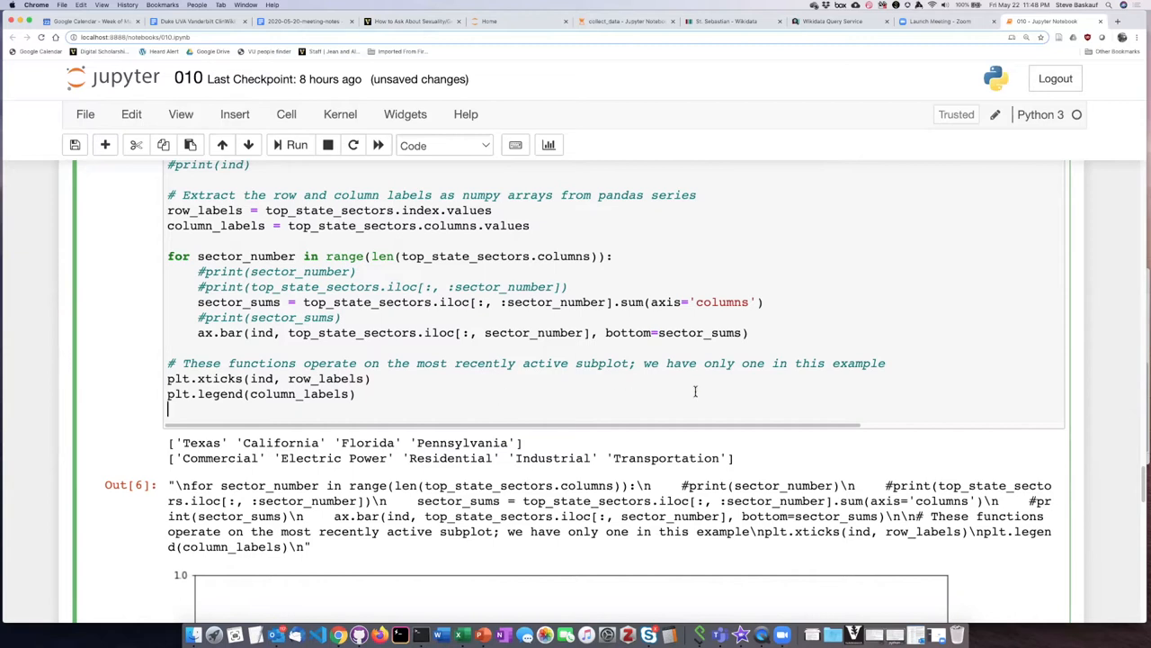
mouse_move(721, 385)
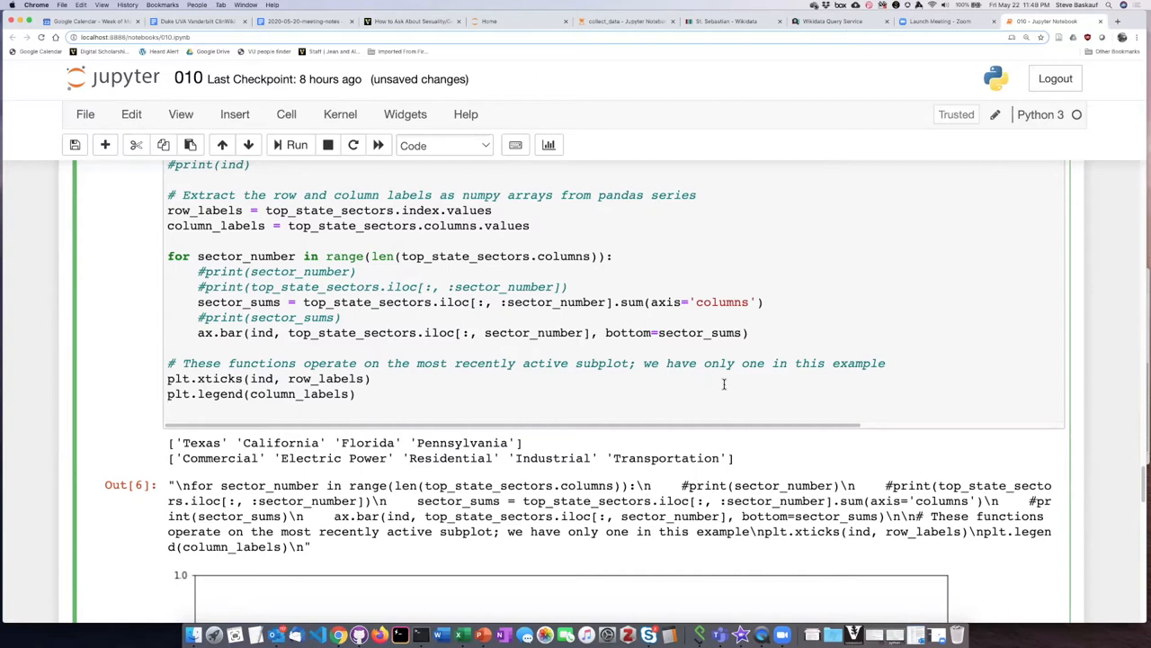
mouse_move(719, 384)
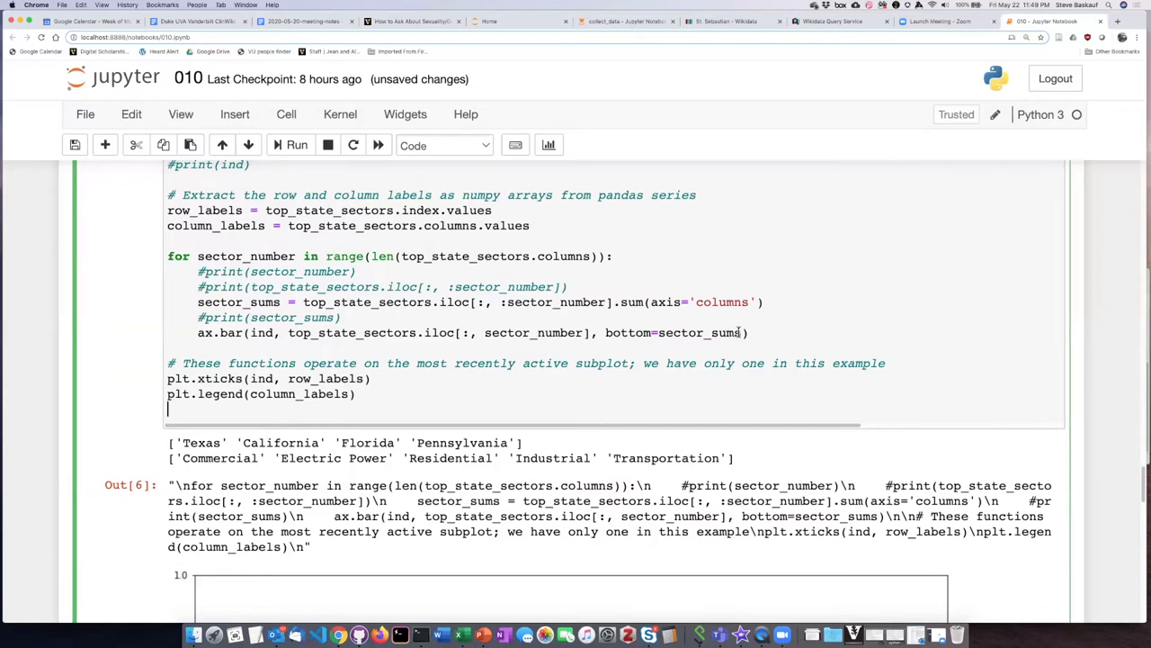
double_click(670, 331)
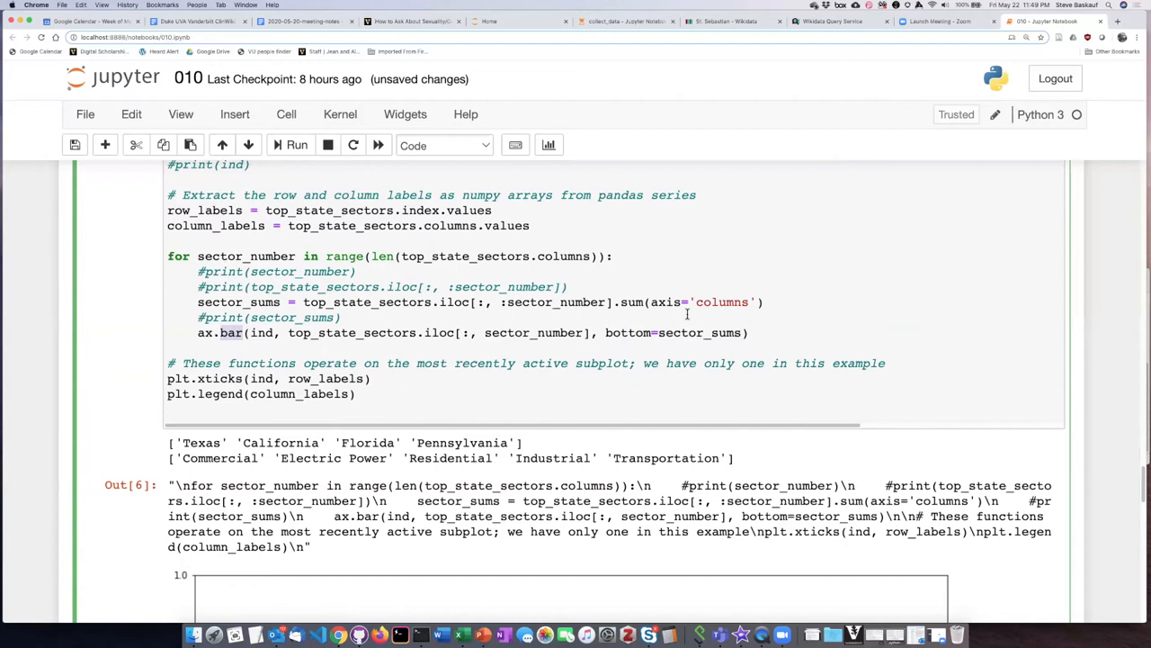
mouse_move(629, 336)
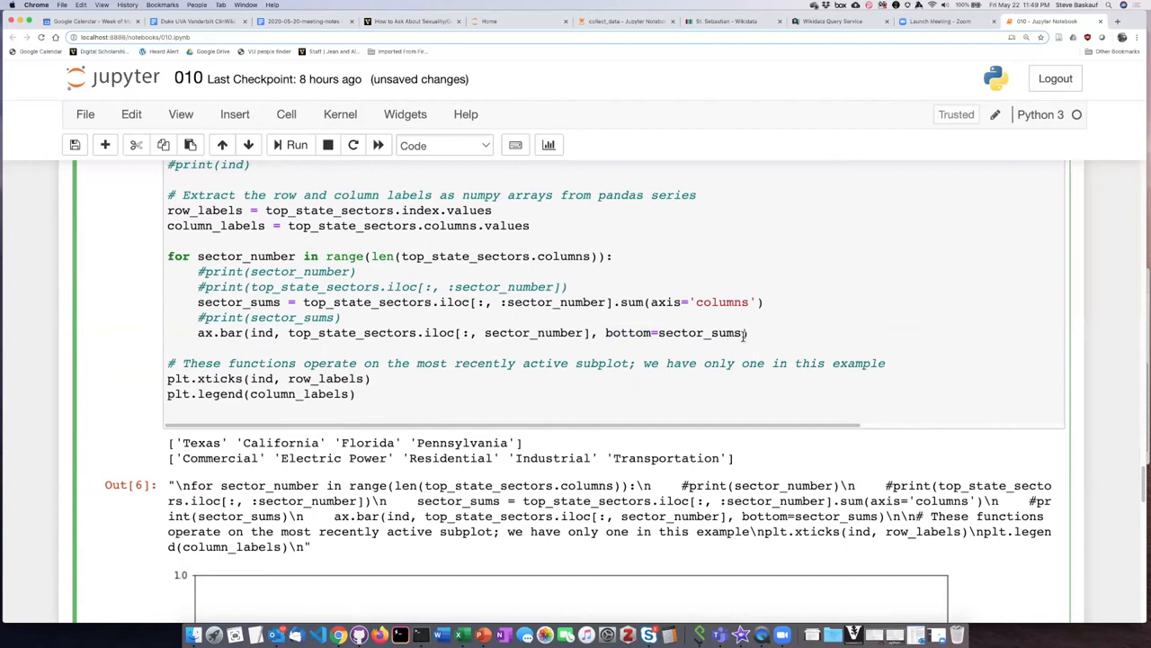
click(665, 331)
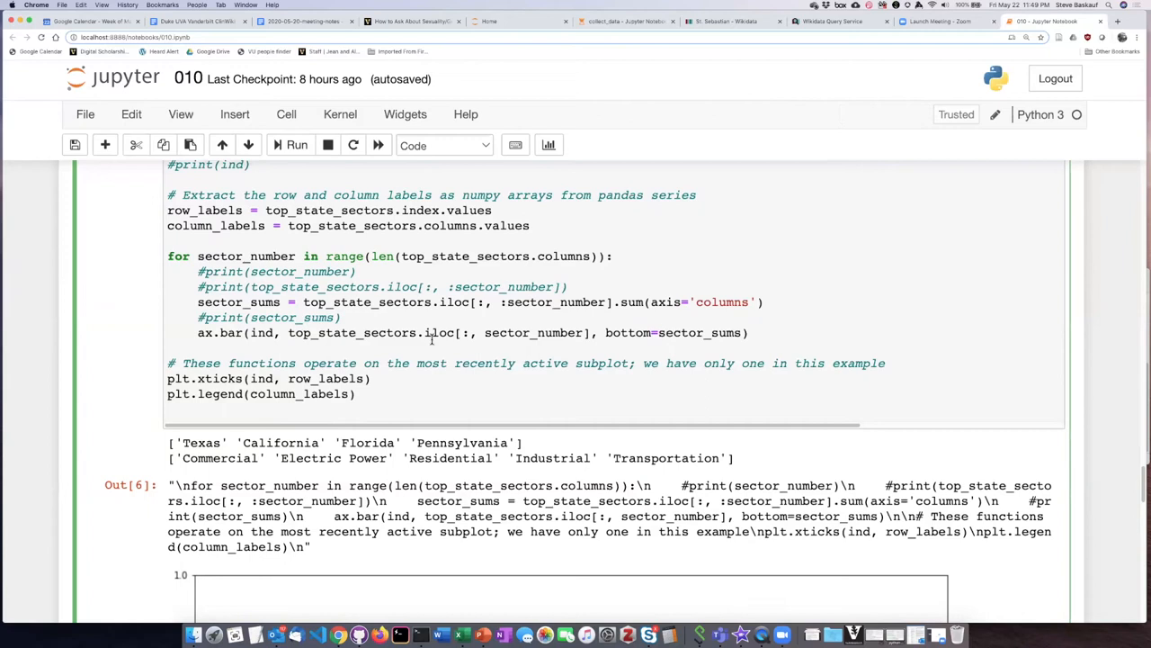
mouse_move(303, 252)
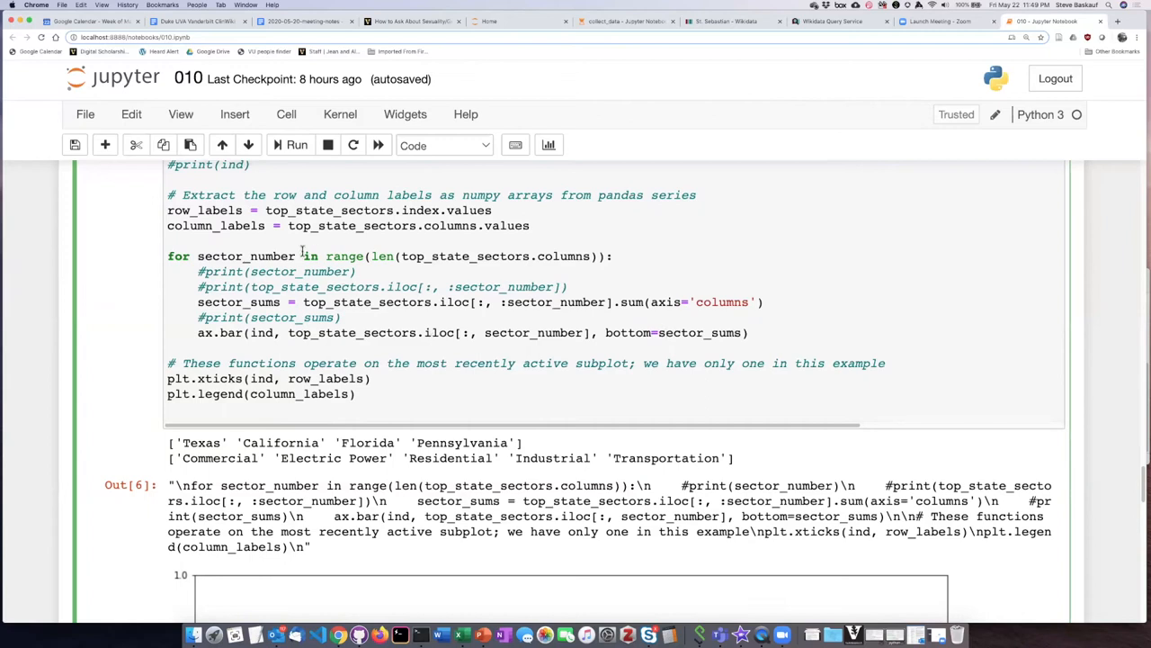
Uncomment the loop's print(sector_number) and slice print, and comment out the sector_sums line.
double_click(246, 255)
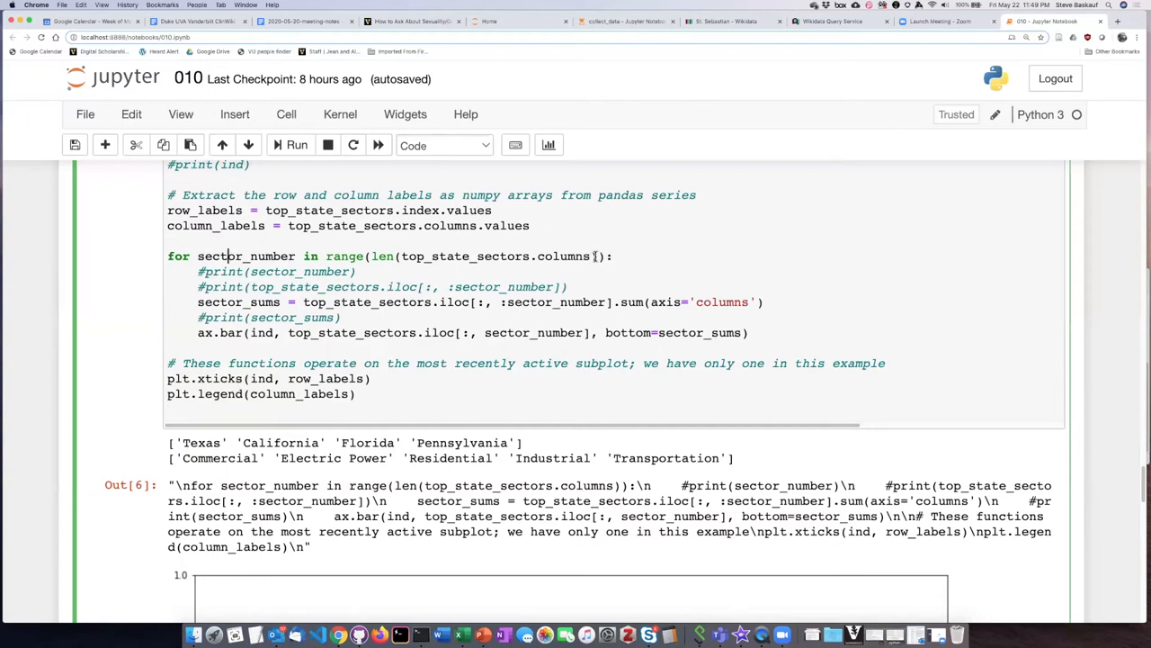
double_click(482, 256)
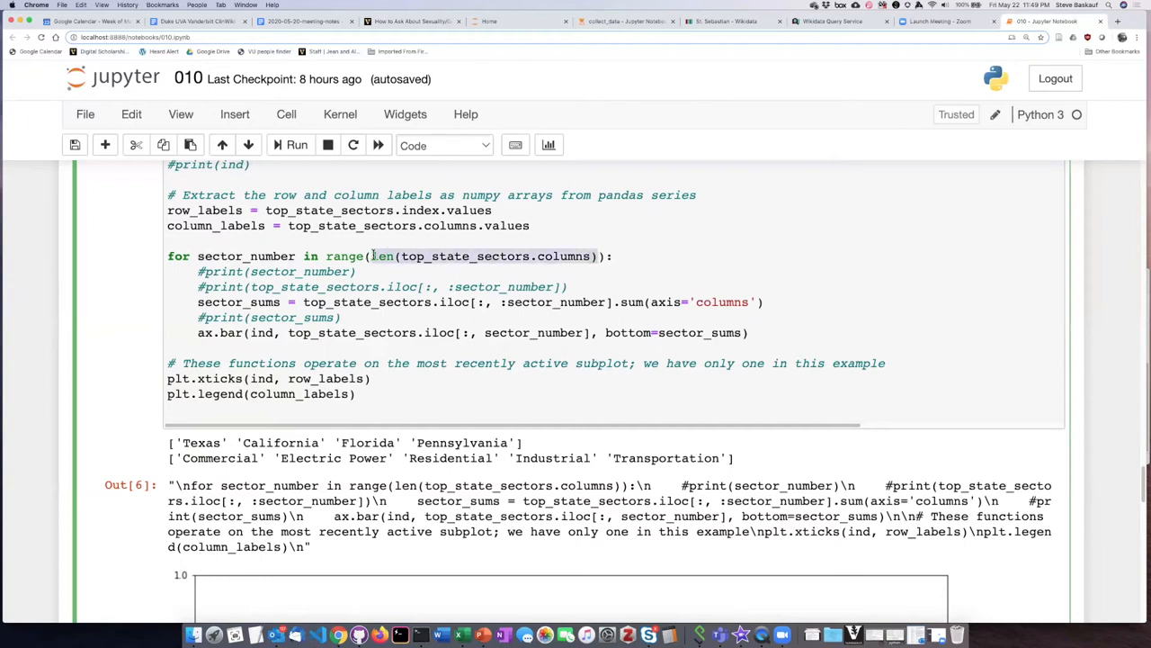
mouse_move(604, 313)
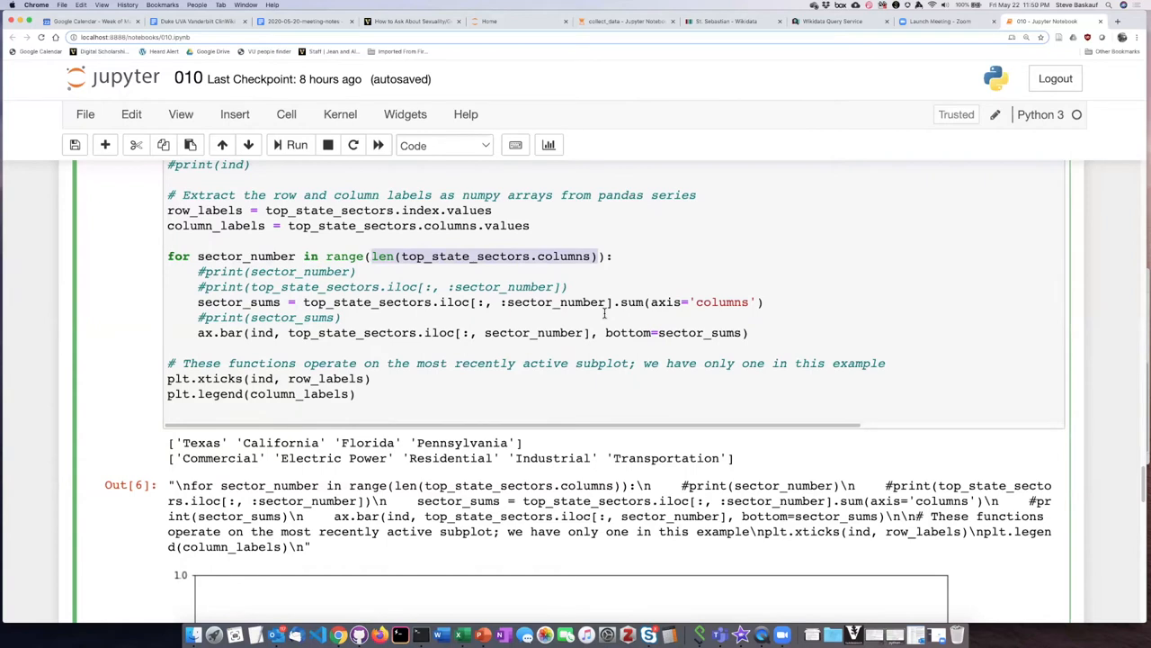
mouse_move(429, 255)
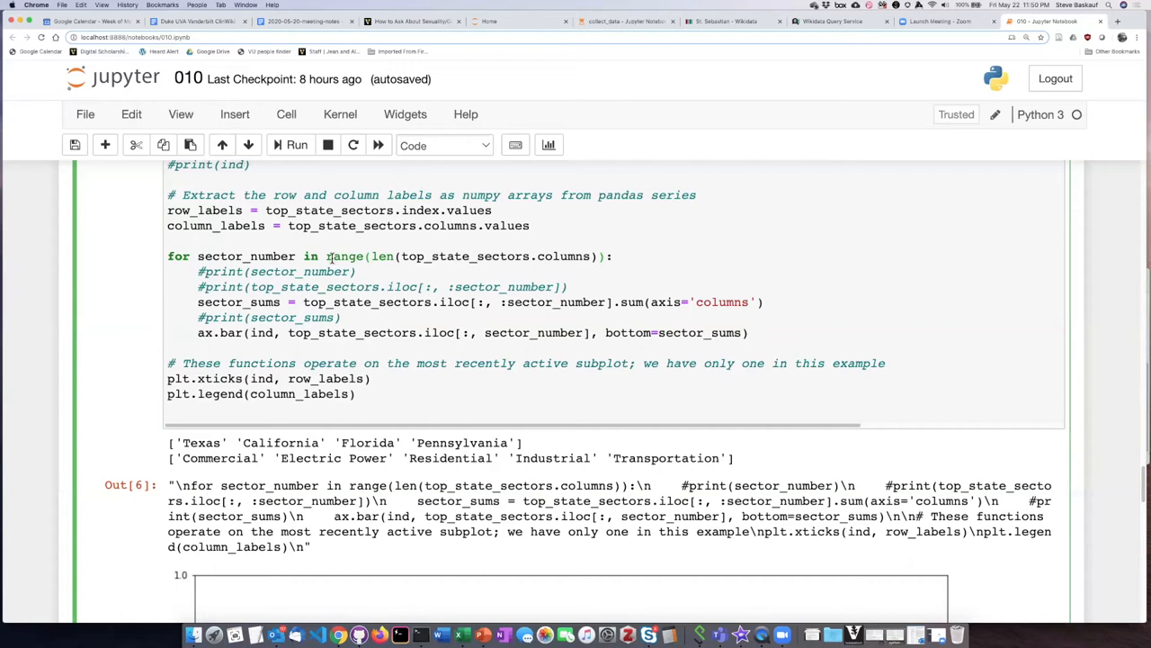
mouse_move(402, 255)
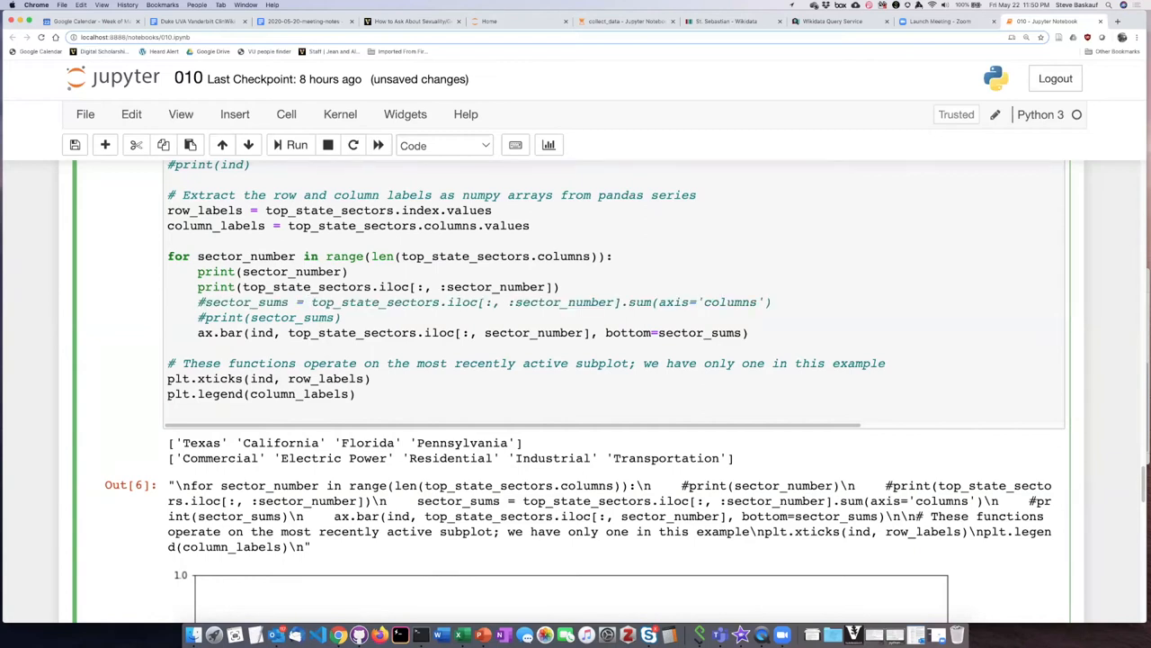
Comment out the ax.bar(...) line so the loop only prints the sector slices.
text(#)
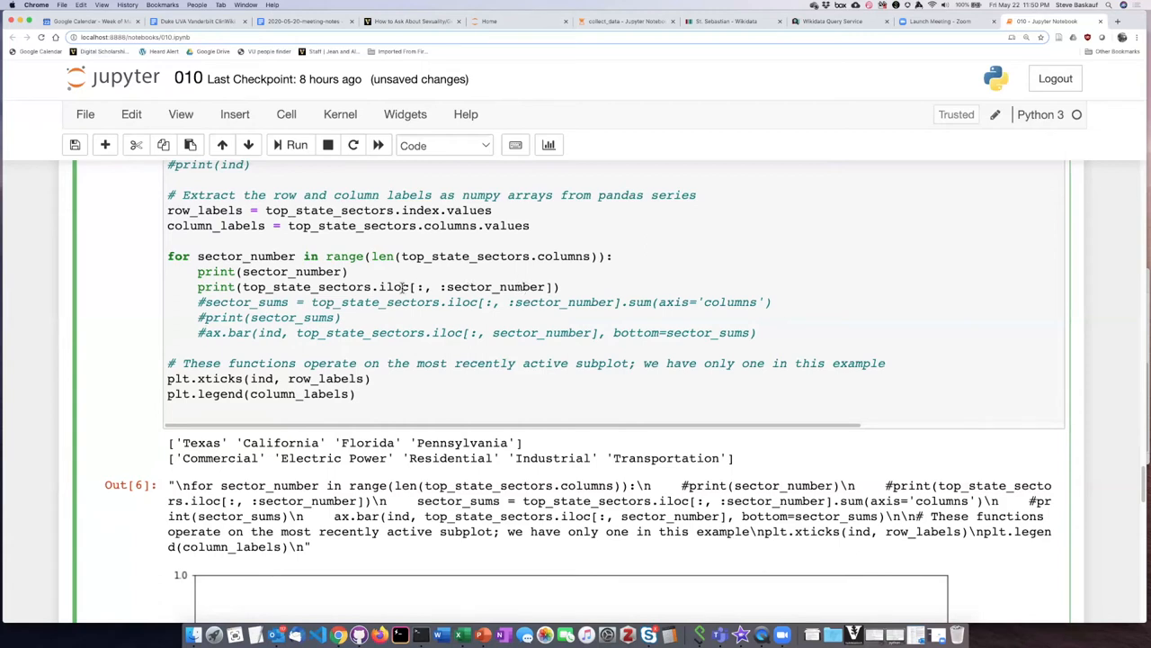
click(205, 333)
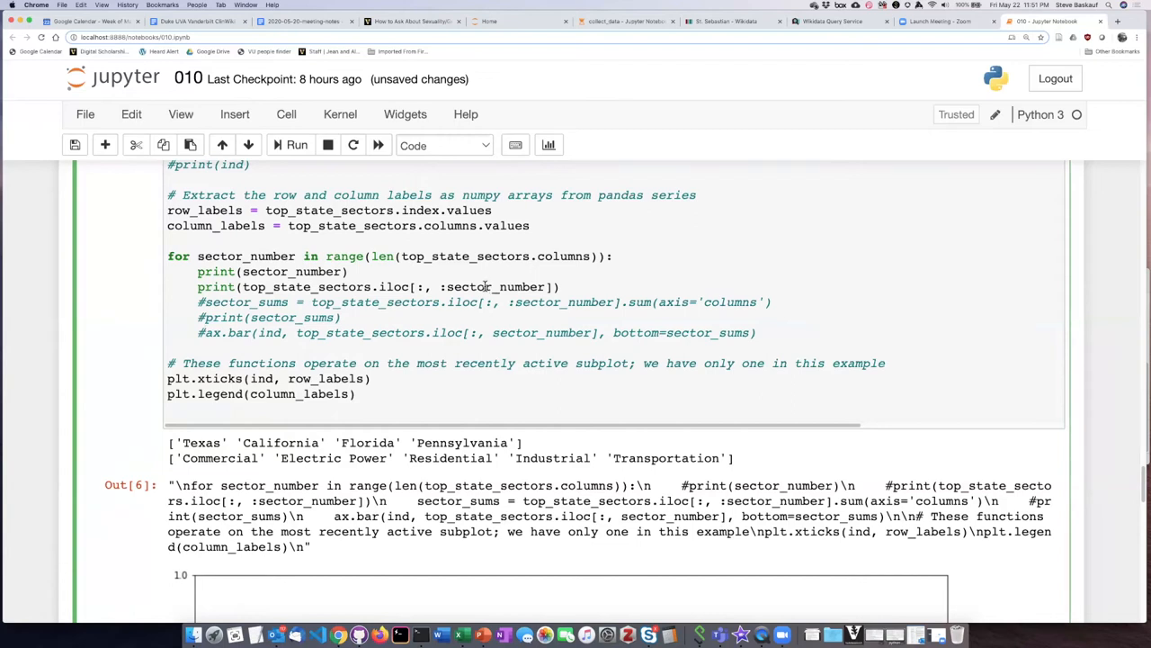
double_click(393, 286)
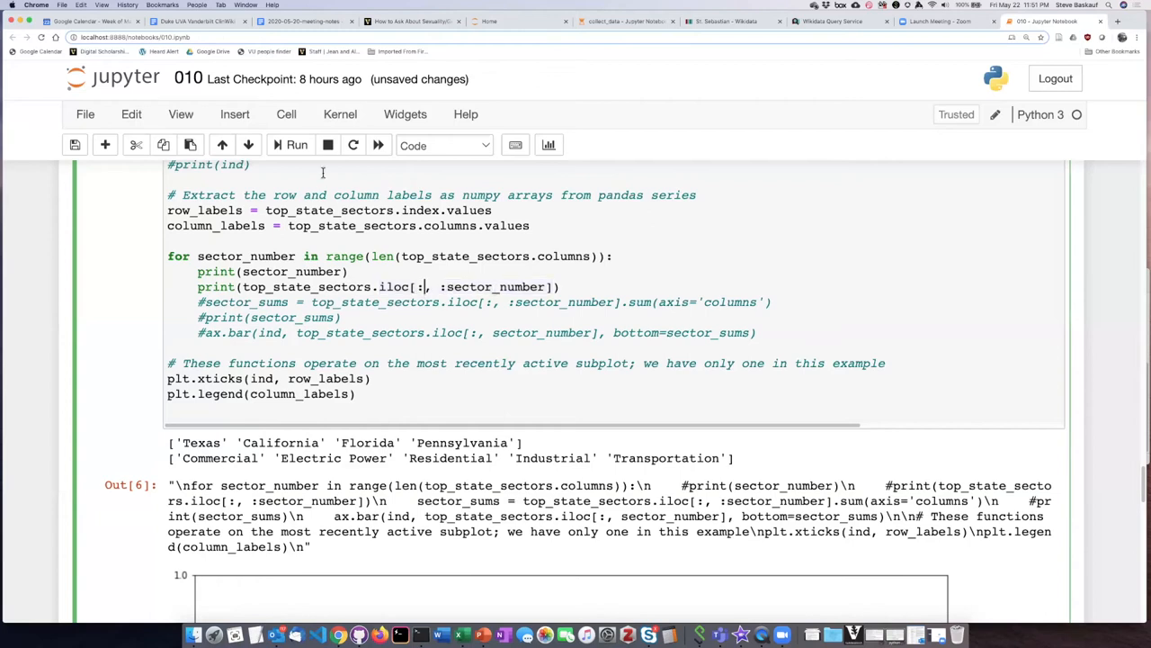
Run the loop cell and scroll through the printed sector numbers and cumulative column slices.
click(441, 144)
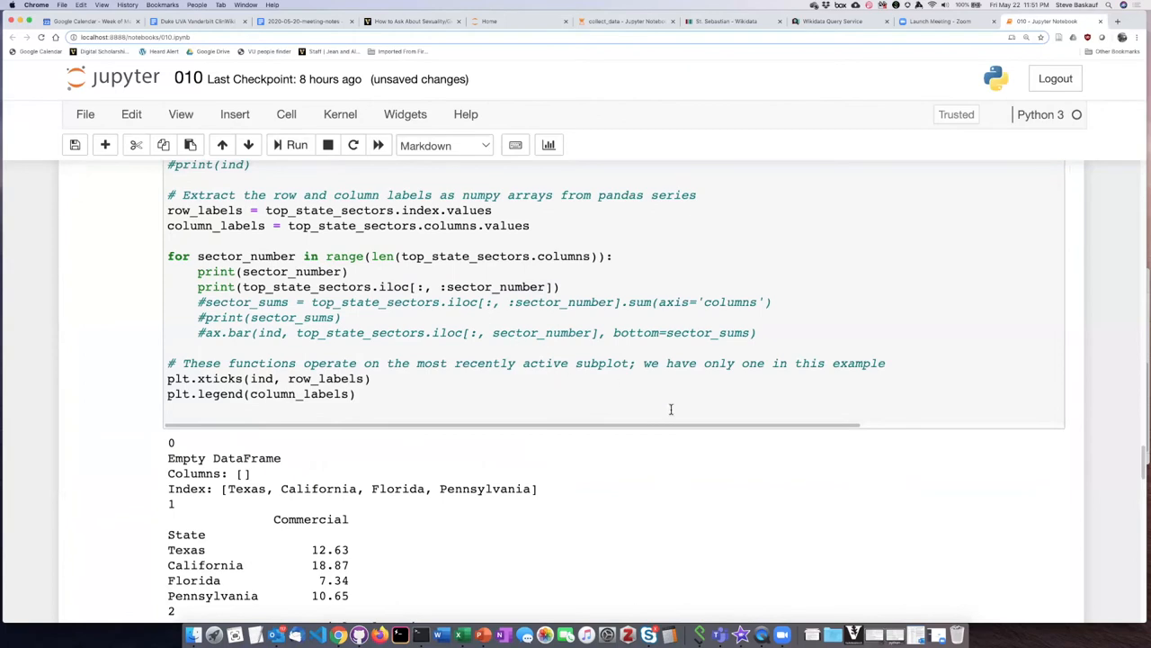
mouse_move(286, 286)
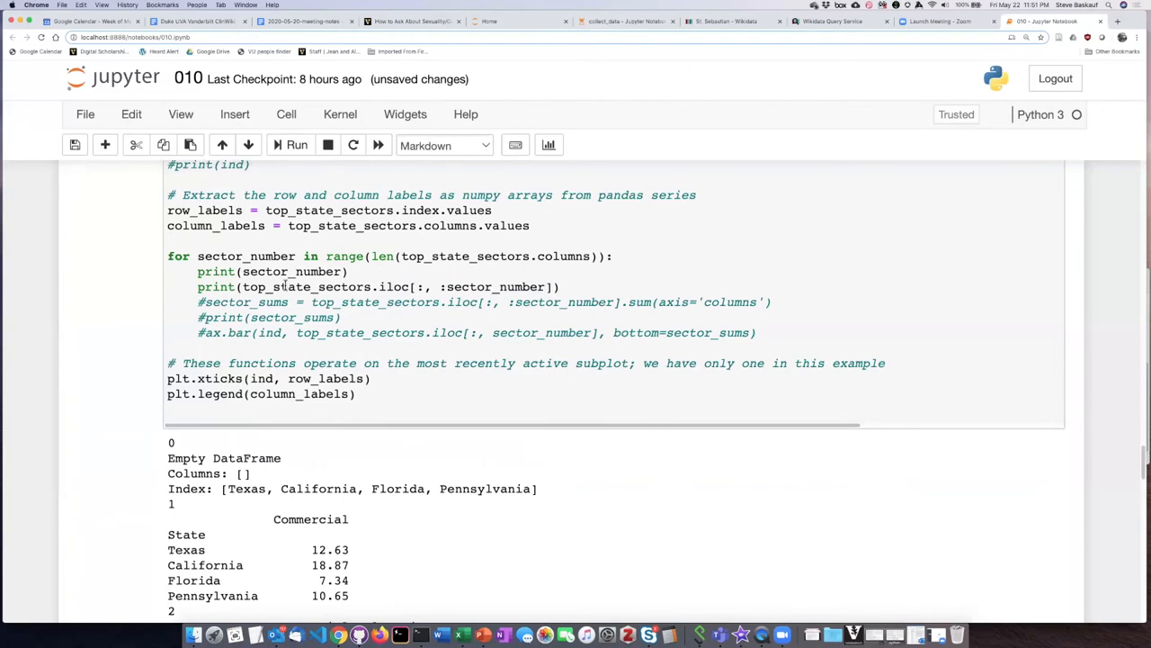
scroll(down, 3)
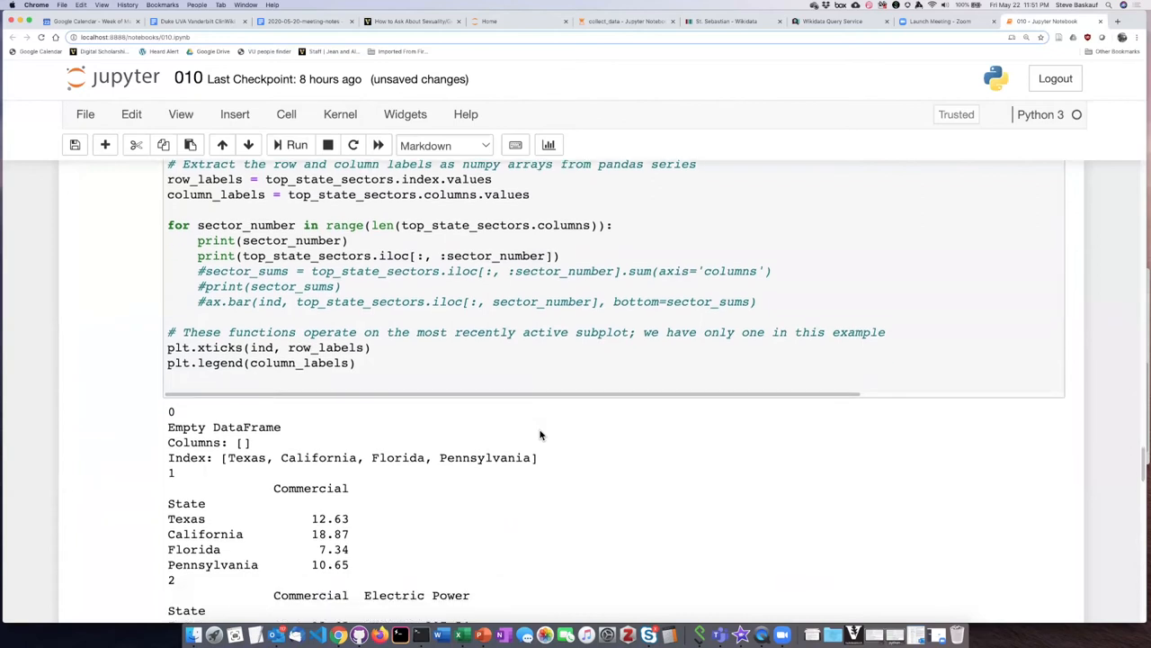
scroll(down, 3)
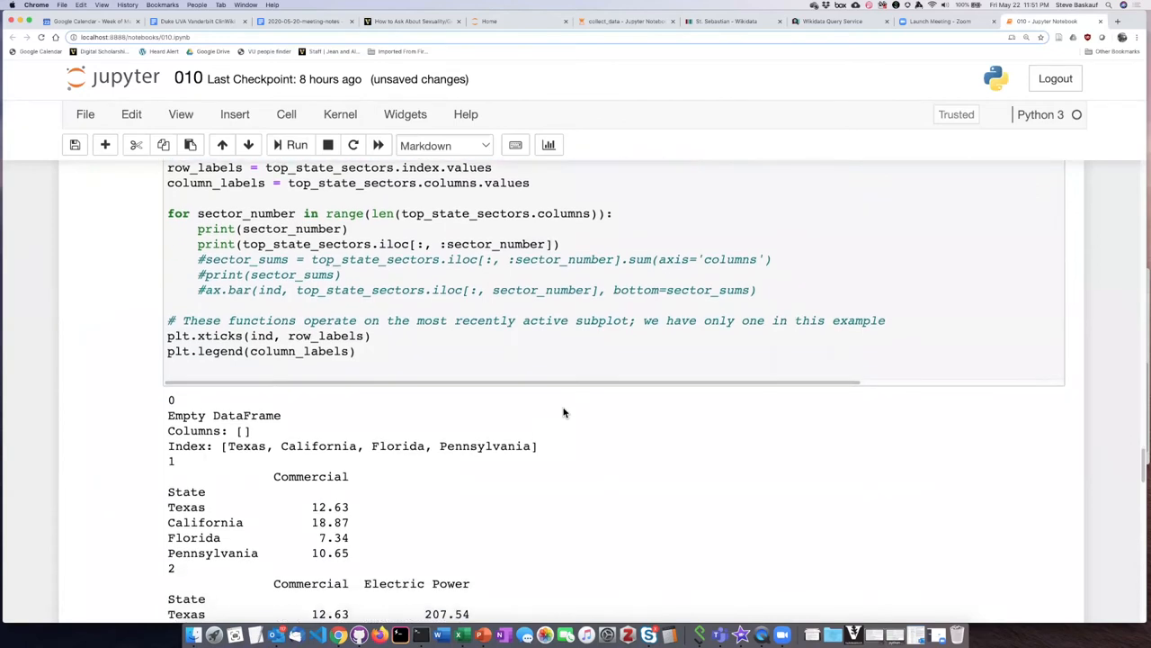
mouse_move(569, 395)
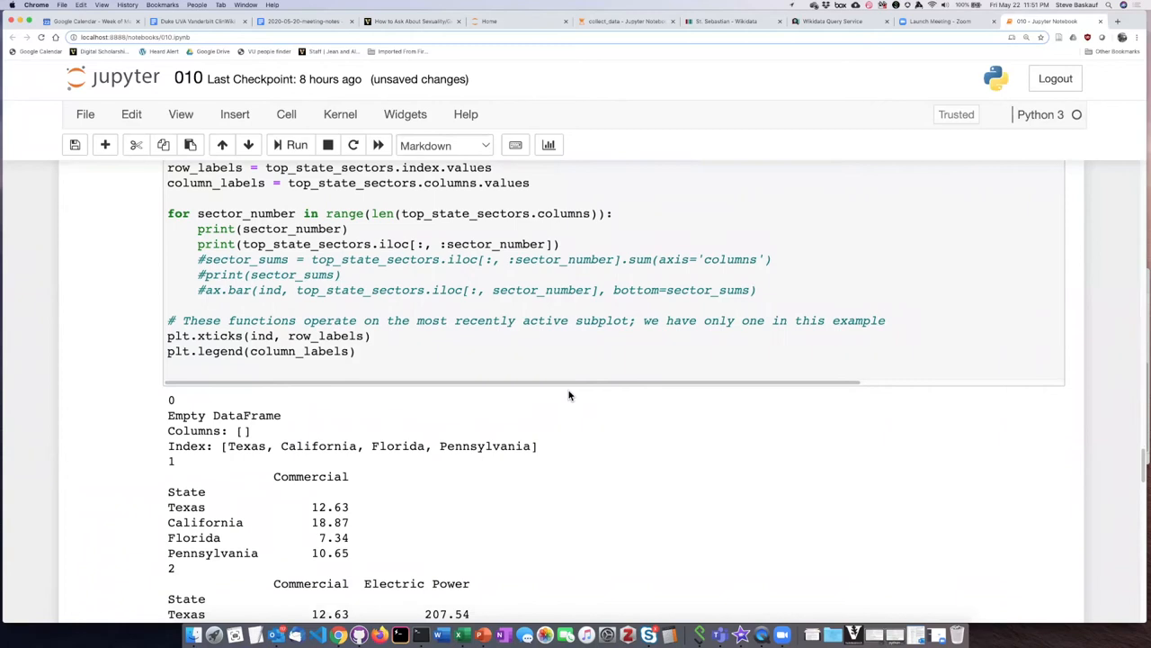
mouse_move(334, 436)
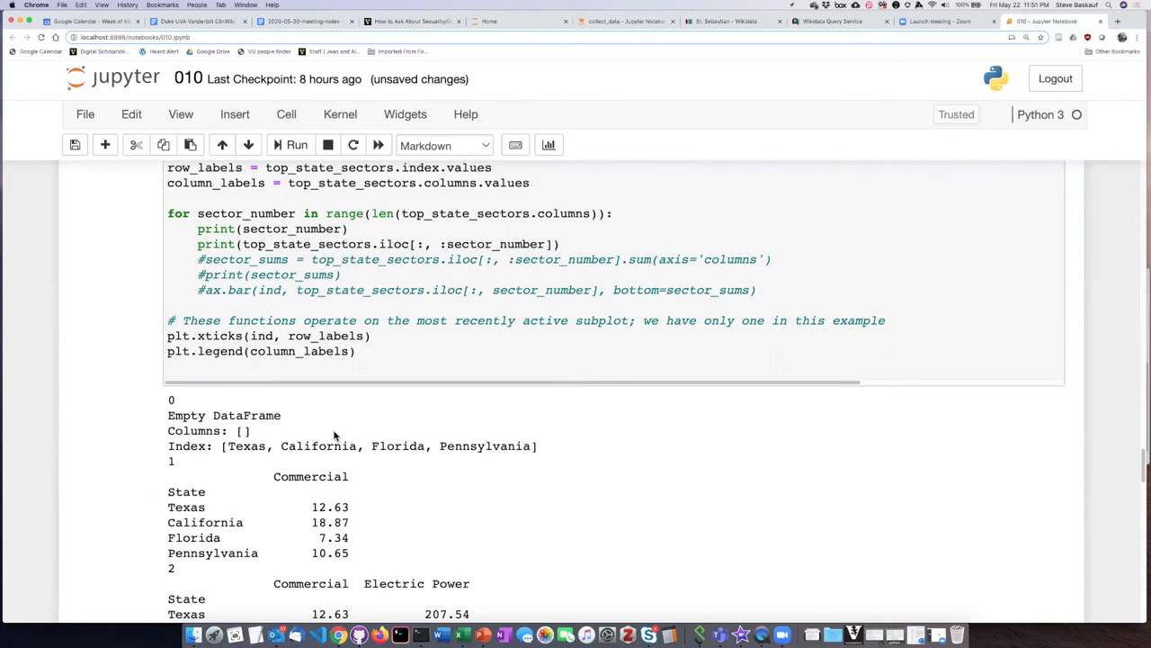
mouse_move(235, 425)
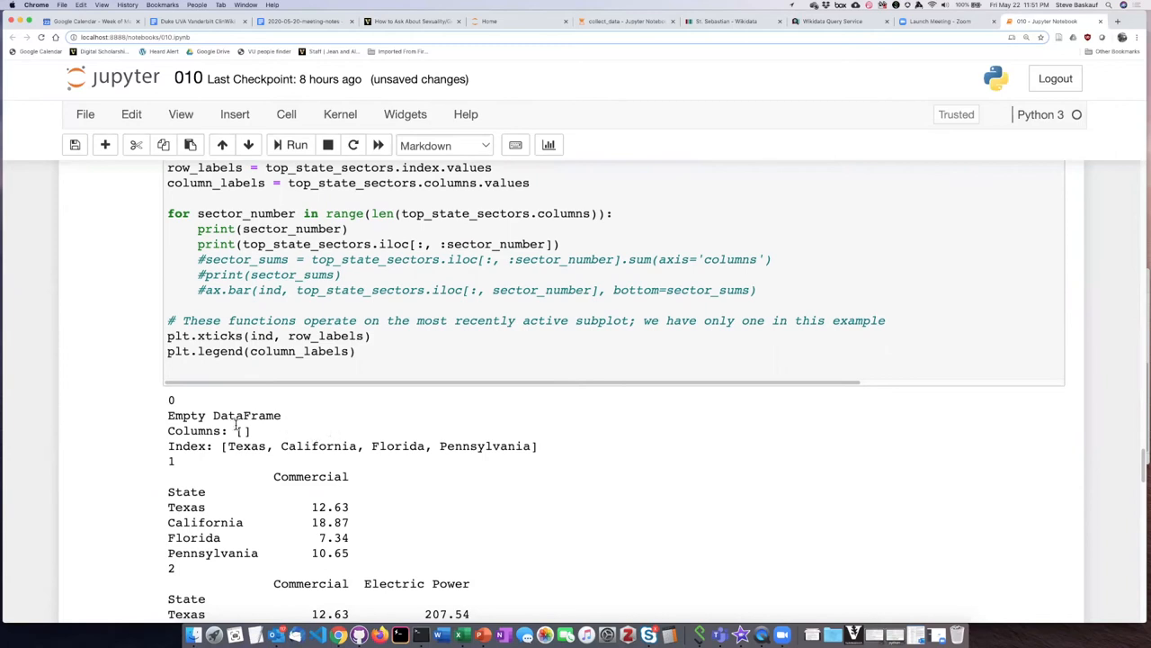
mouse_move(305, 432)
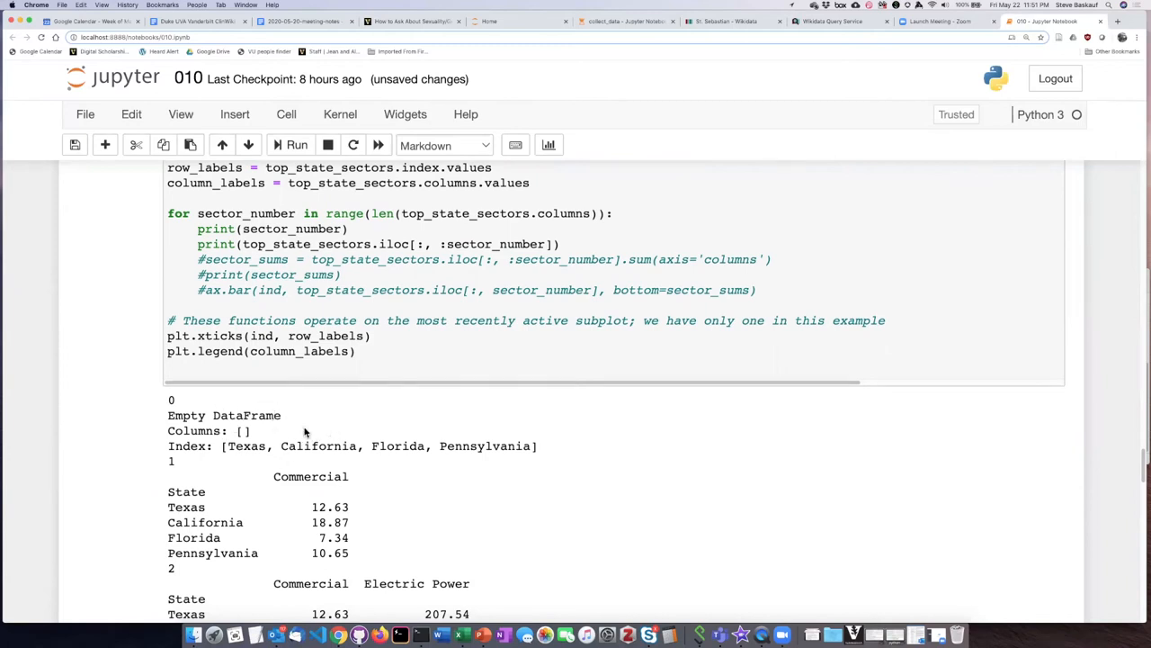
mouse_move(288, 421)
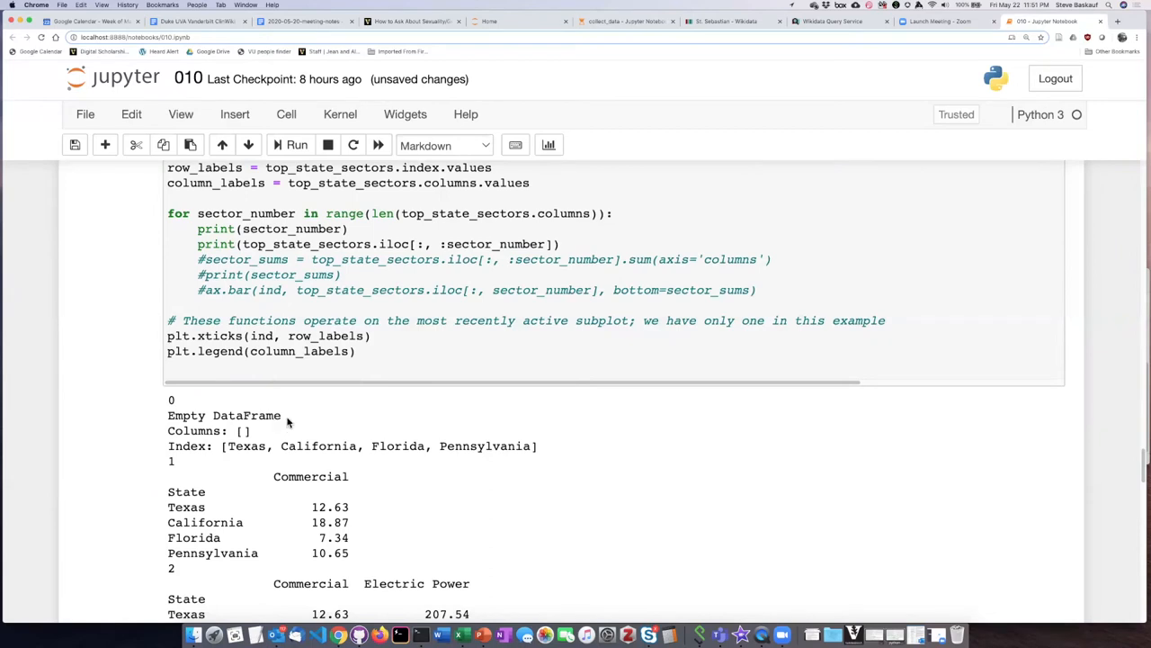
mouse_move(230, 439)
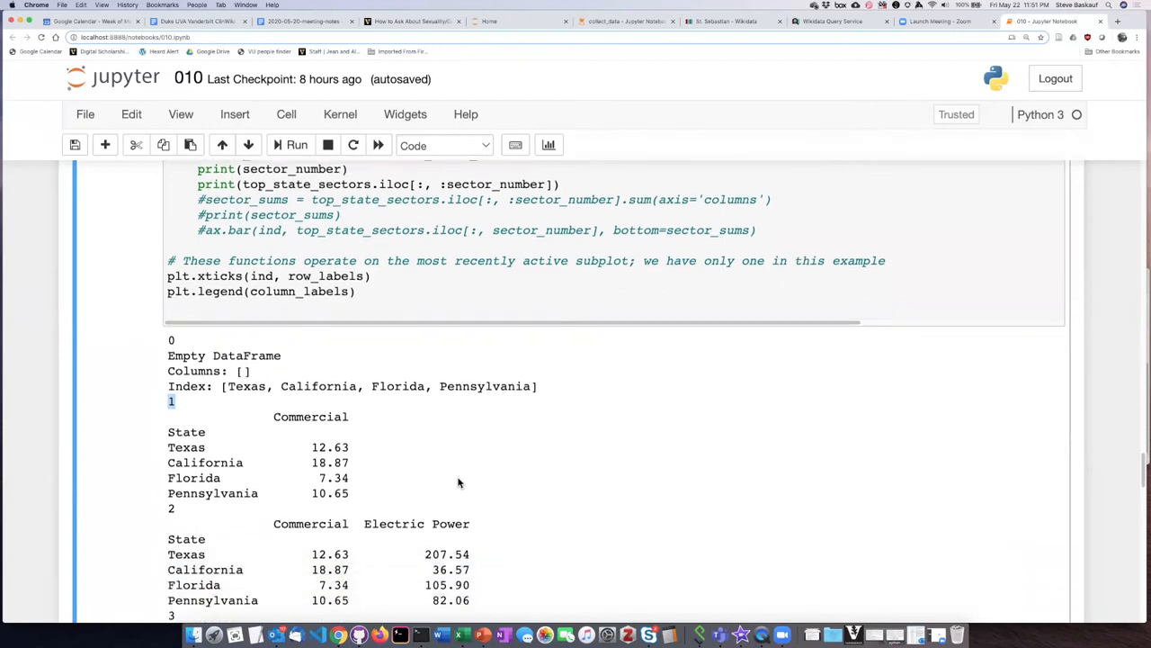
scroll(down, 3)
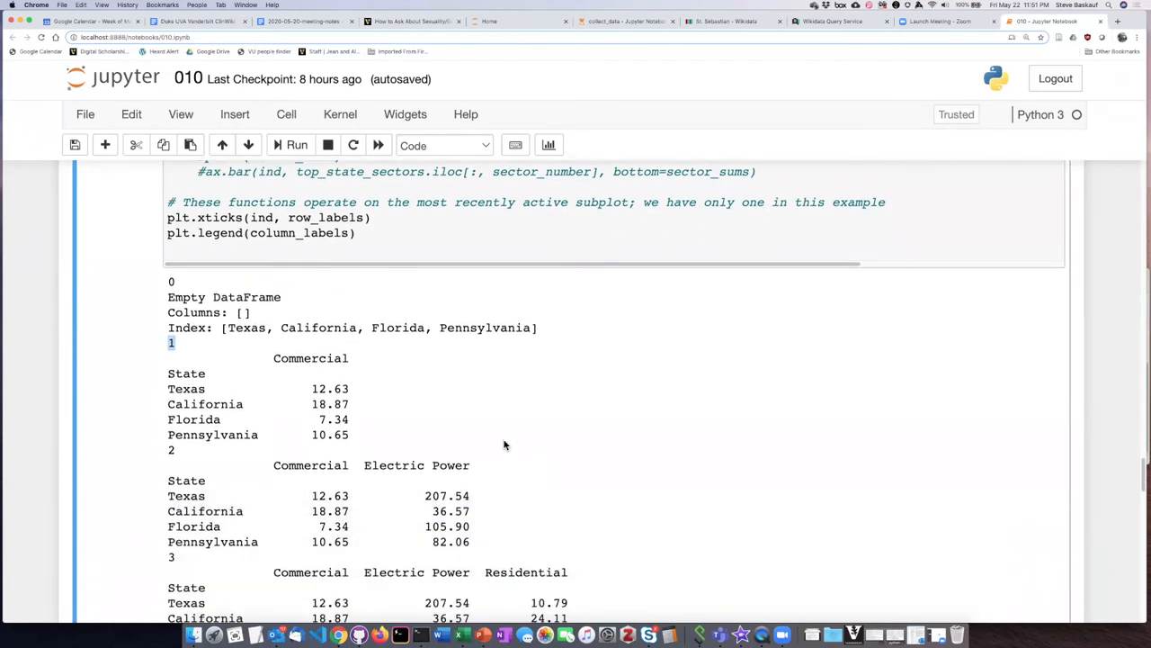
mouse_move(363, 385)
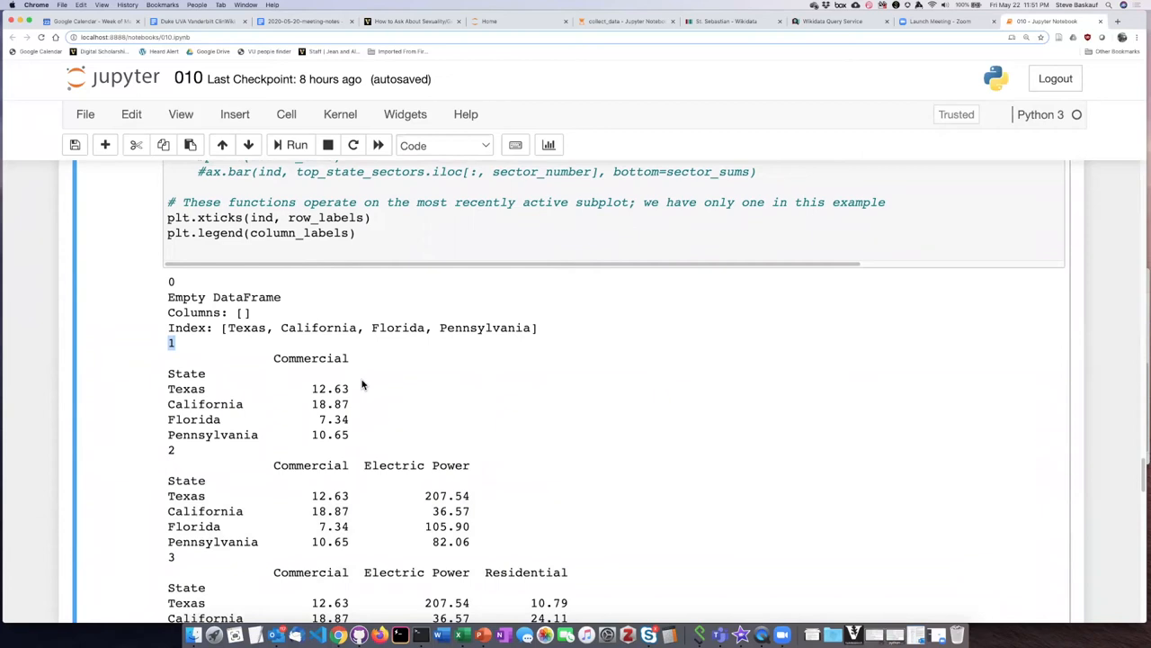
mouse_move(353, 439)
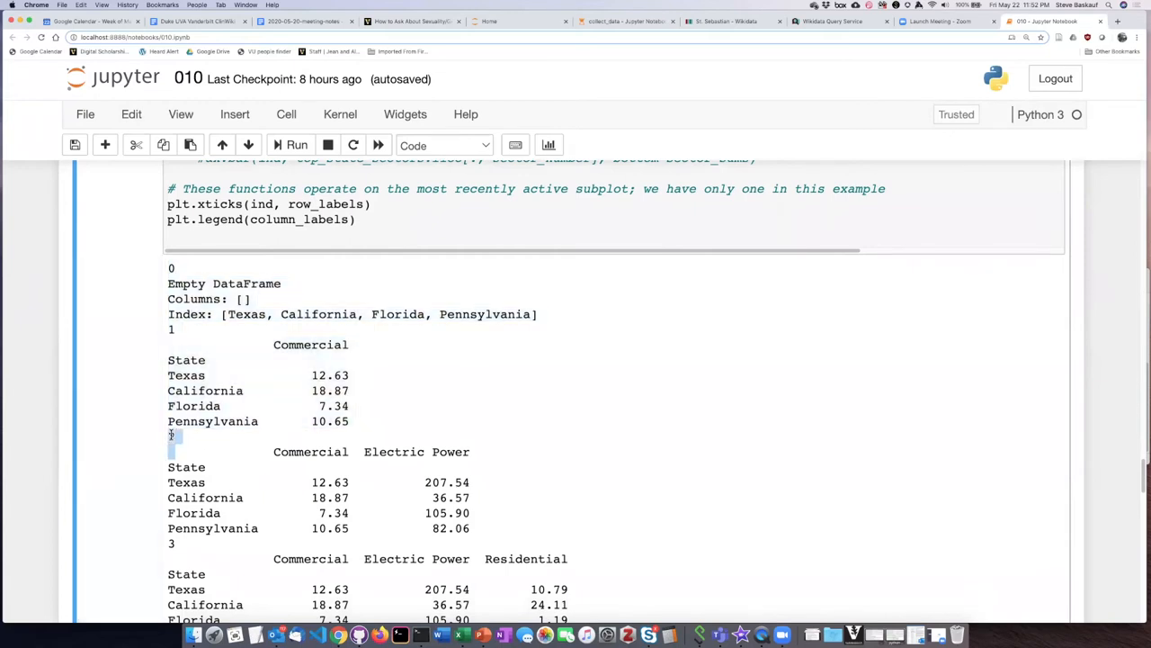
scroll(down, 3)
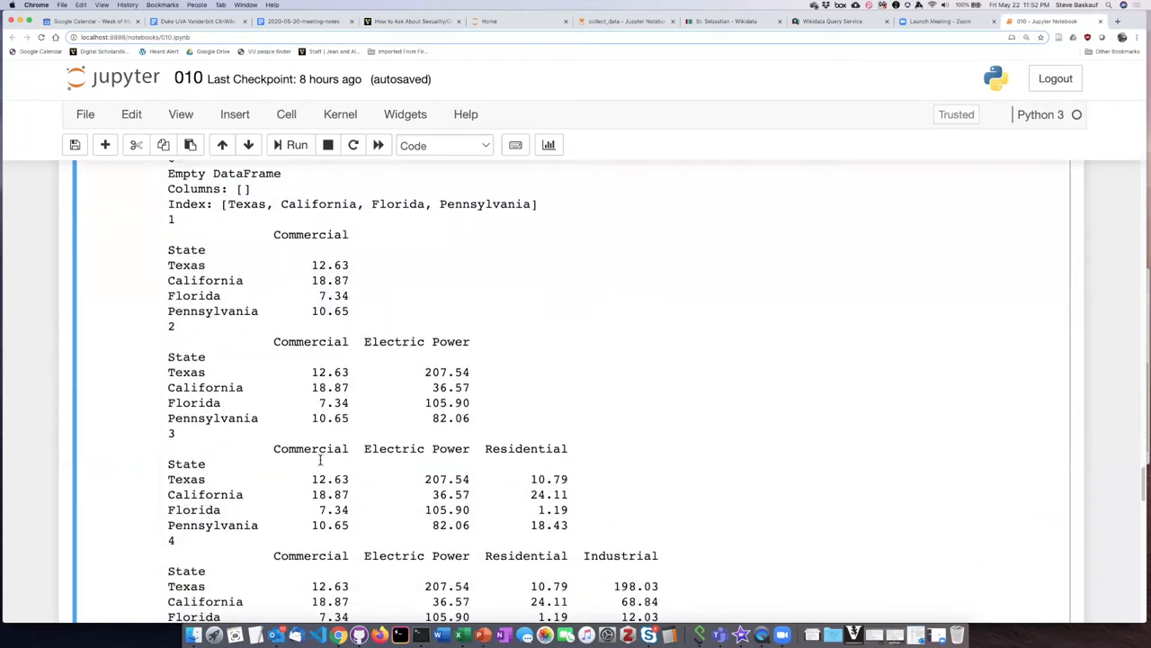
mouse_move(286, 342)
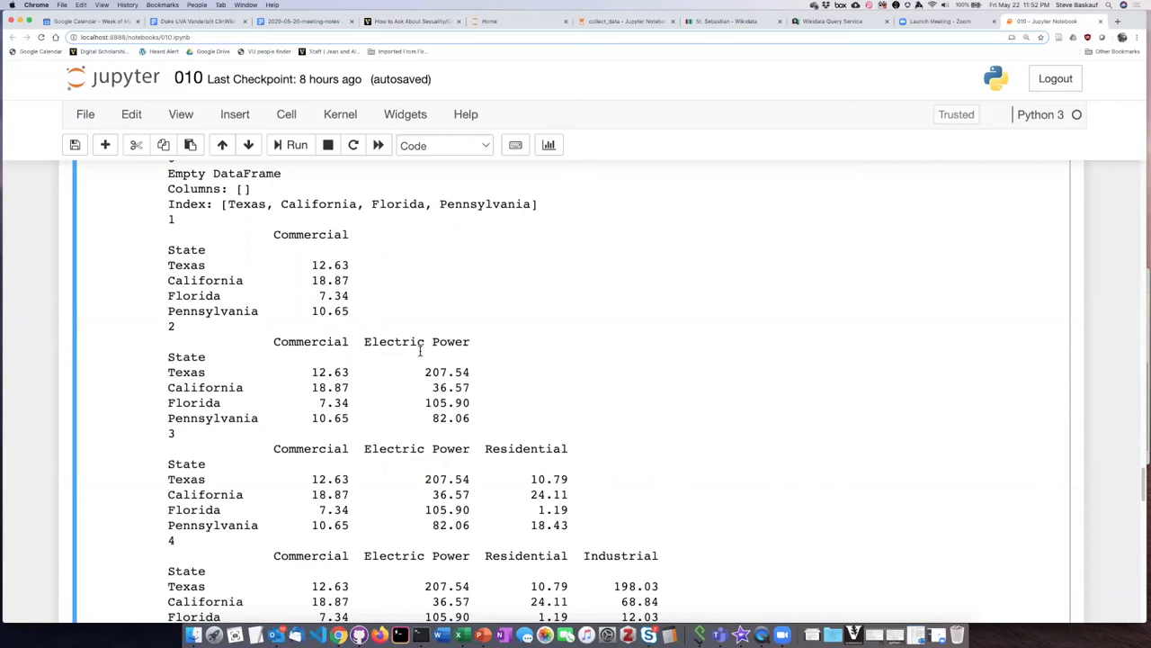
mouse_move(392, 482)
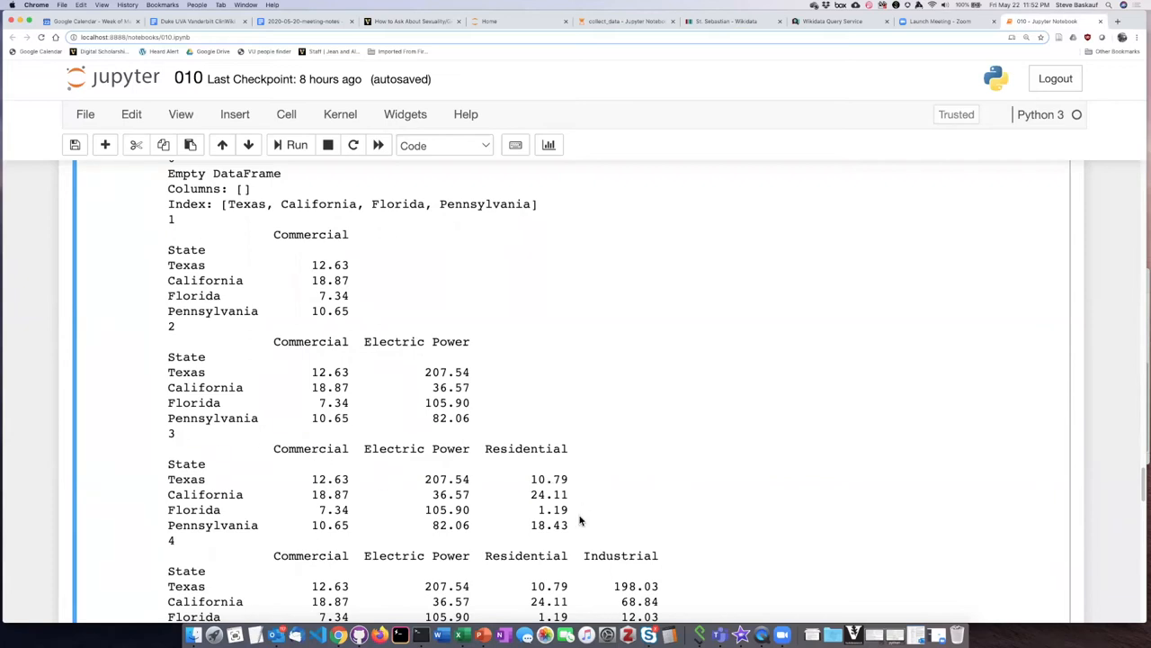
mouse_move(583, 495)
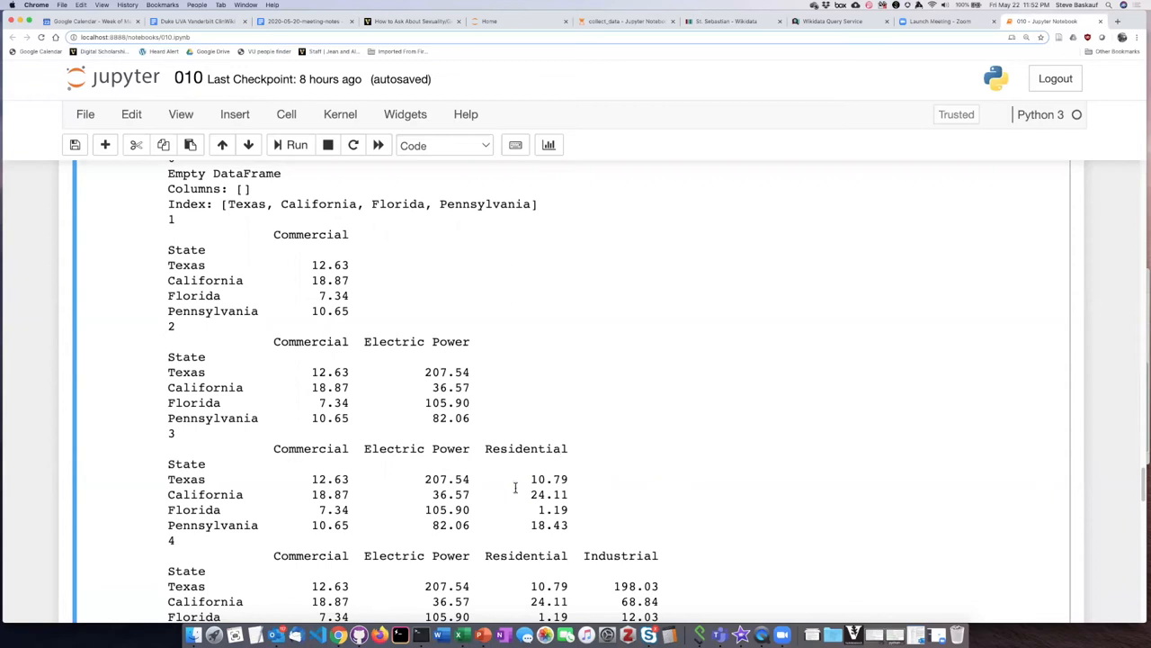
mouse_move(592, 461)
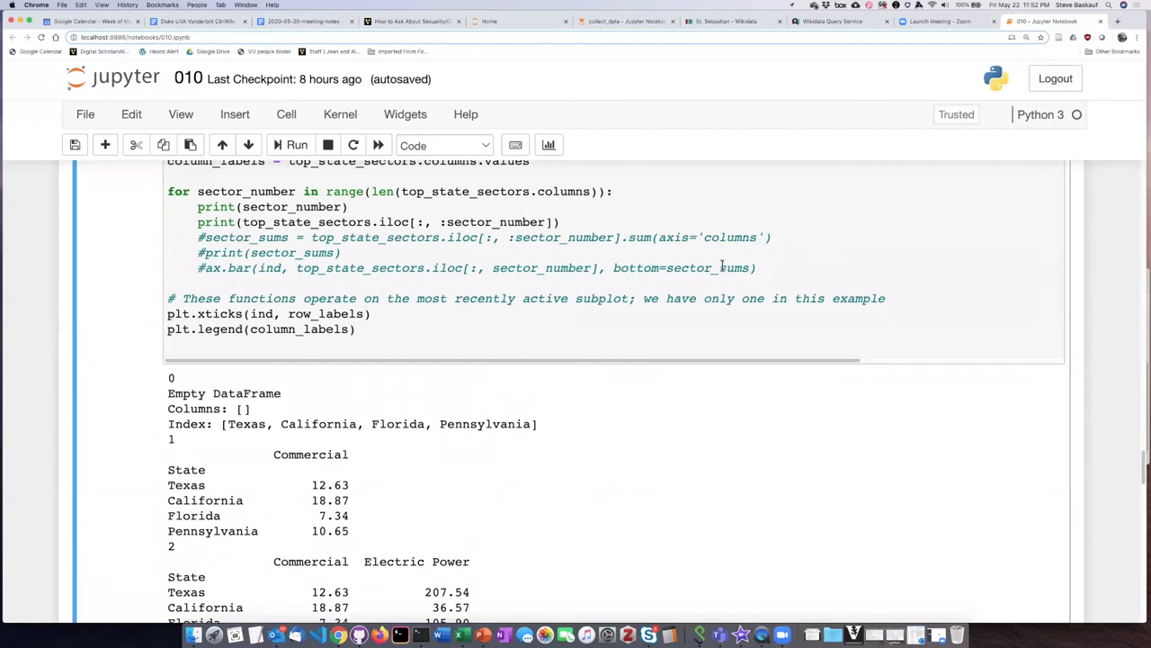
Inspect the empty first slice and Texas's Commercial and Electric Power values against sector_sums.
double_click(709, 266)
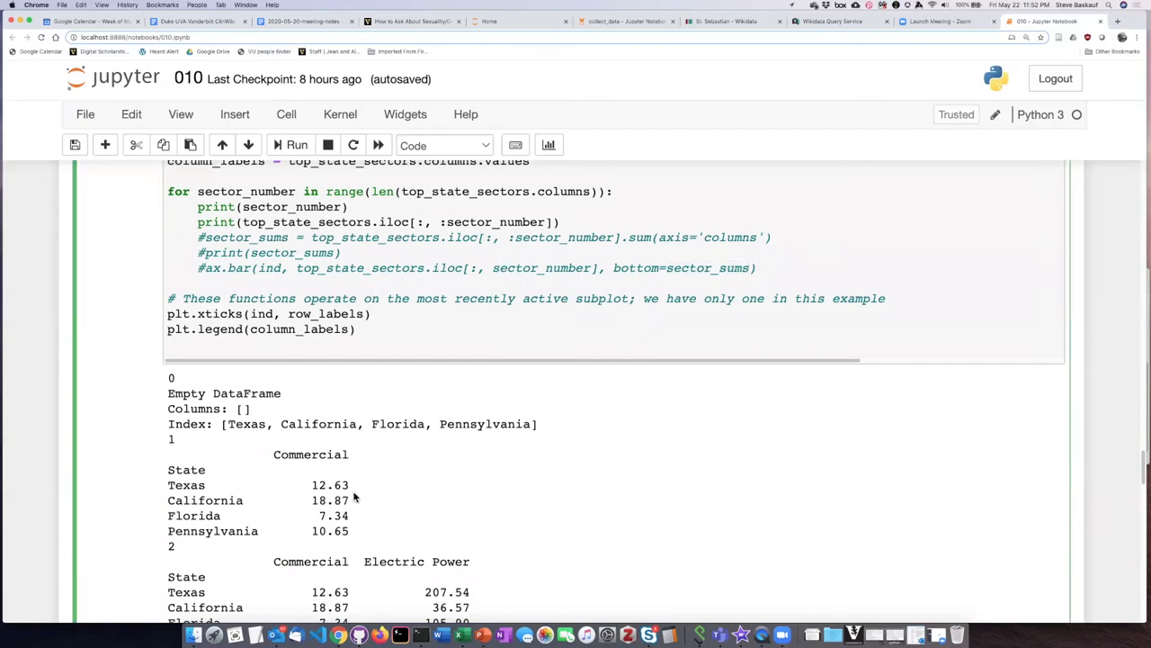
scroll(down, 3)
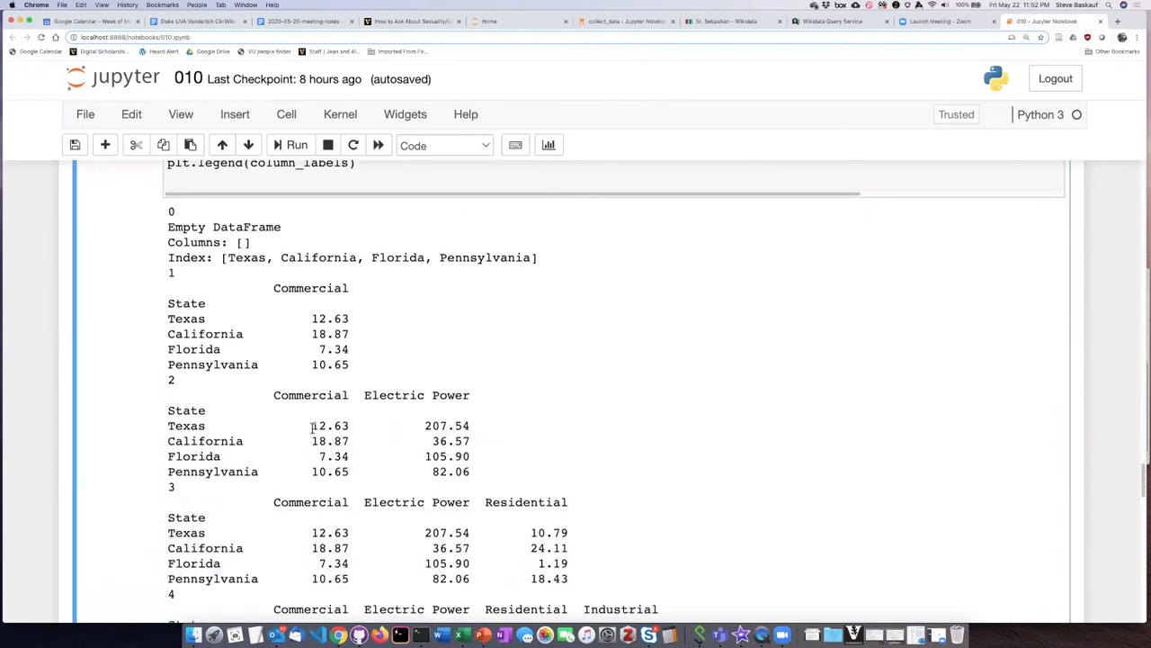
mouse_move(259, 240)
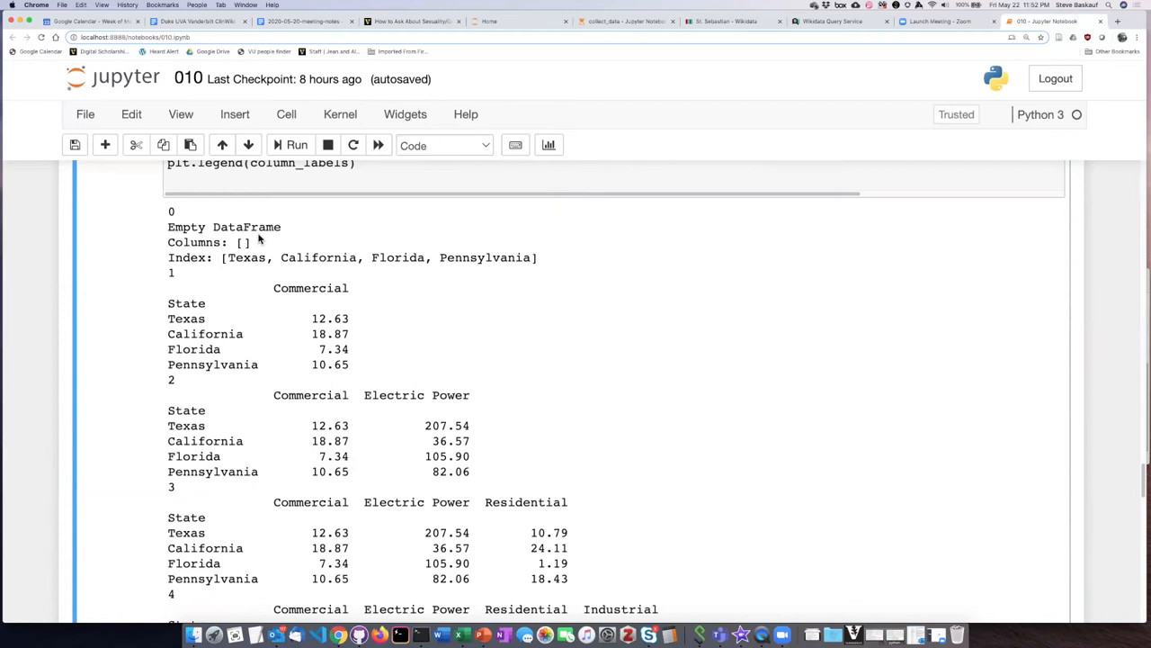
double_click(327, 319)
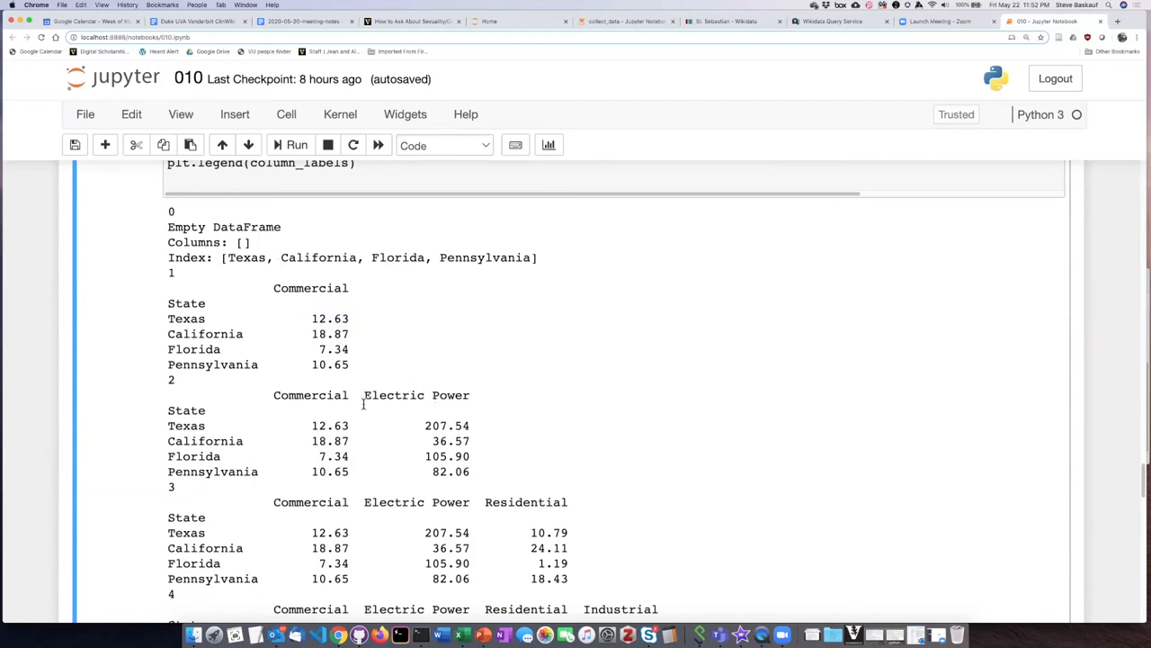
mouse_move(475, 432)
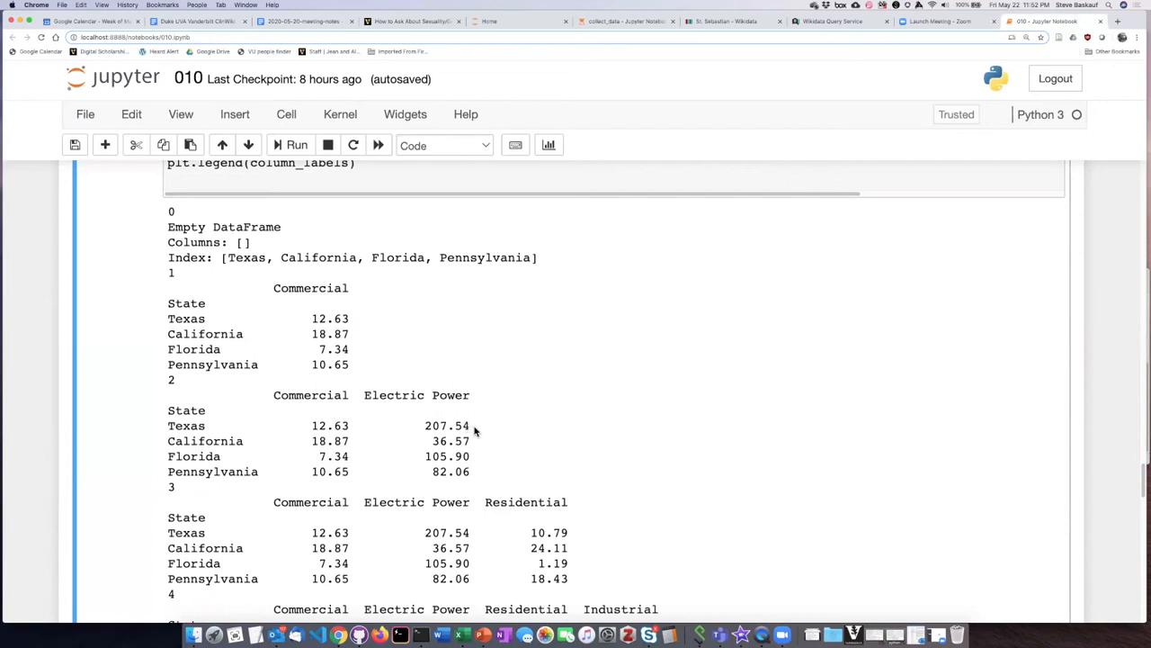
drag(297, 425, 471, 425)
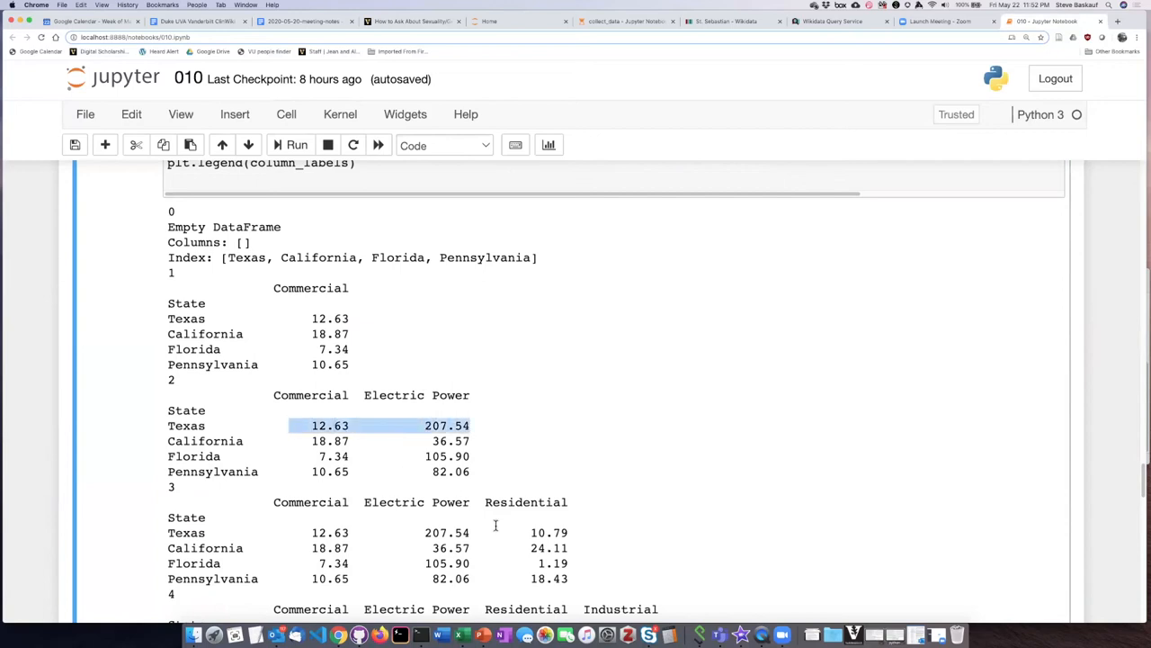
mouse_move(574, 538)
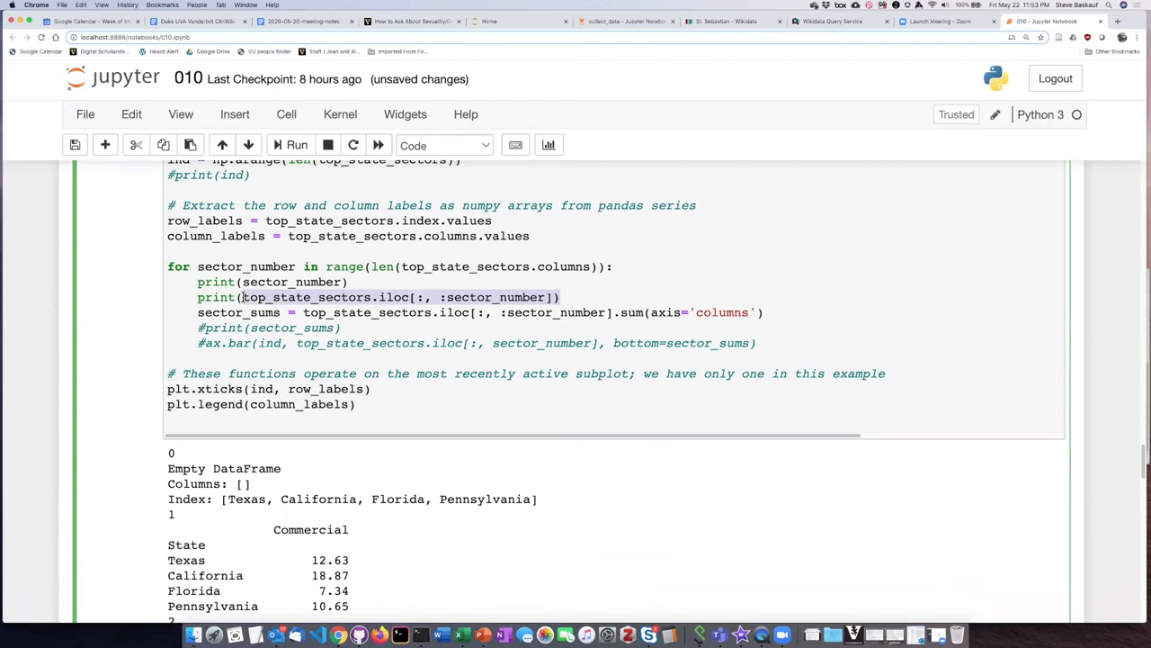
mouse_move(443, 317)
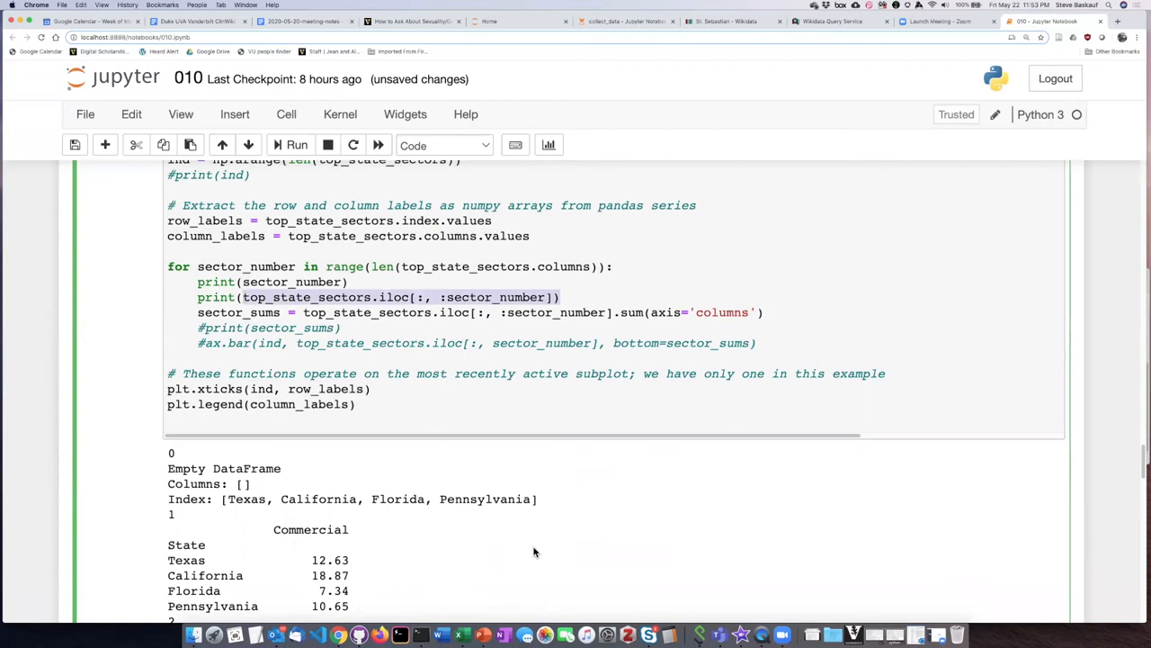
mouse_move(554, 455)
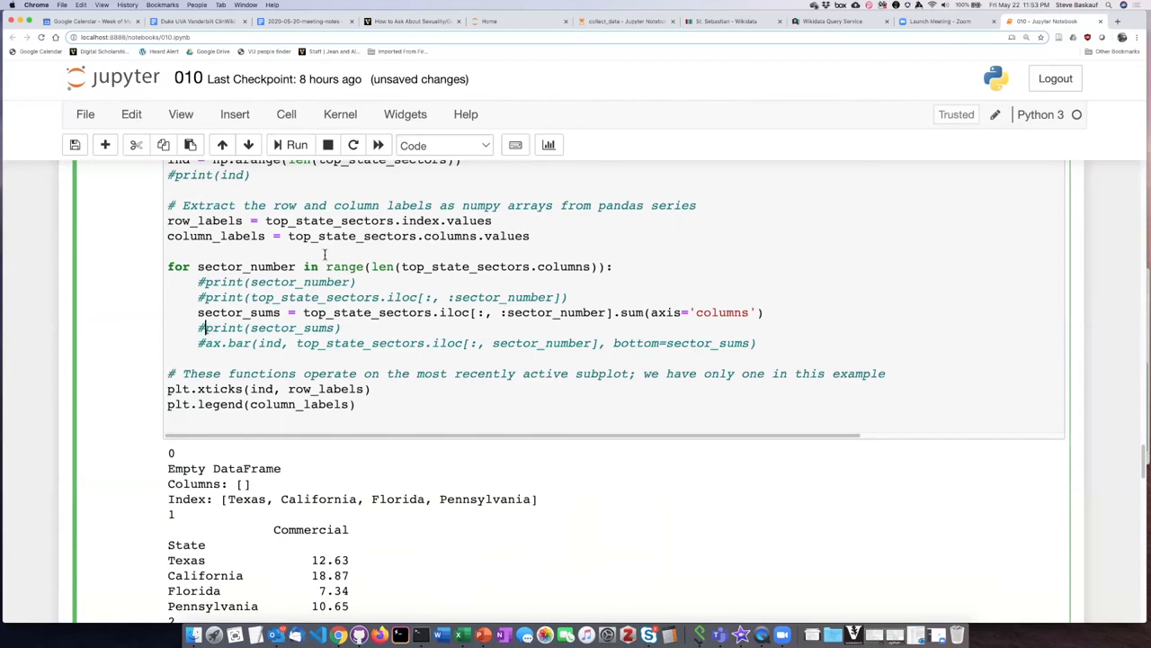
Comment out the slice print and re-enable the sector_sums assignment and print(sector_sums).
click(197, 327)
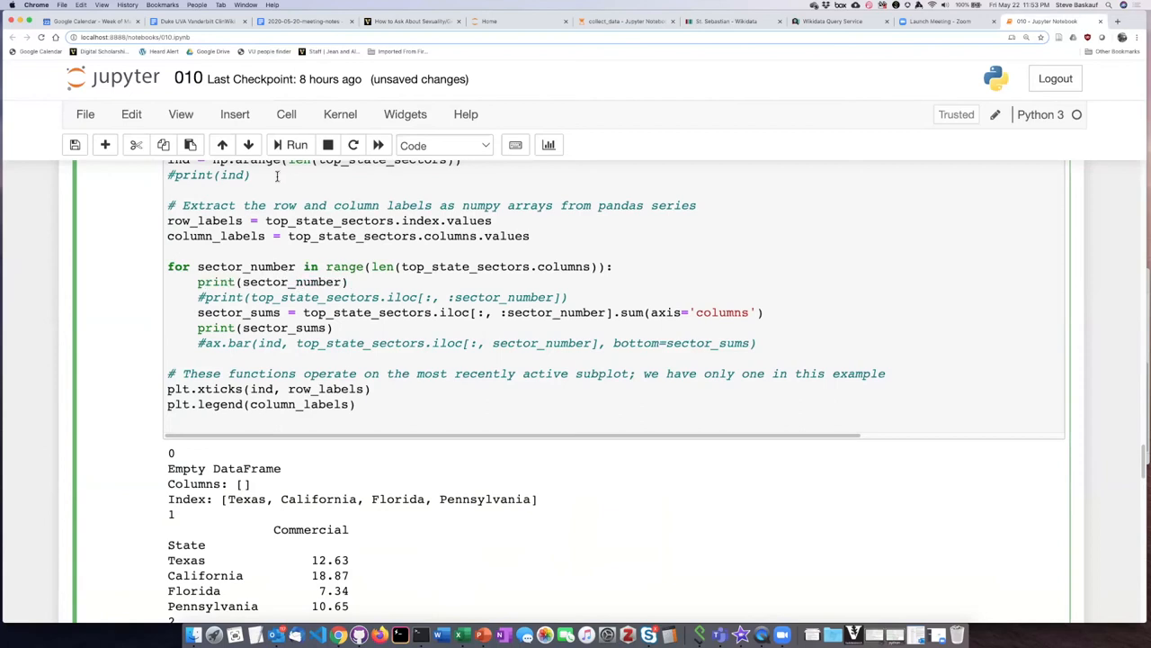
Run the loop cell and scroll through each state's cumulative sector_sums from sector 0 to 4.
click(441, 144)
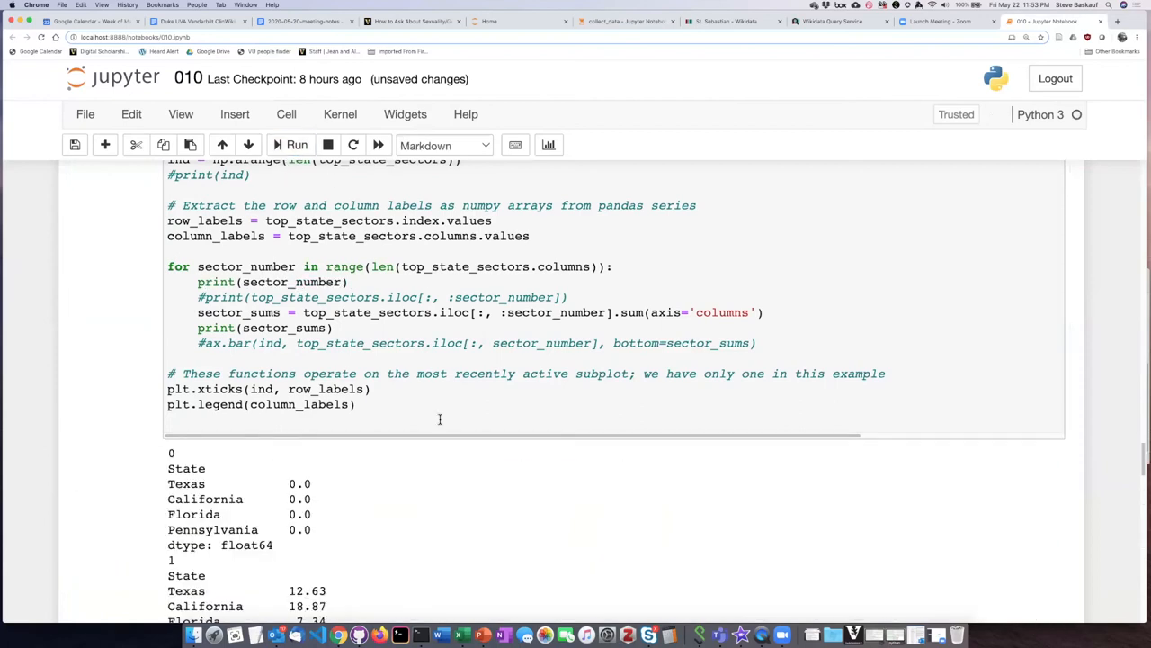
scroll(down, 3)
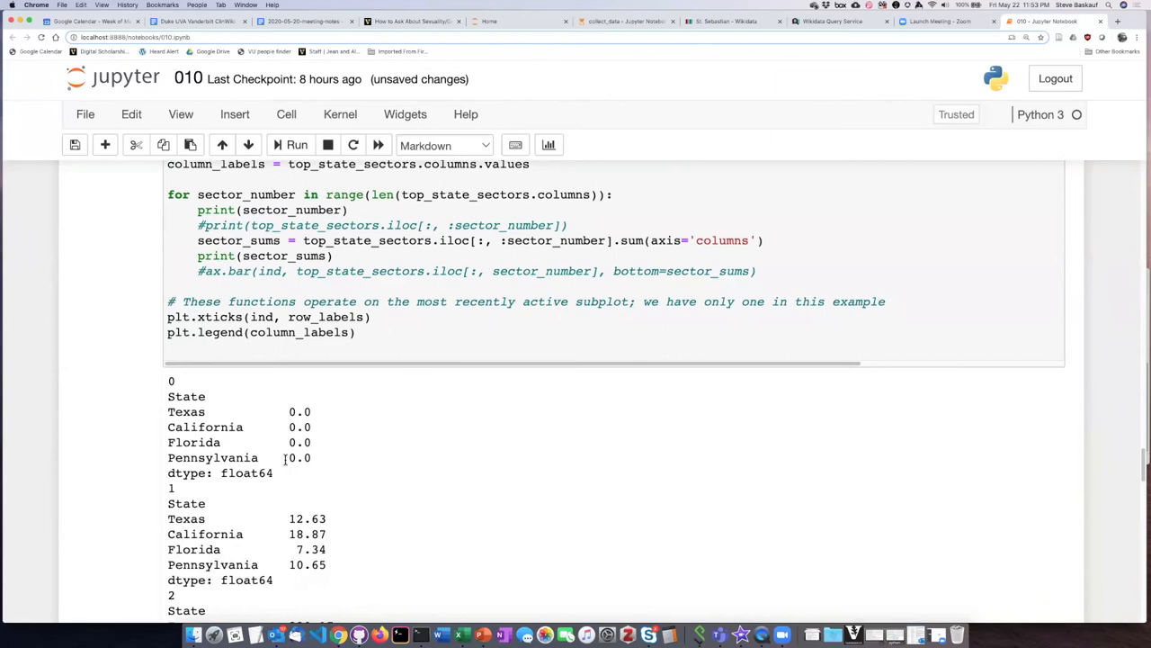
mouse_move(315, 442)
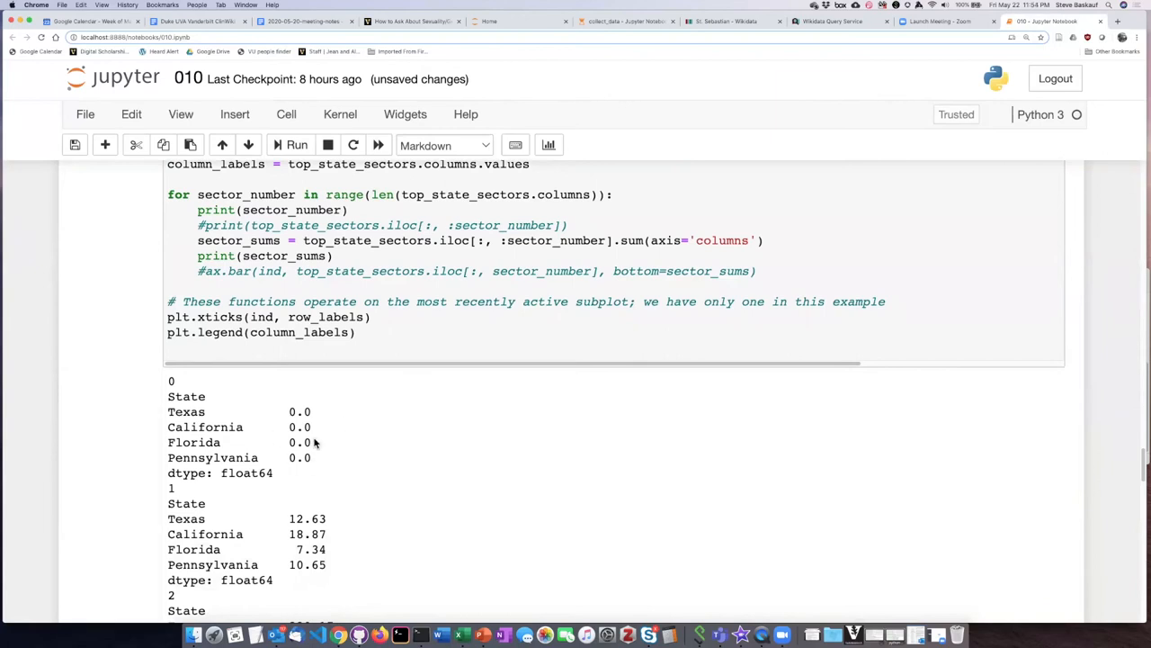
mouse_move(314, 441)
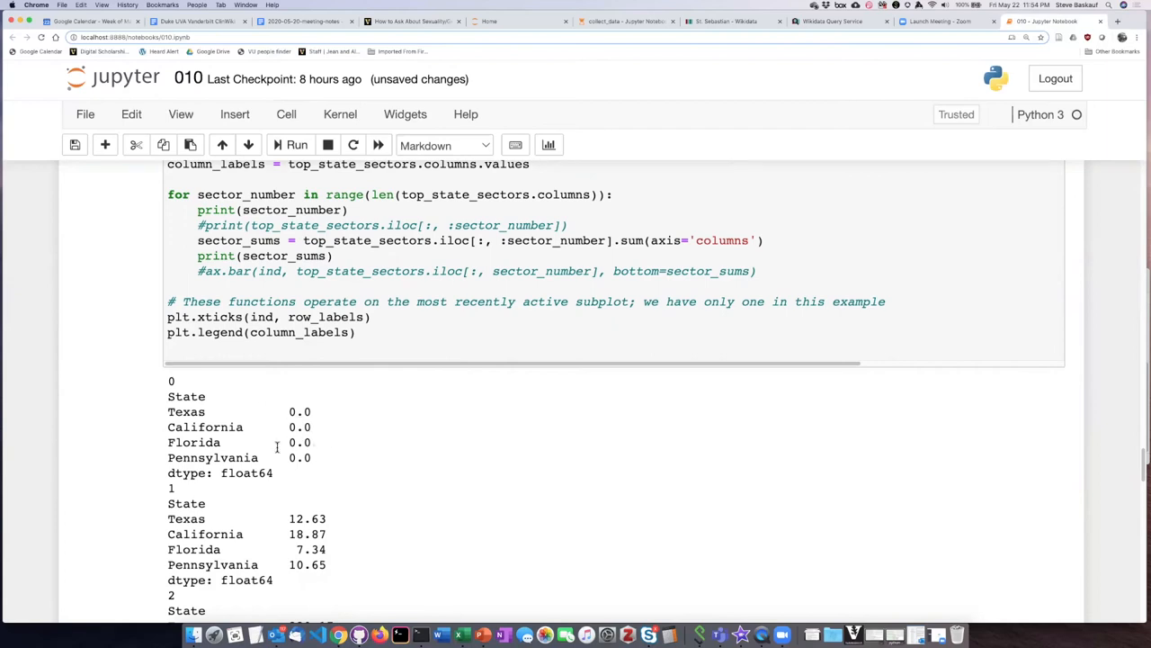
mouse_move(299, 432)
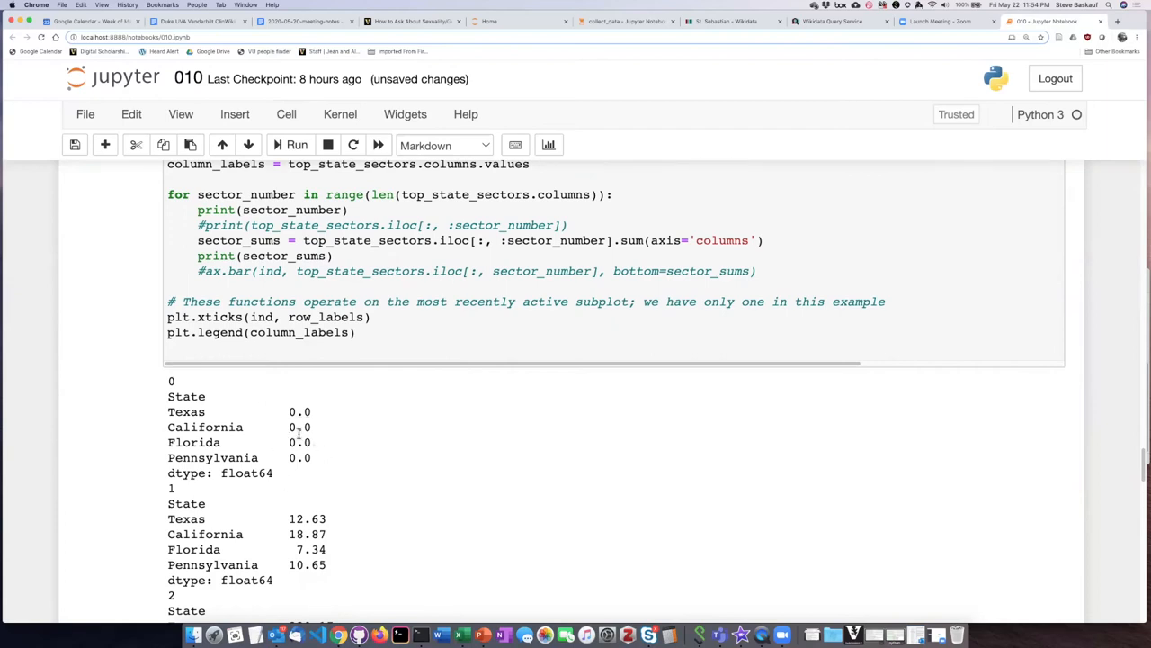
mouse_move(352, 501)
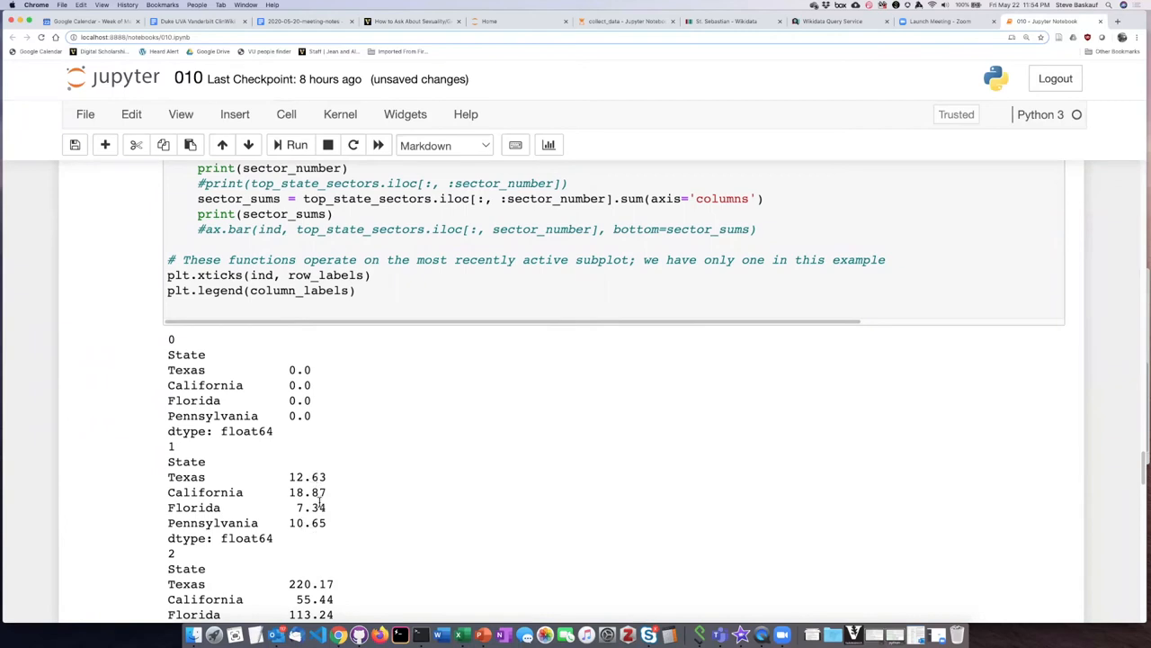
mouse_move(341, 520)
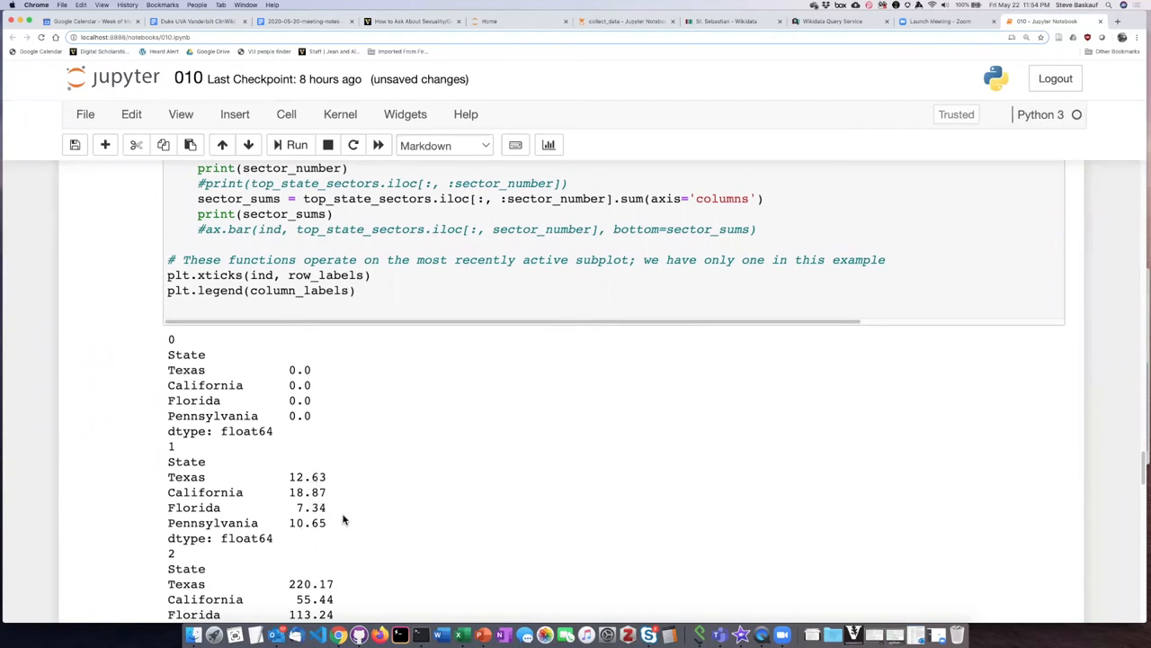
scroll(down, 3)
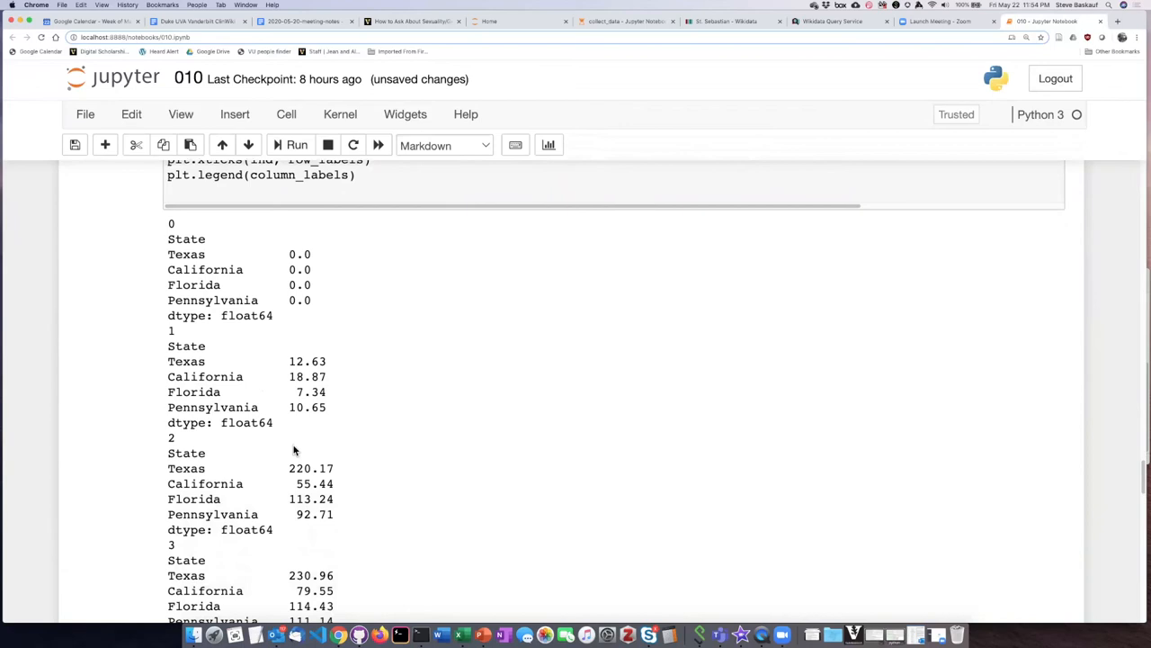
mouse_move(371, 536)
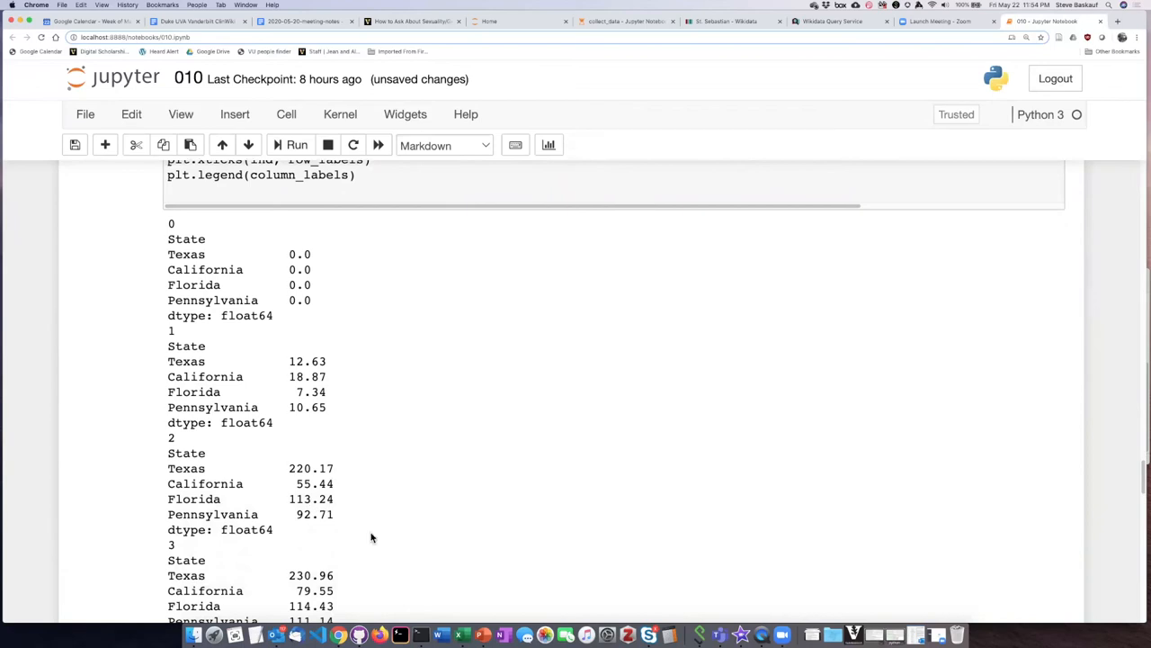
scroll(down, 3)
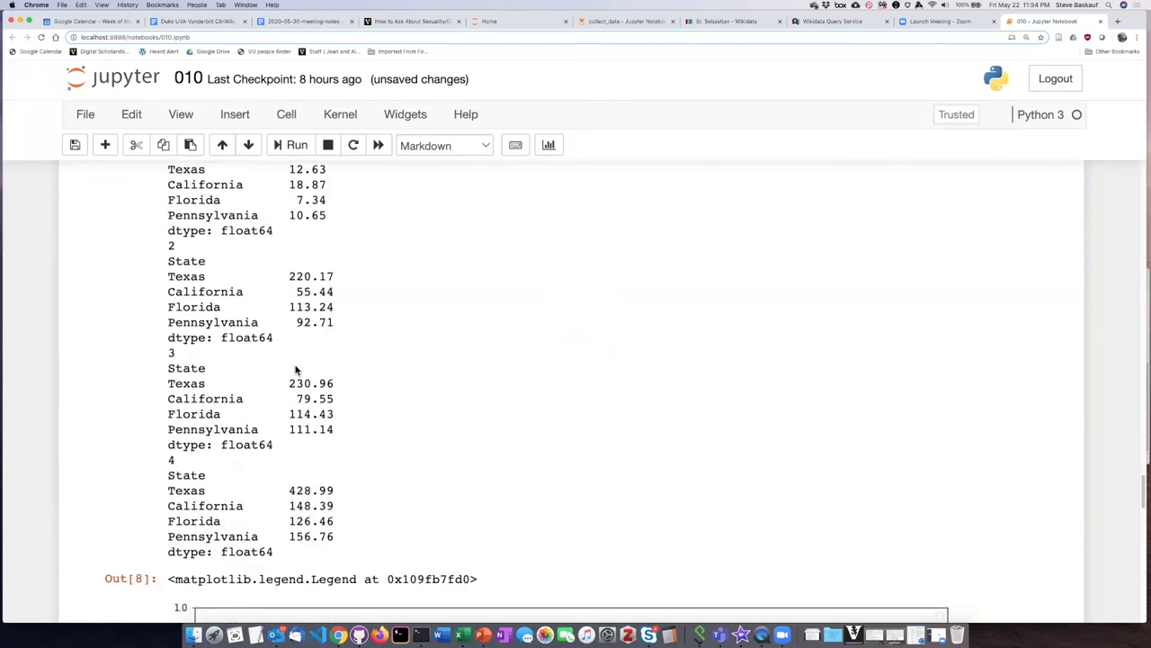
mouse_move(315, 478)
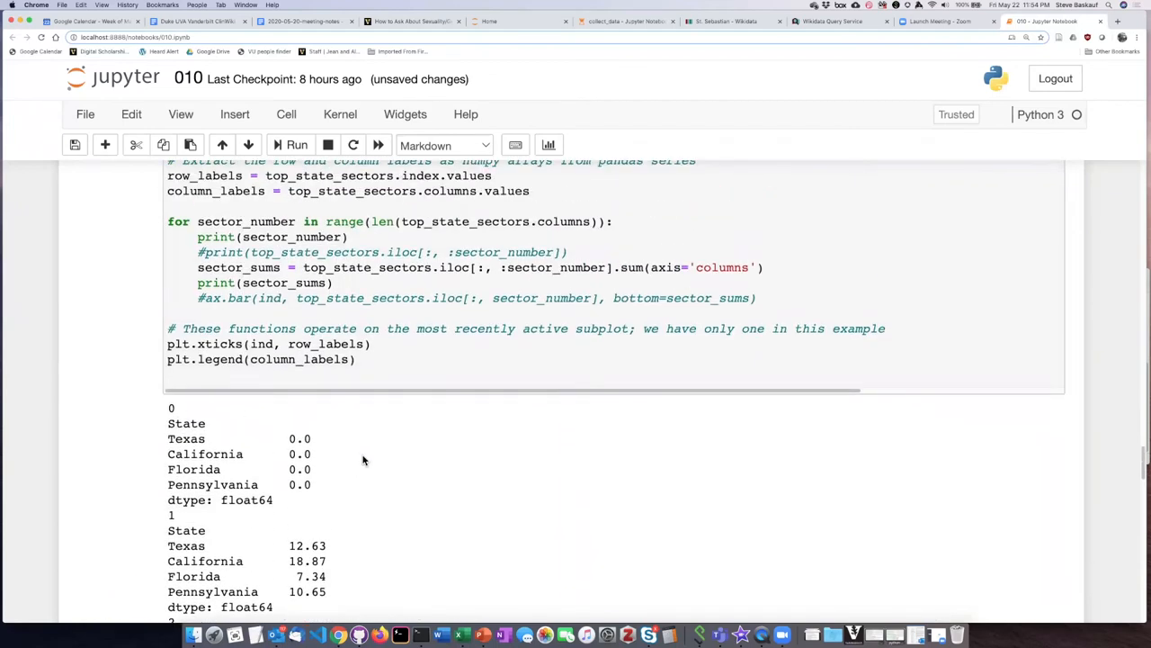
mouse_move(382, 439)
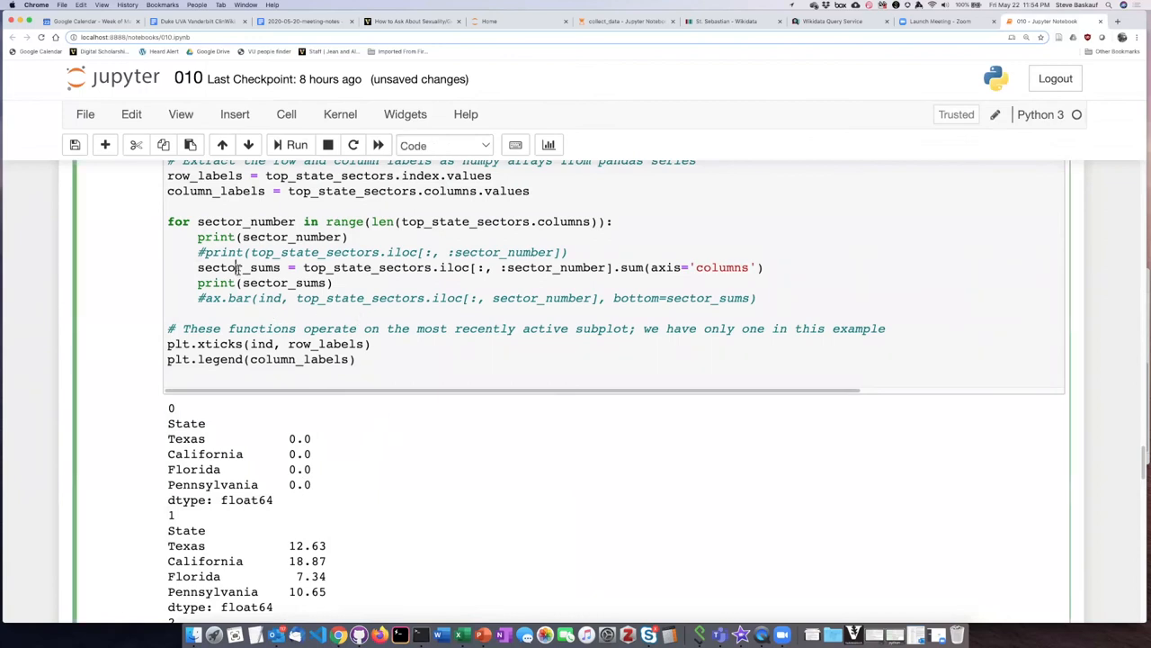
Re-enable the ax.bar call with bottom=sector_sums and comment out print(sector_sums) in the loop.
double_click(237, 267)
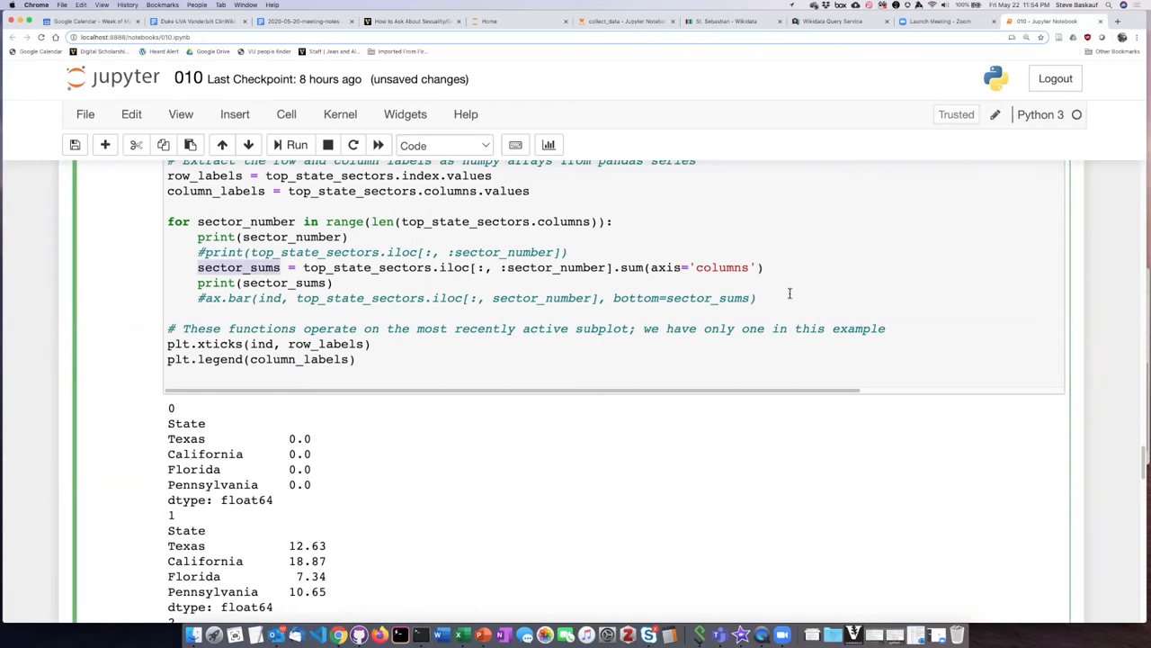
double_click(709, 299)
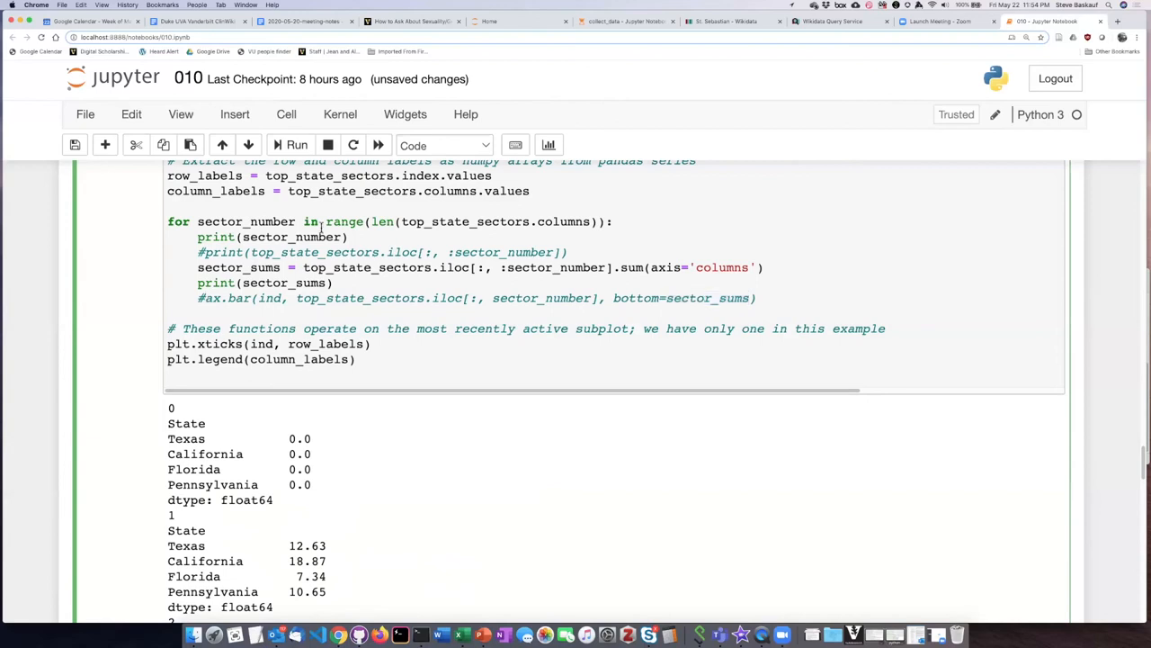
click(198, 299)
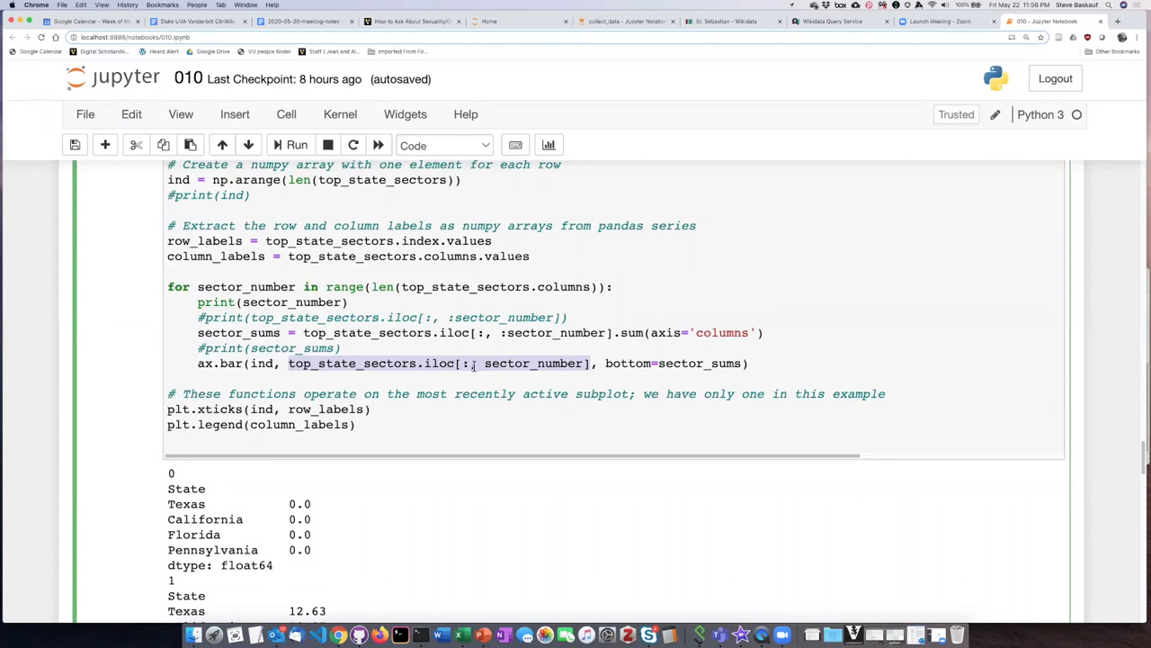
click(464, 364)
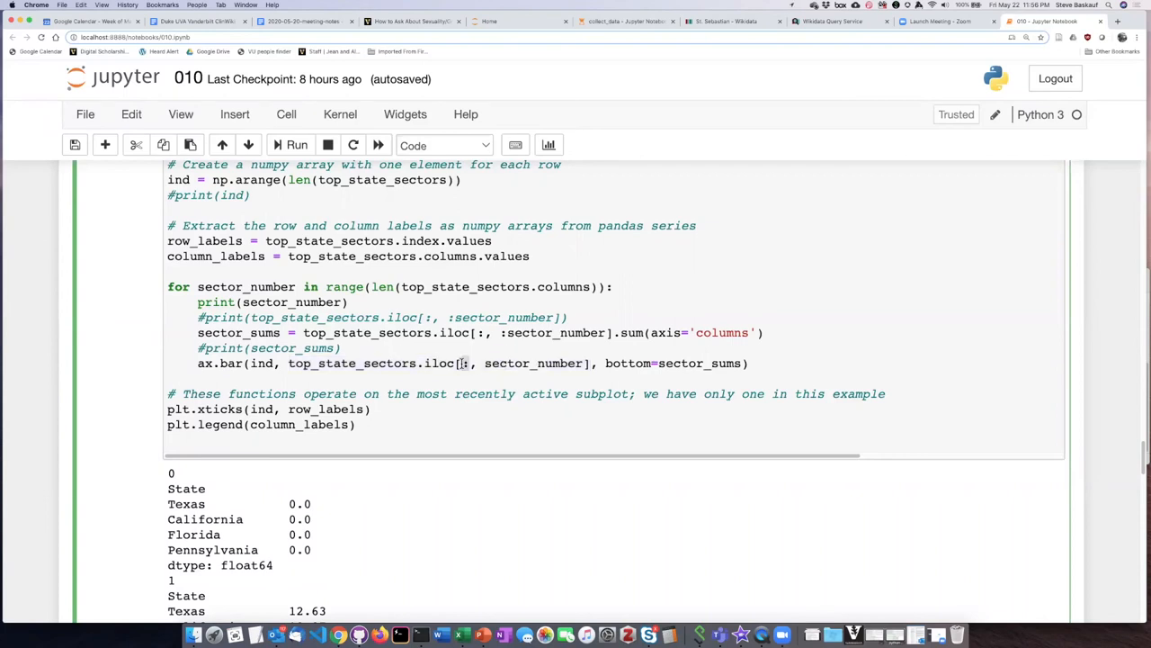
double_click(533, 363)
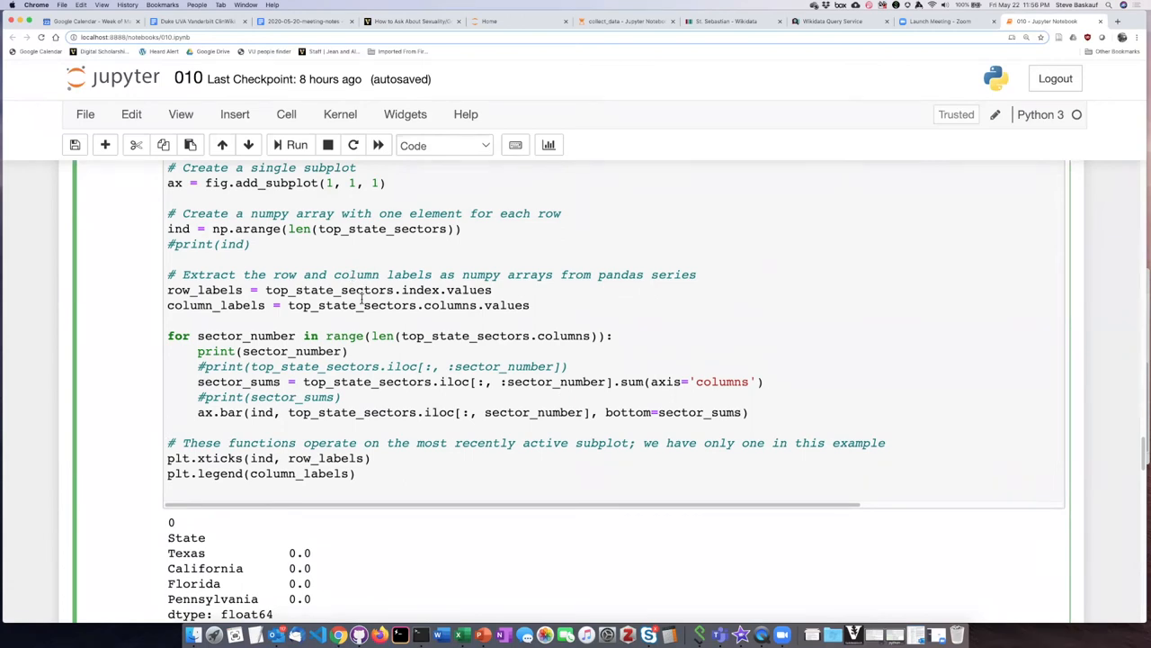
mouse_move(339, 462)
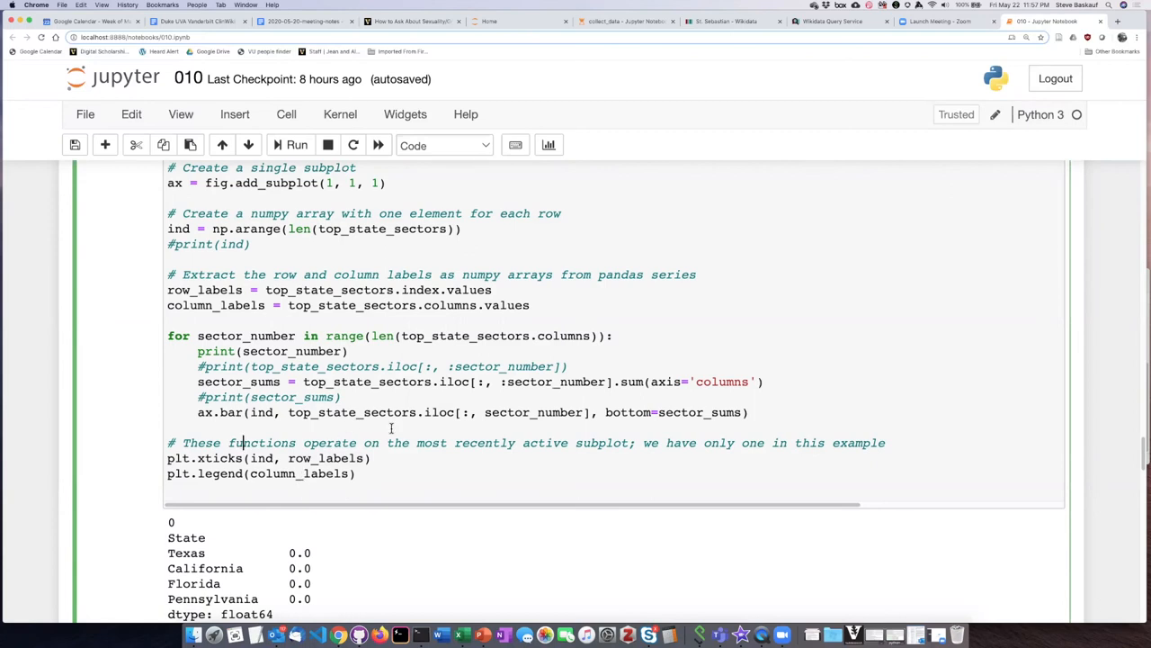
mouse_move(215, 328)
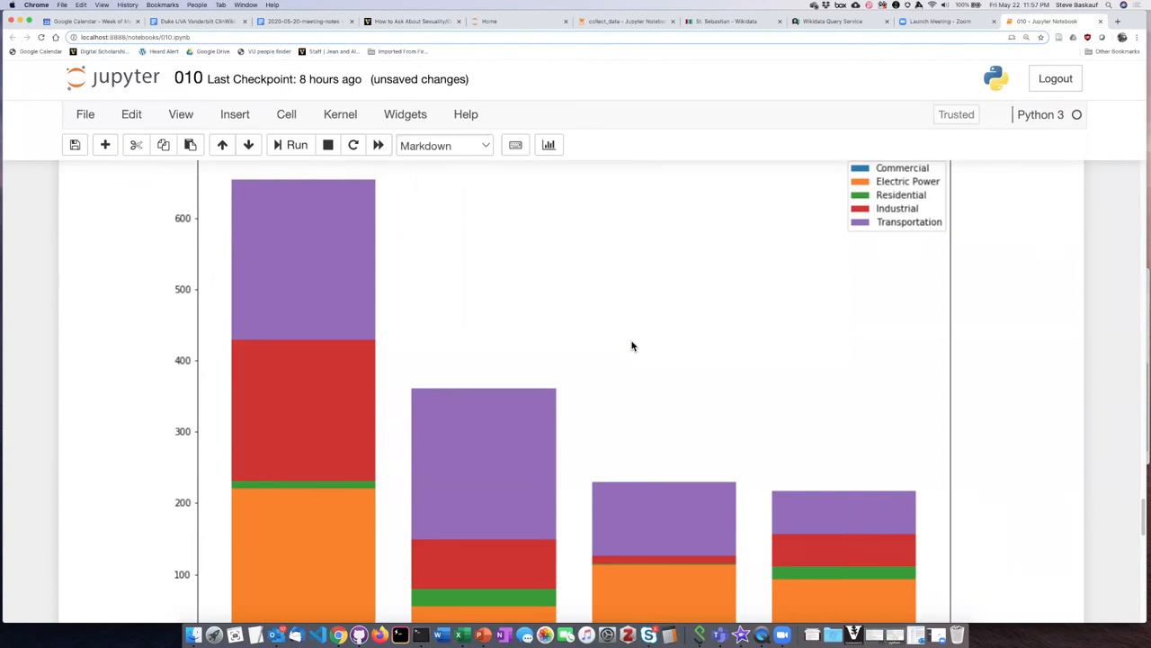
scroll(down, 3)
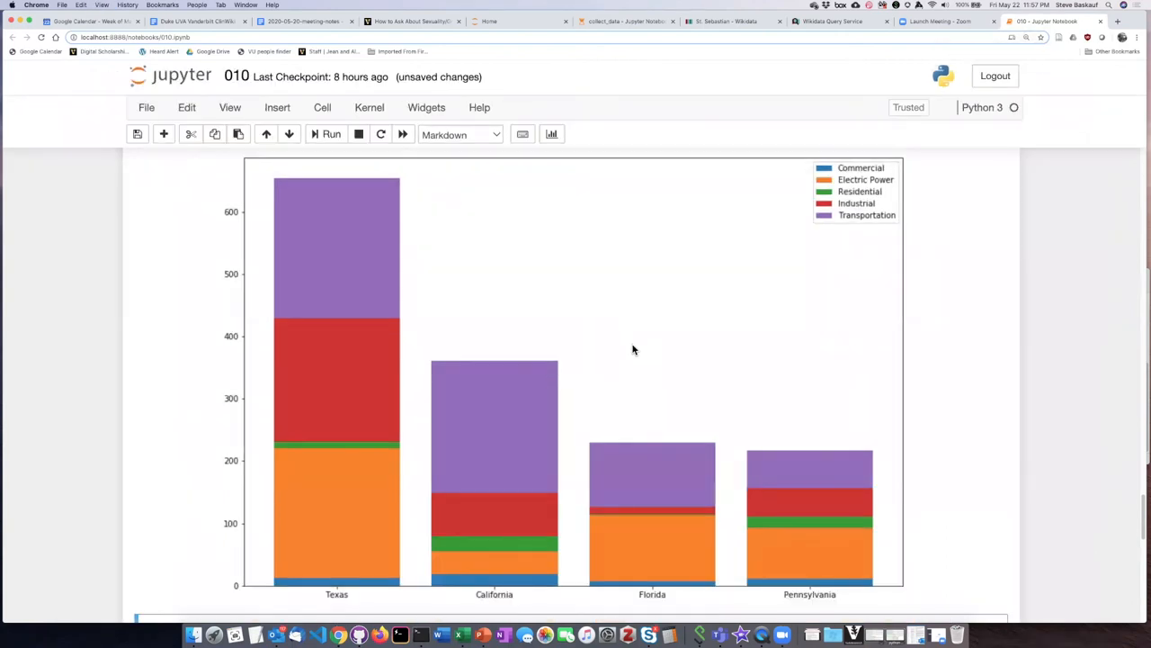
mouse_move(691, 447)
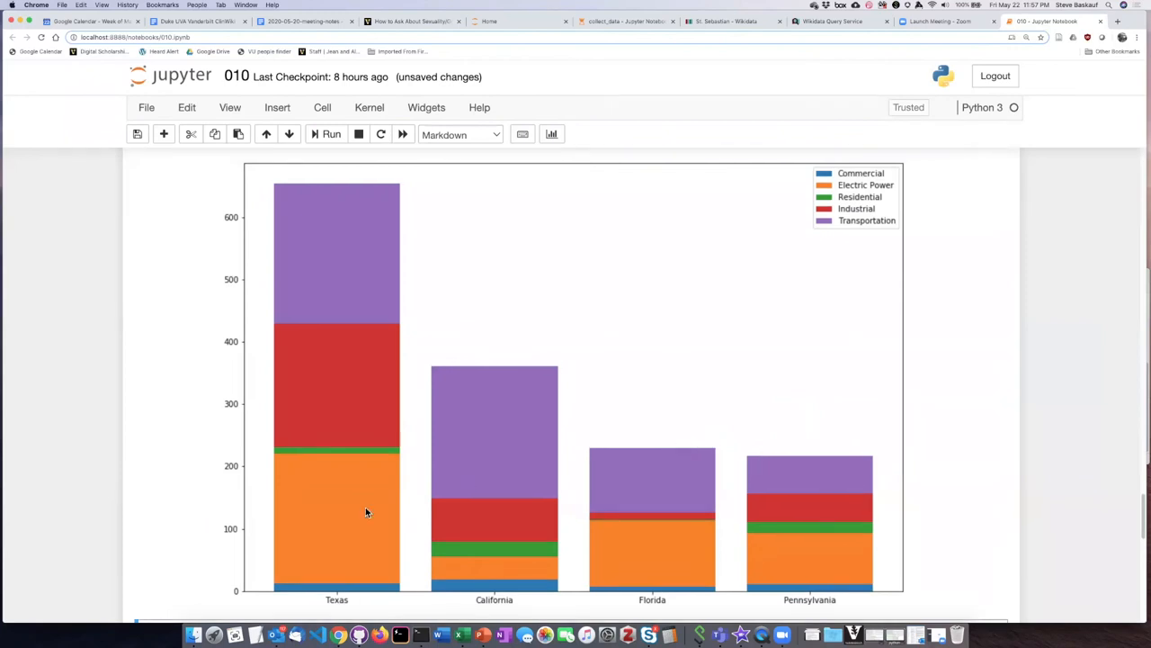
mouse_move(886, 544)
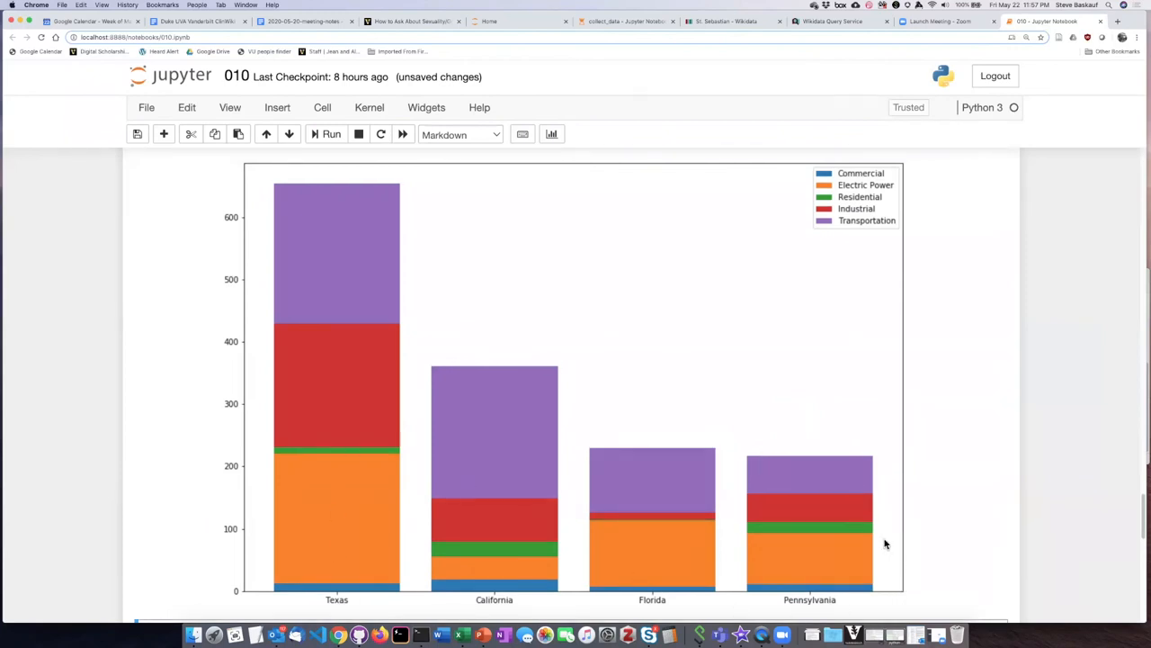
mouse_move(356, 593)
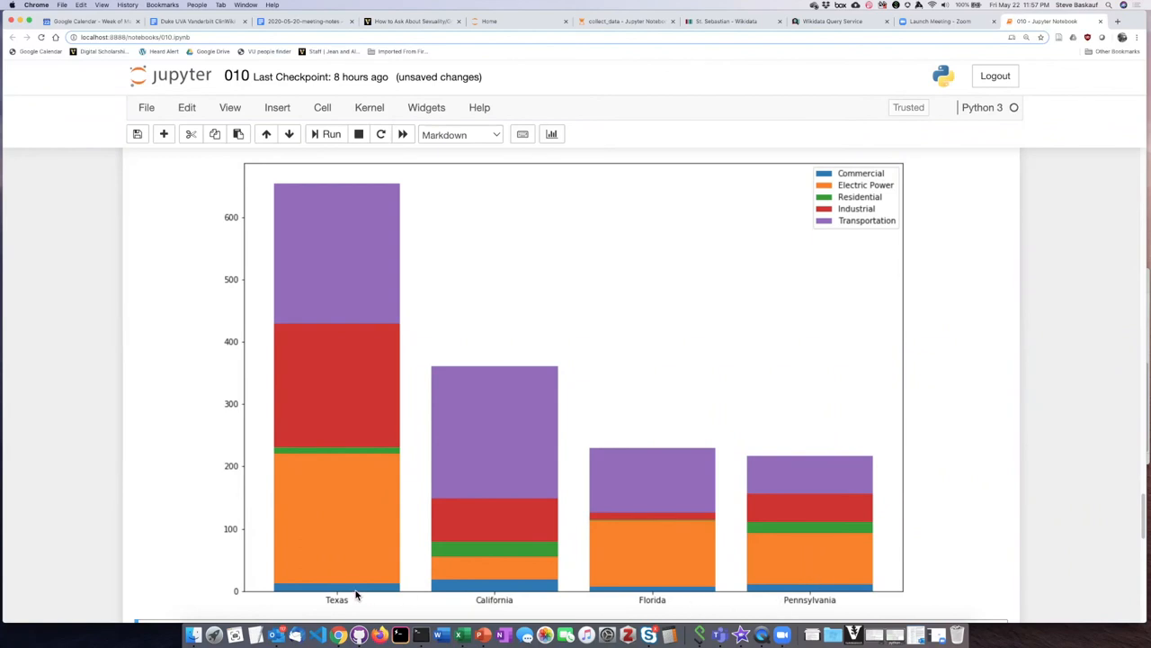
mouse_move(831, 576)
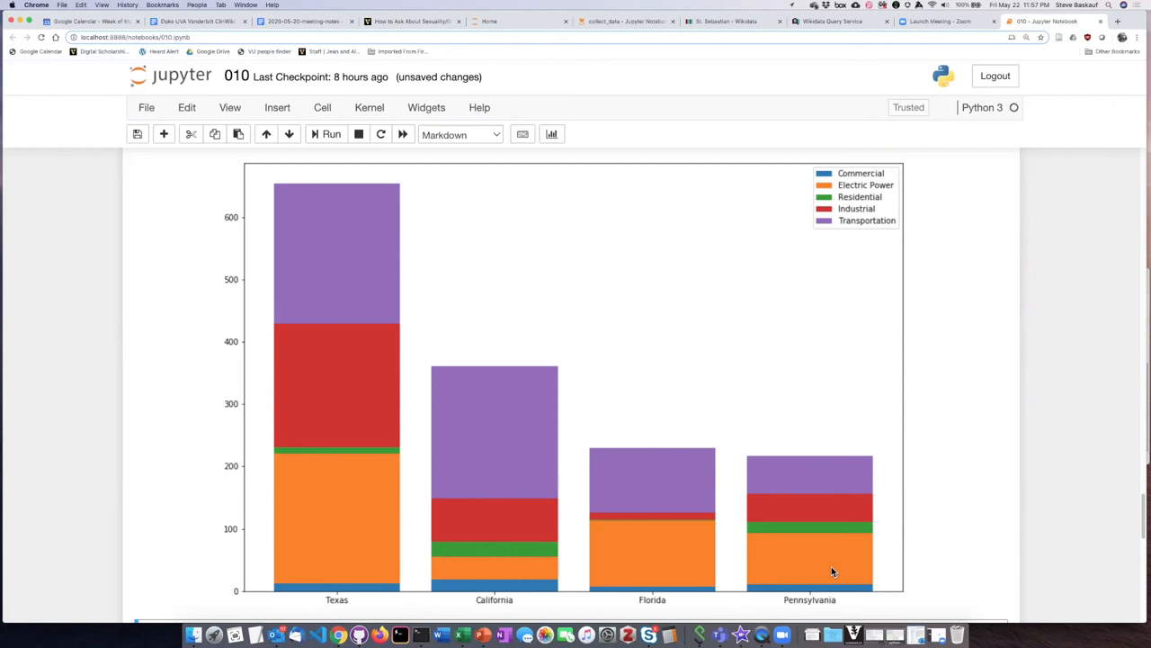
mouse_move(849, 329)
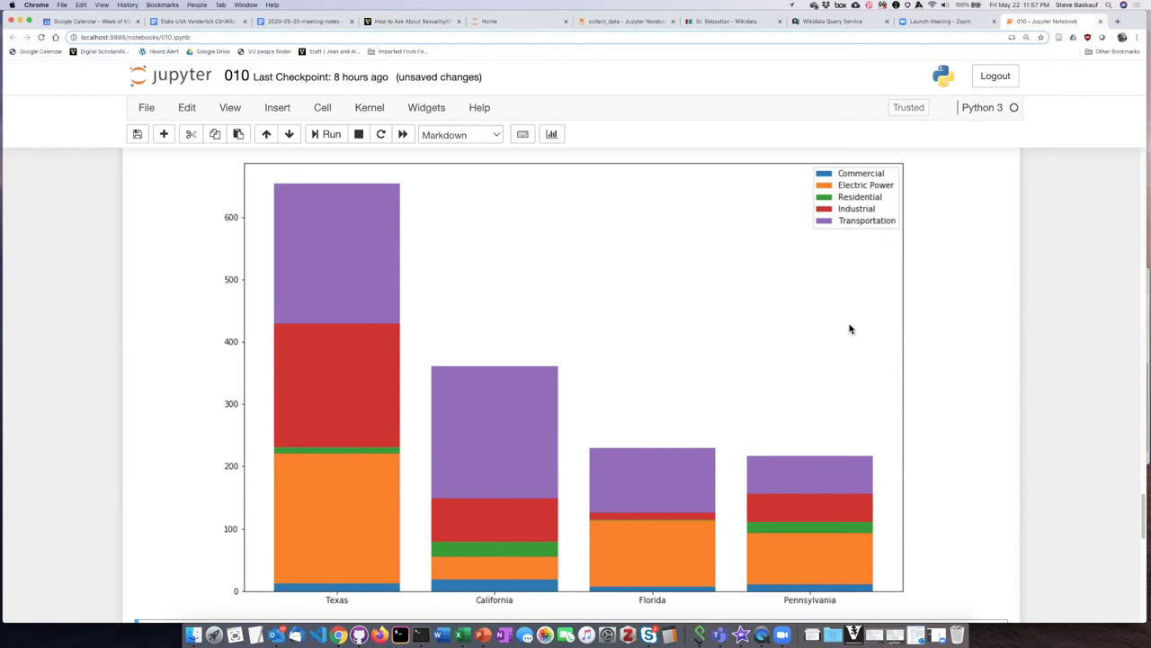
mouse_move(838, 209)
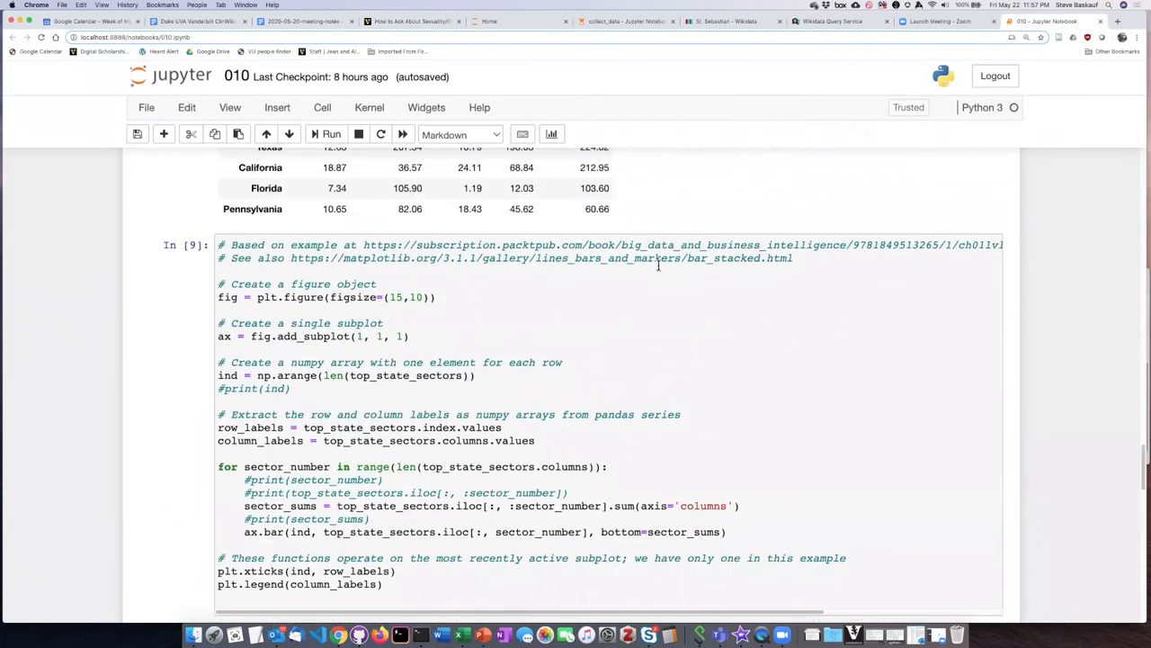
scroll(down, 3)
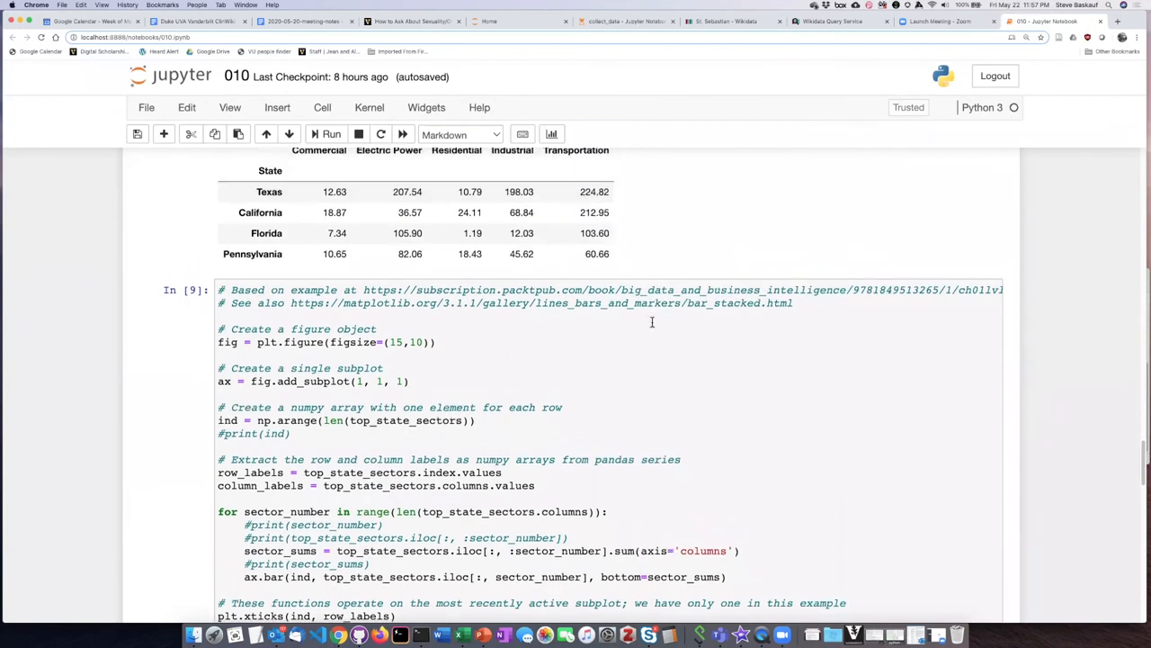
scroll(up, 3)
text(number_of_states =)
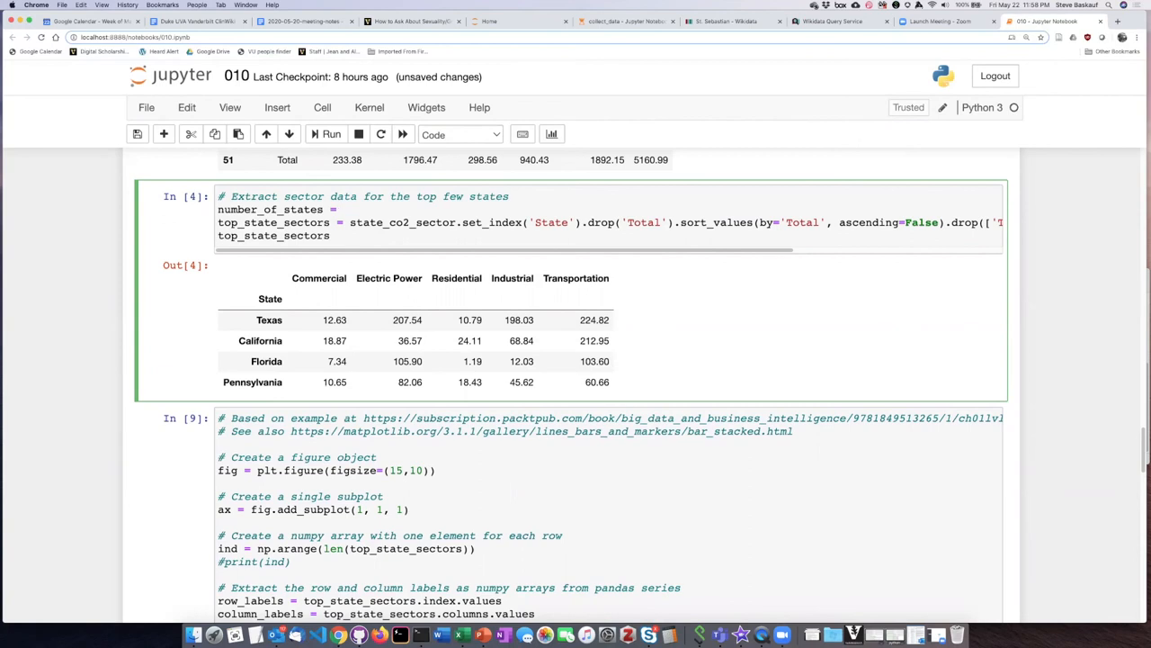
text(8)
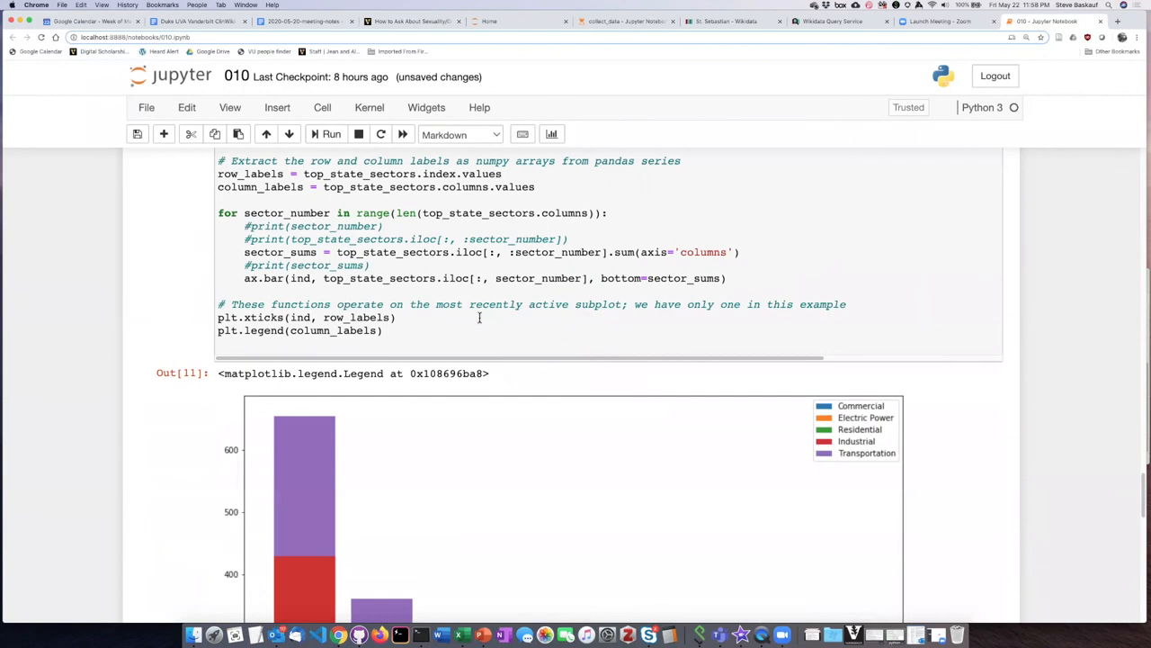
scroll(down, 3)
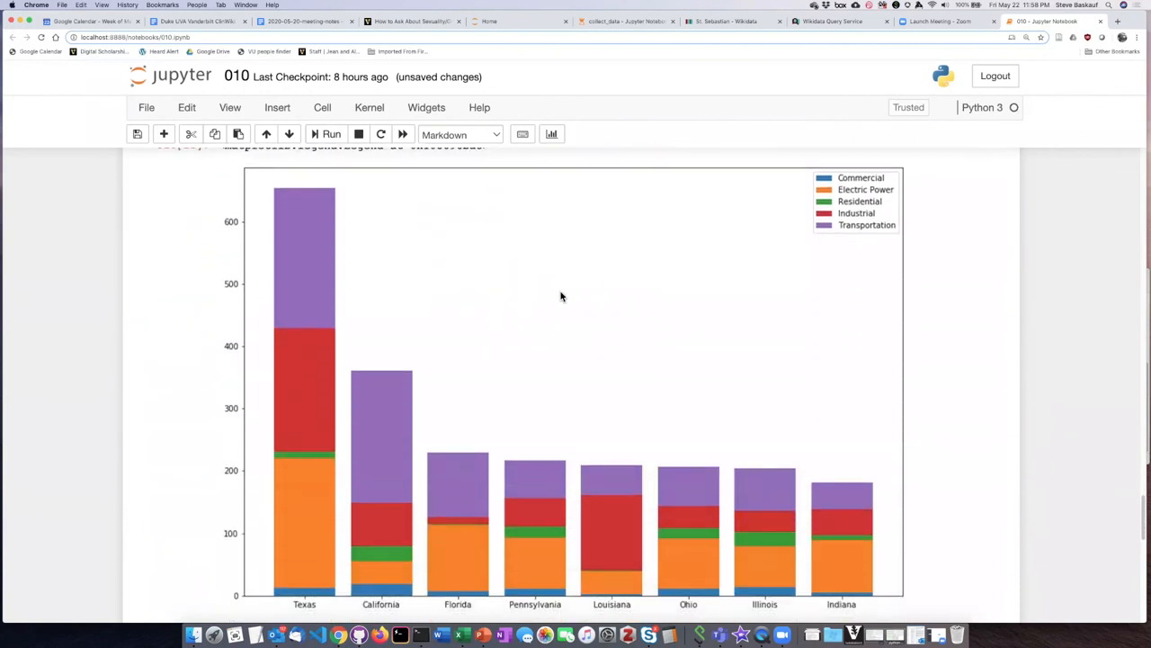
mouse_move(799, 504)
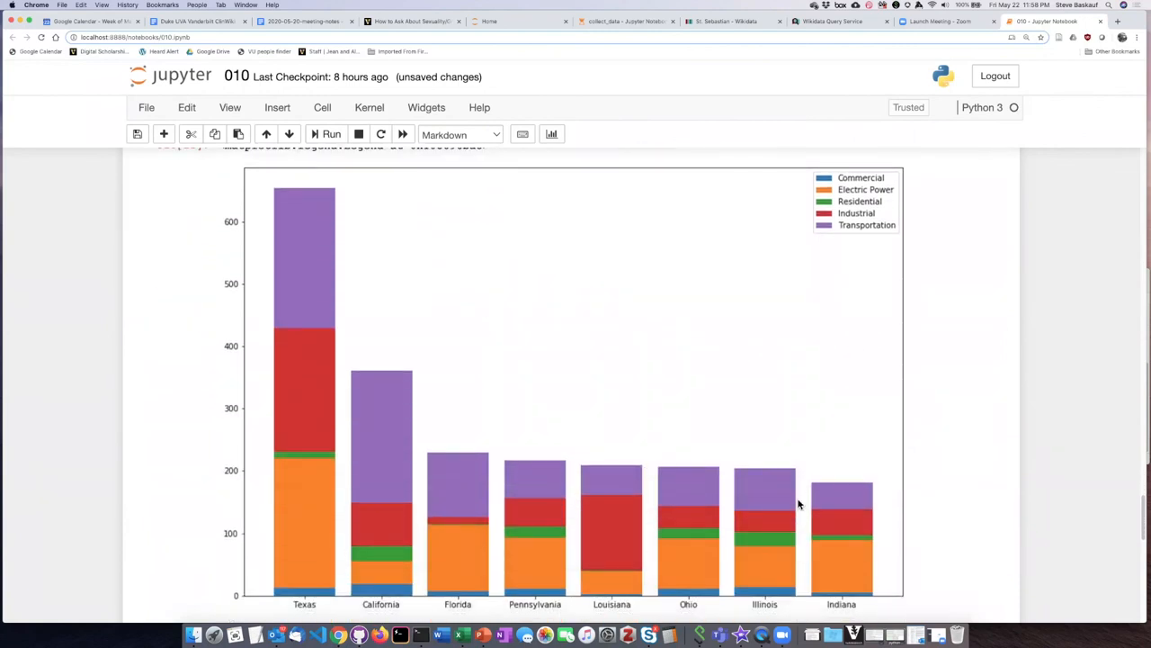
mouse_move(644, 500)
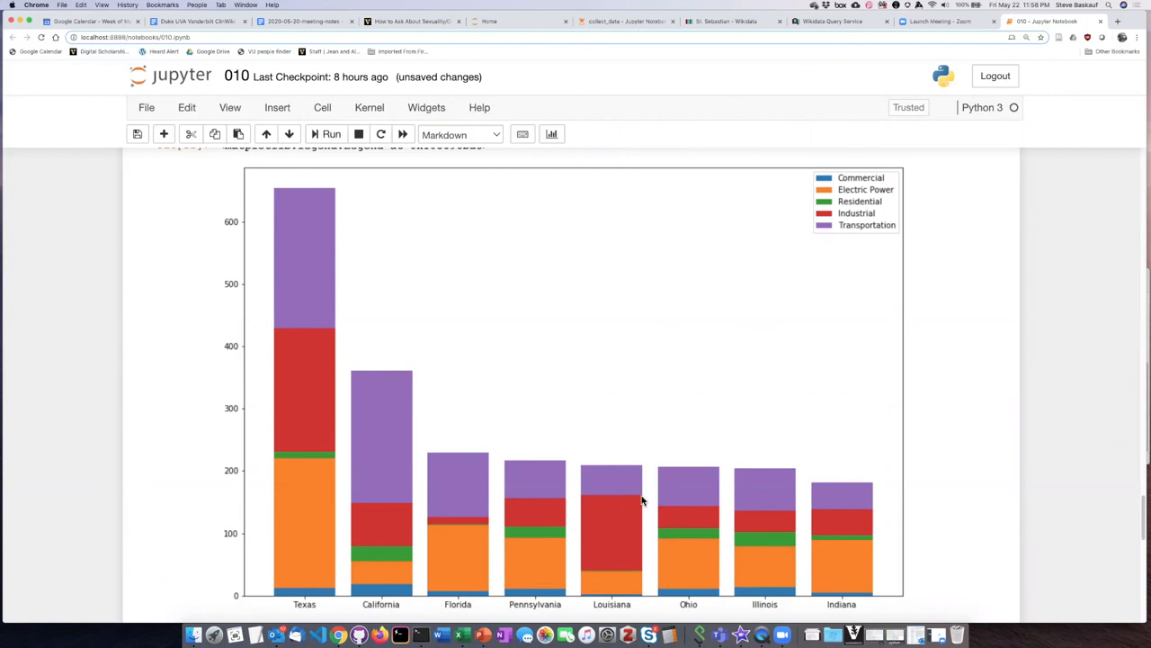
mouse_move(658, 482)
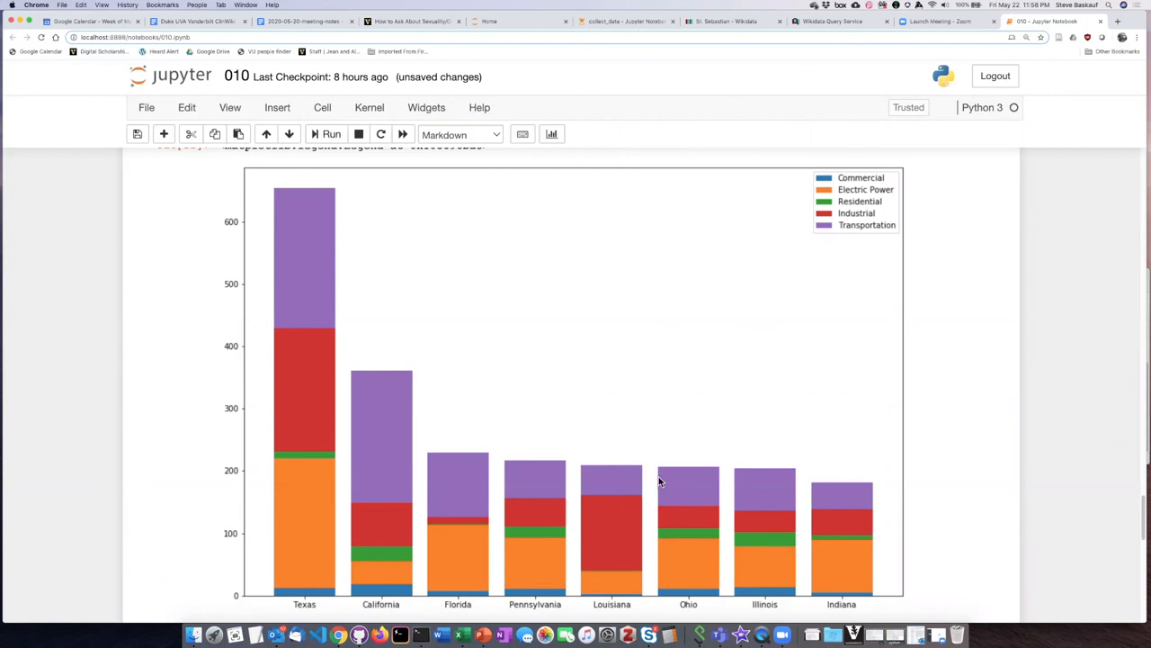
mouse_move(671, 467)
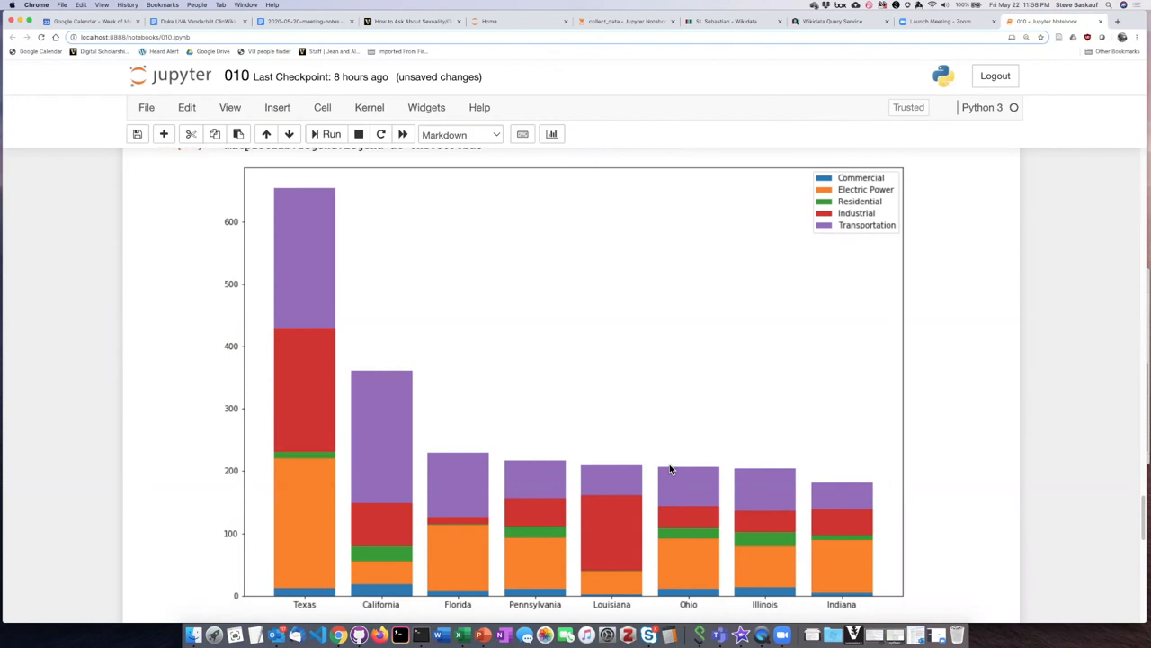
mouse_move(670, 457)
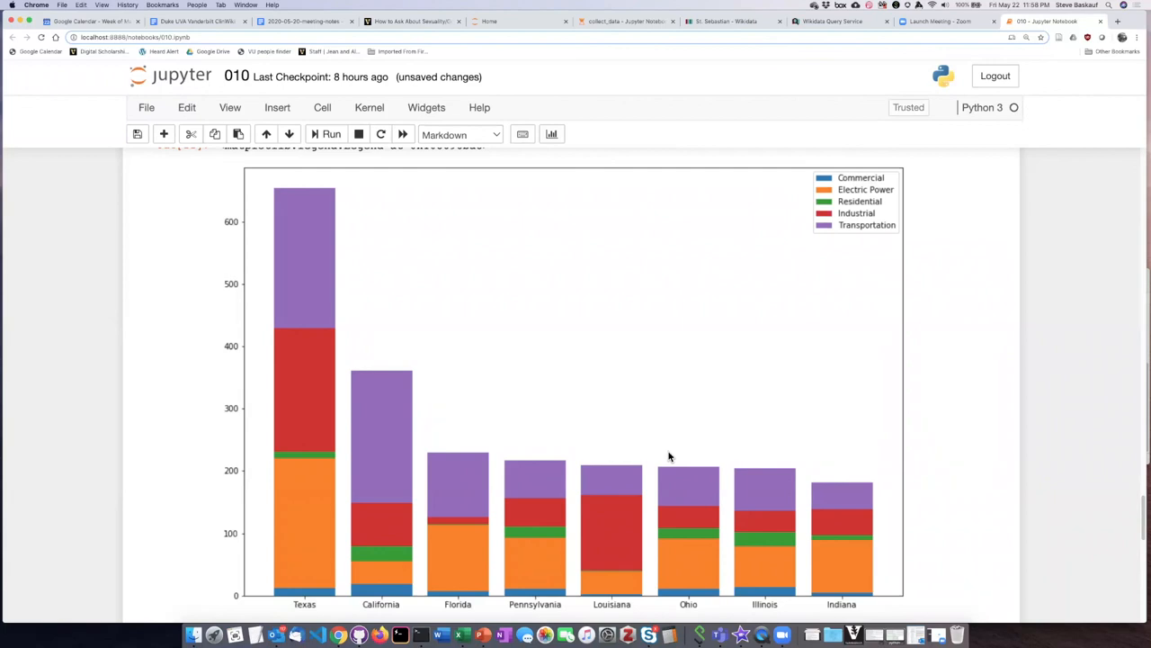
mouse_move(428, 432)
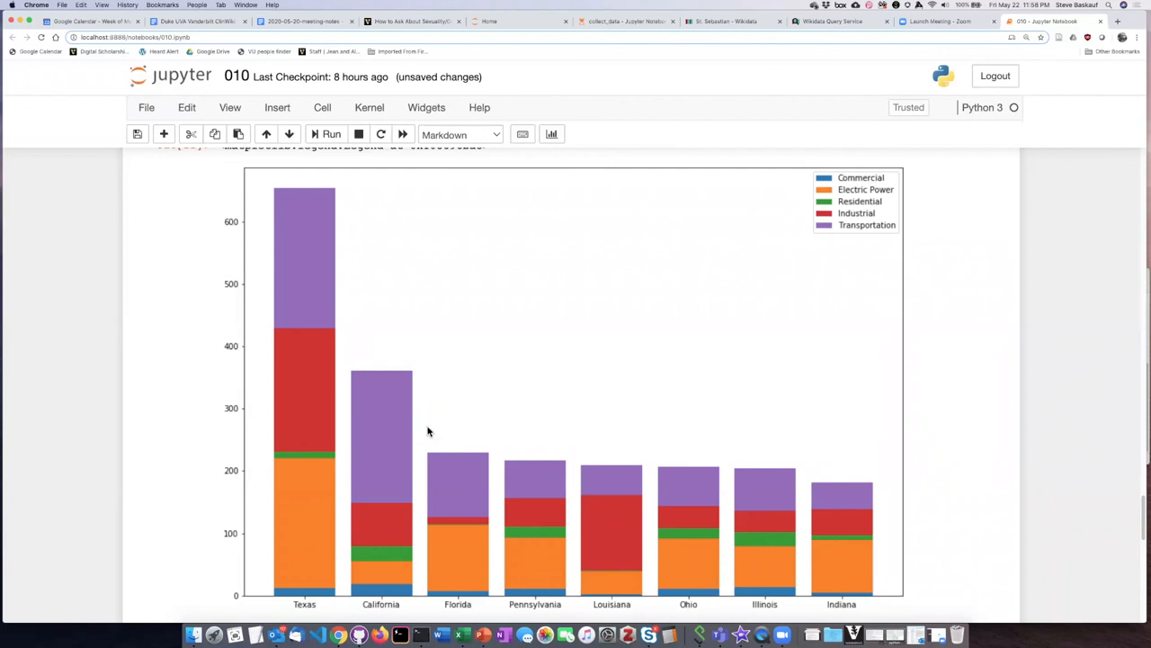
mouse_move(340, 393)
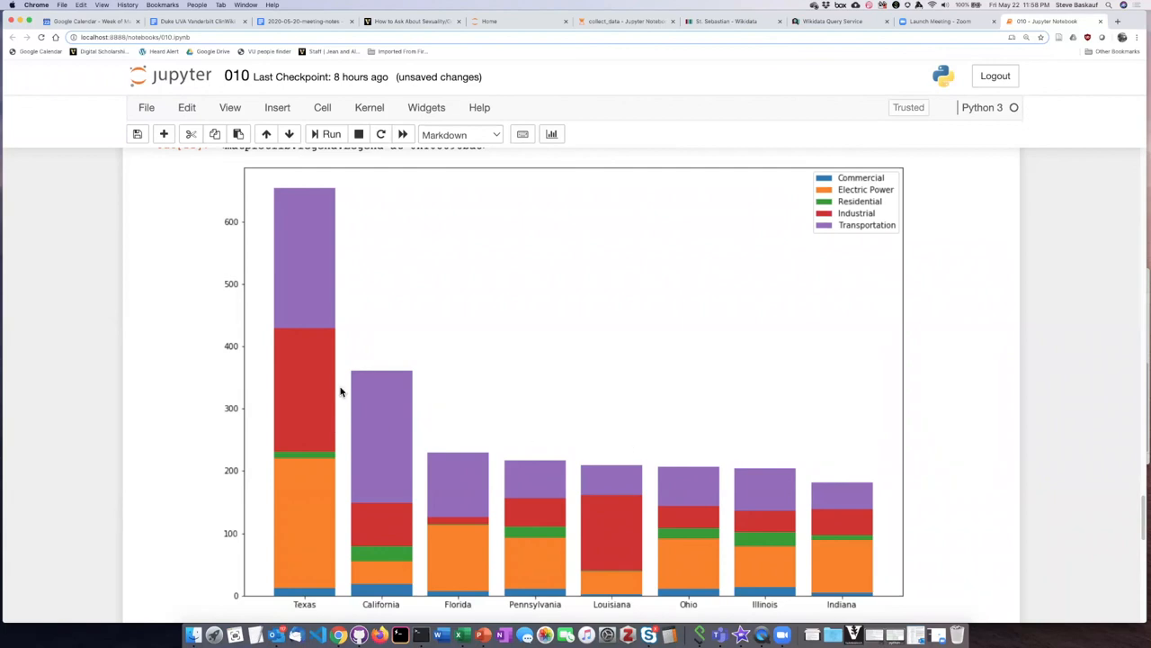
mouse_move(230, 342)
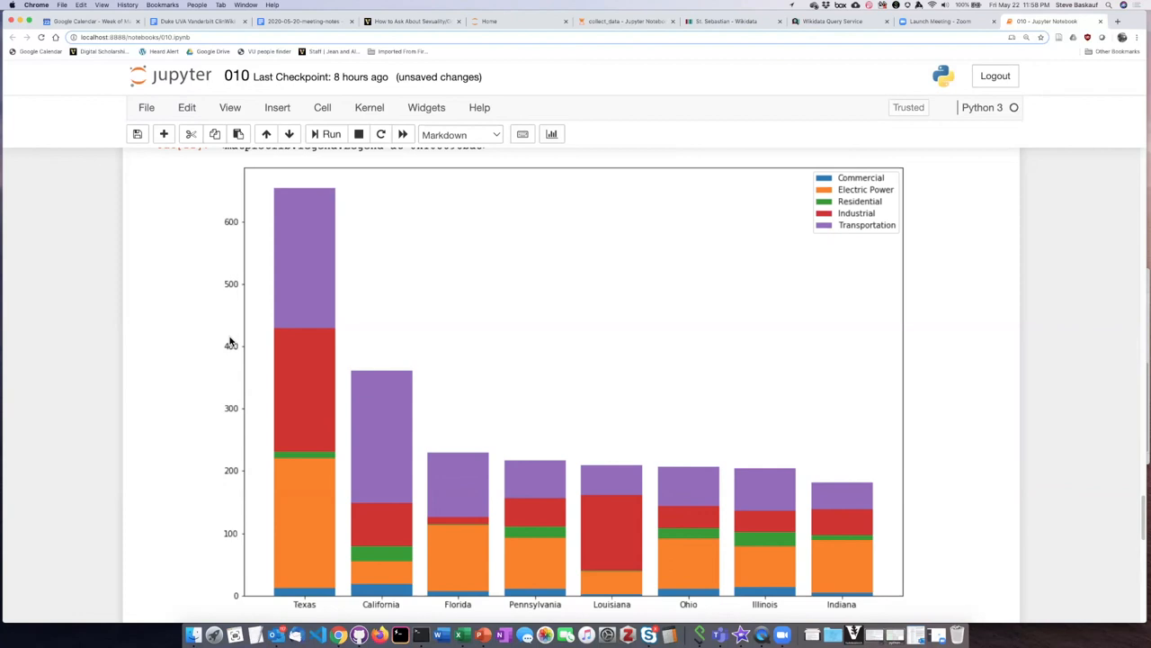
mouse_move(273, 399)
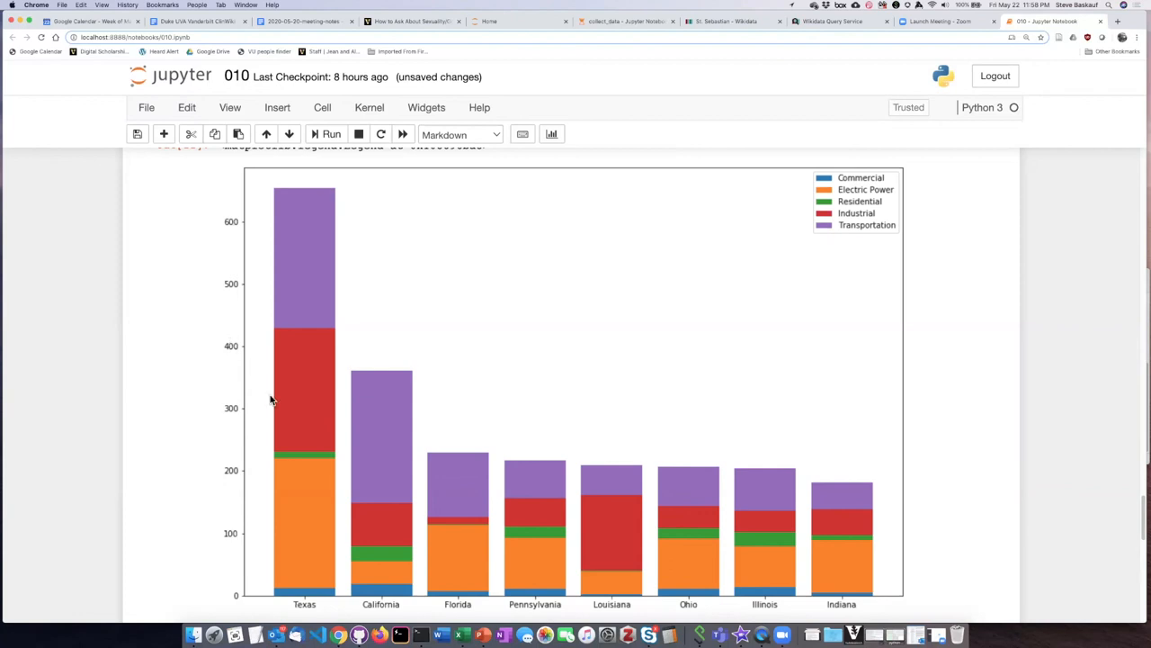
mouse_move(364, 407)
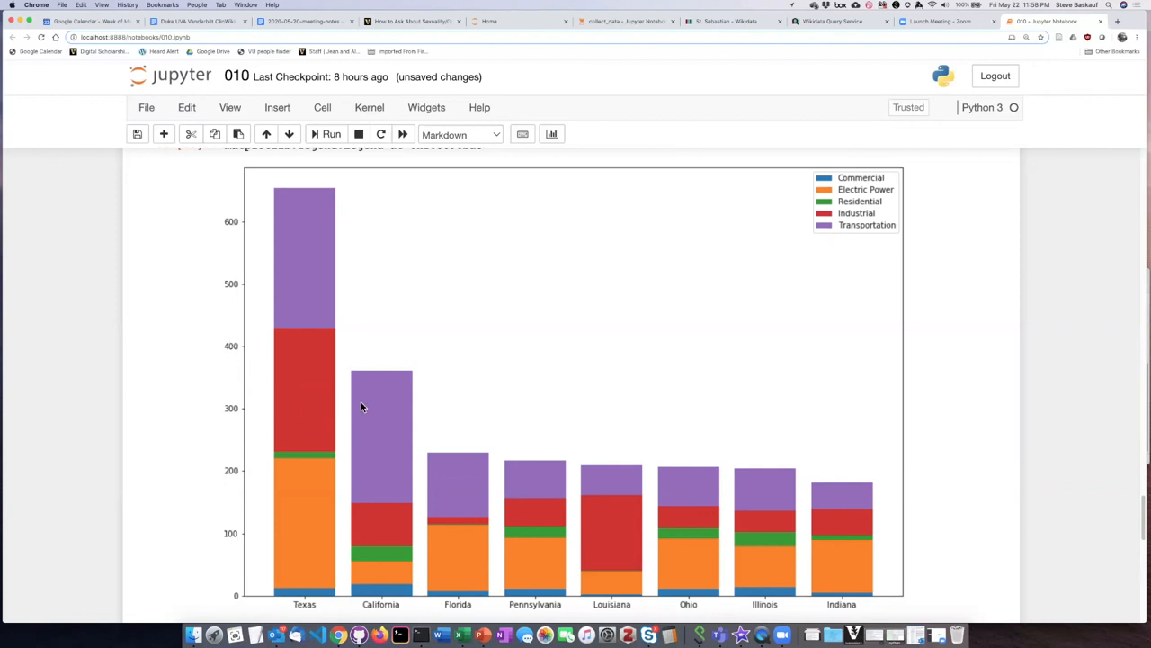
mouse_move(289, 216)
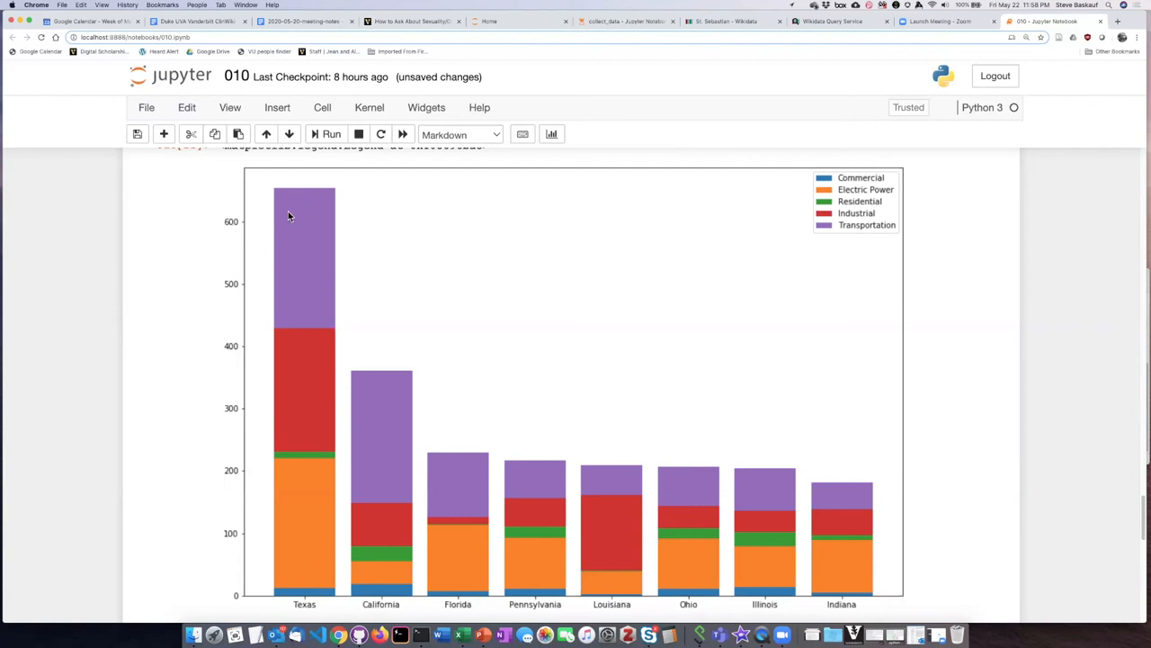
mouse_move(331, 411)
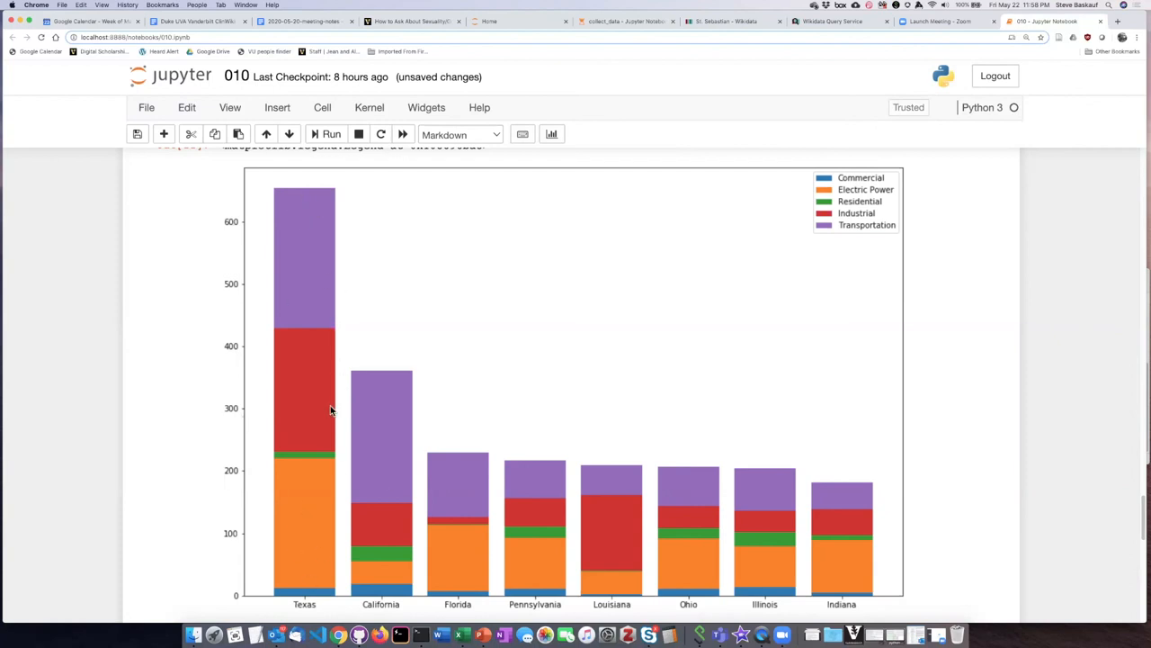
mouse_move(576, 454)
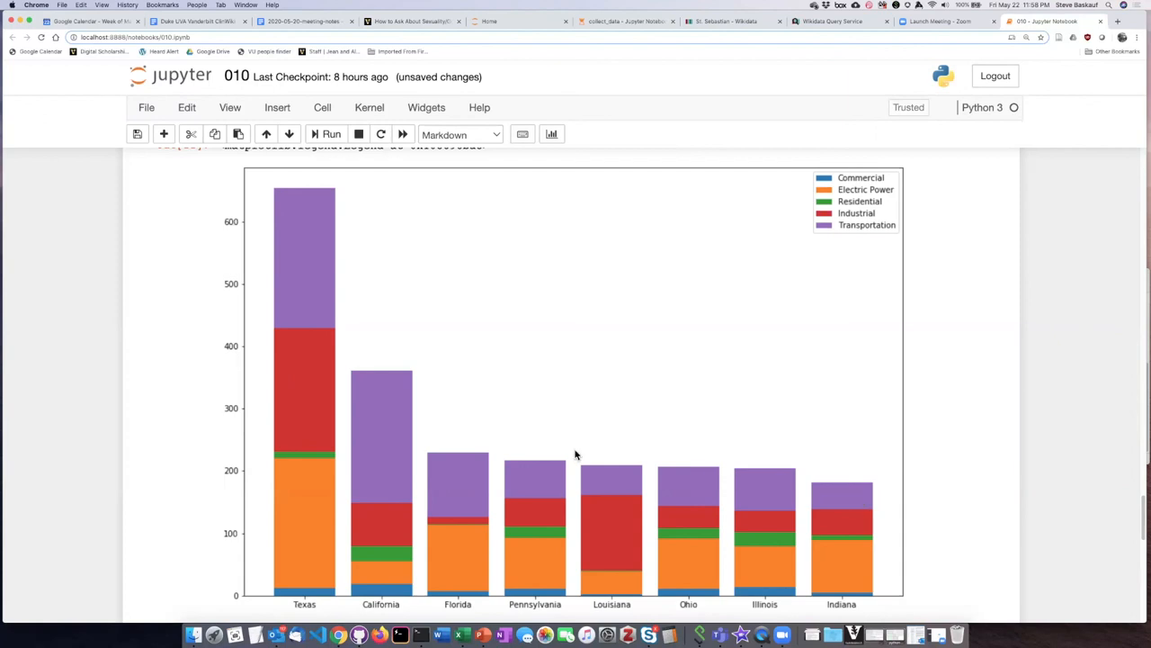
mouse_move(615, 453)
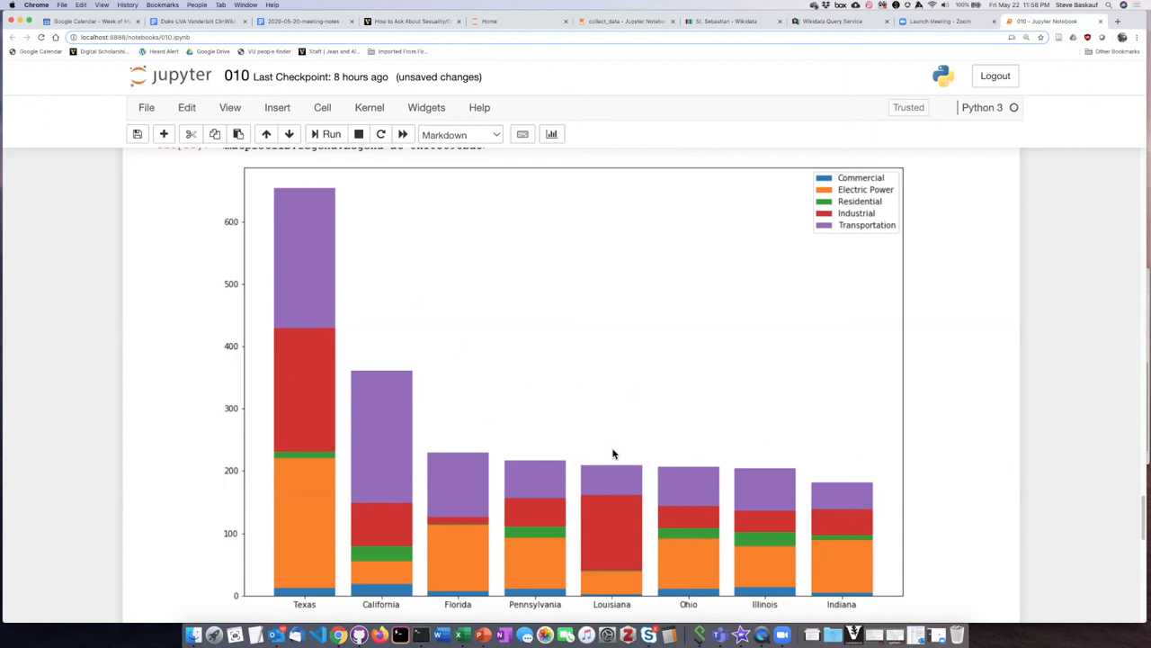
mouse_move(609, 565)
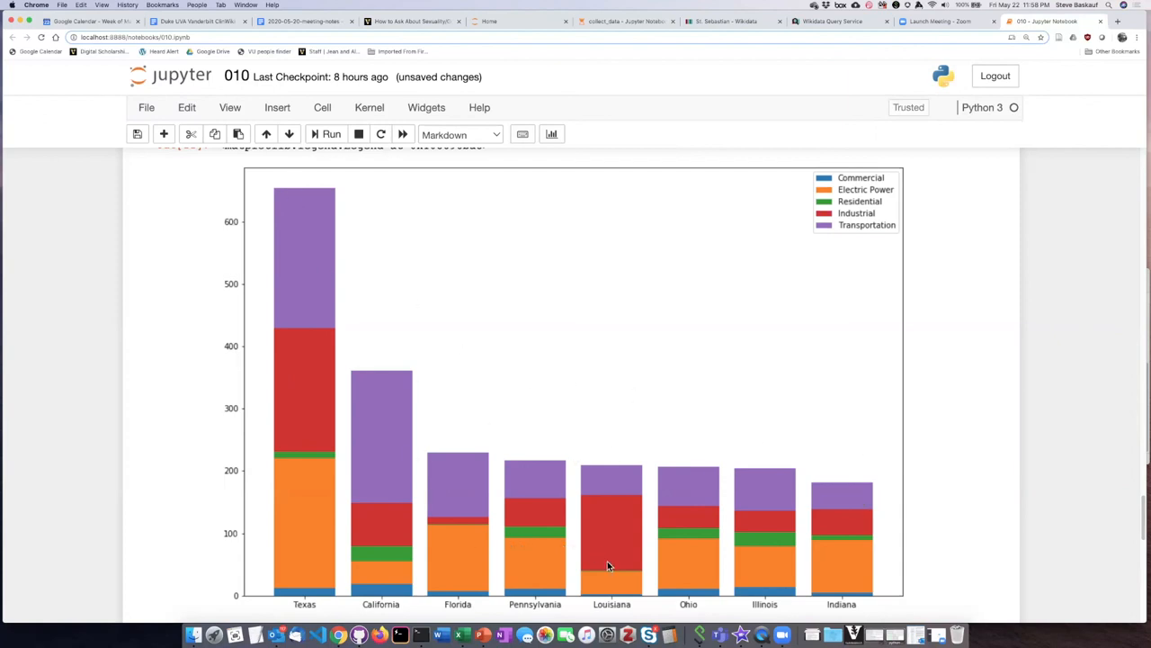
mouse_move(342, 365)
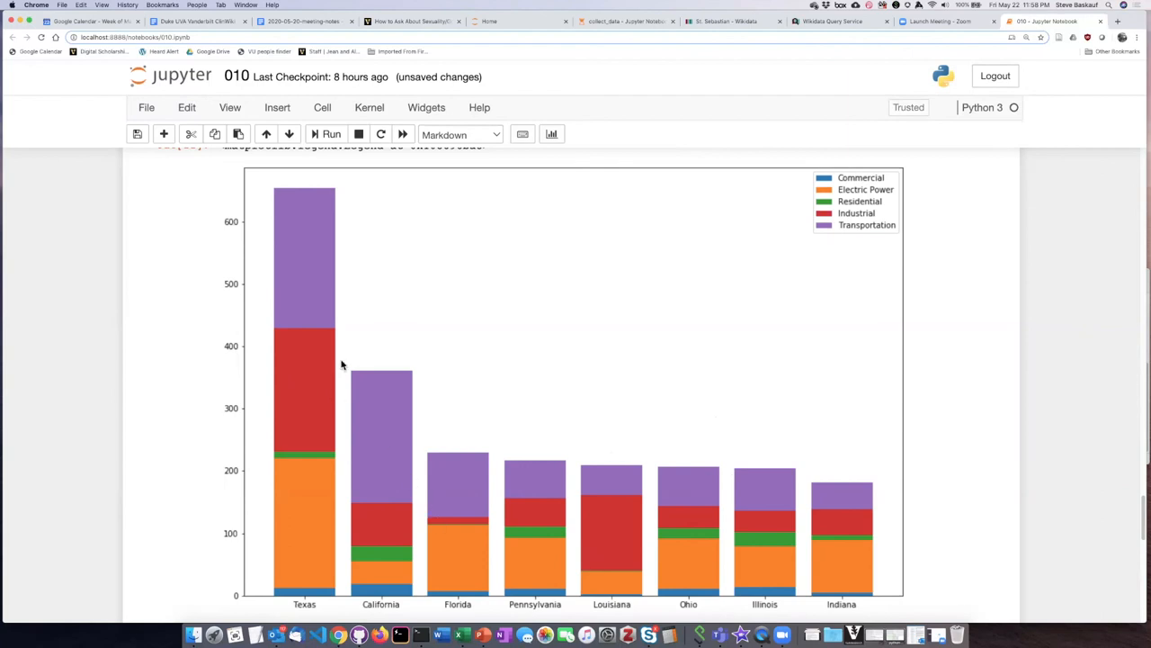
mouse_move(378, 490)
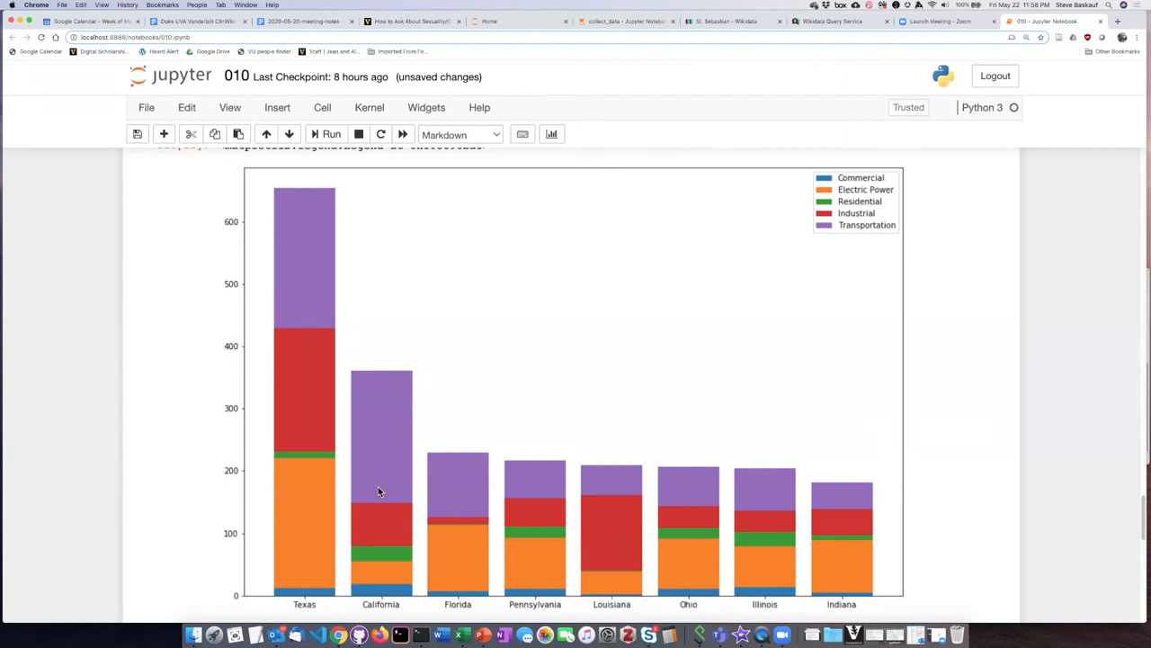
mouse_move(881, 252)
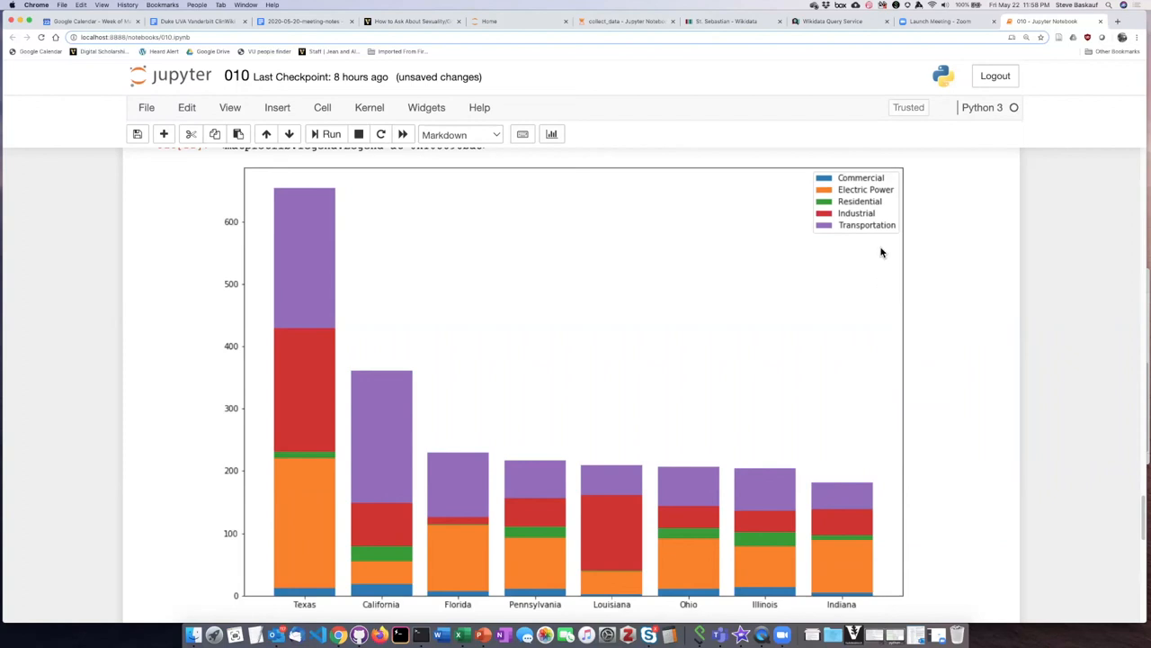
mouse_move(866, 225)
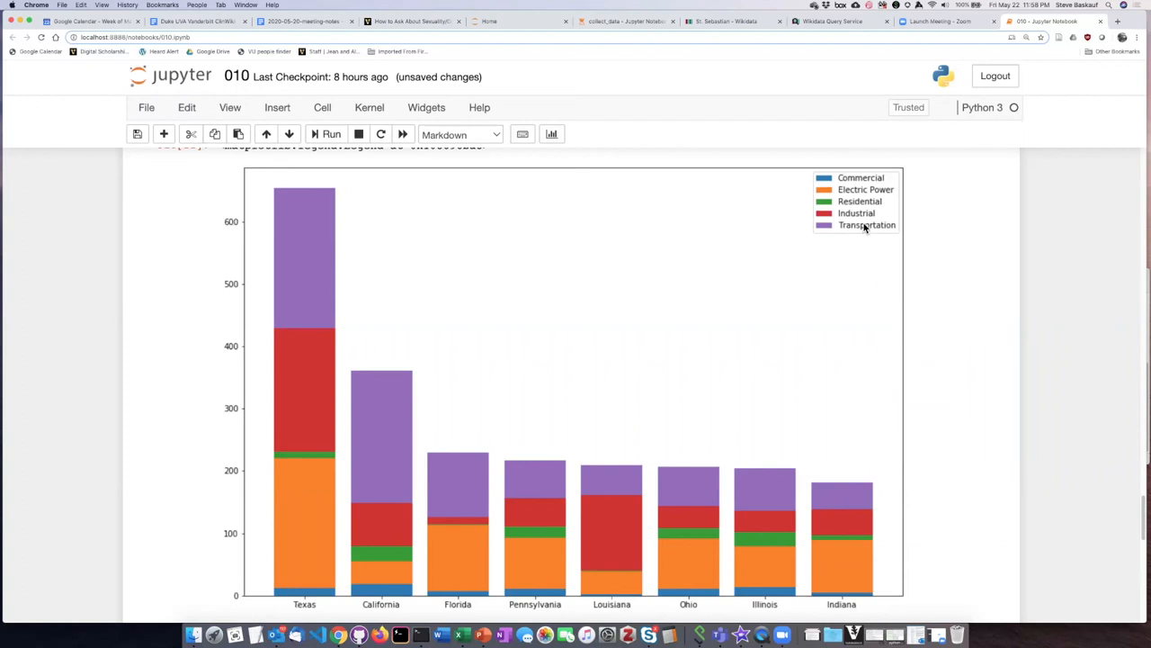
mouse_move(317, 496)
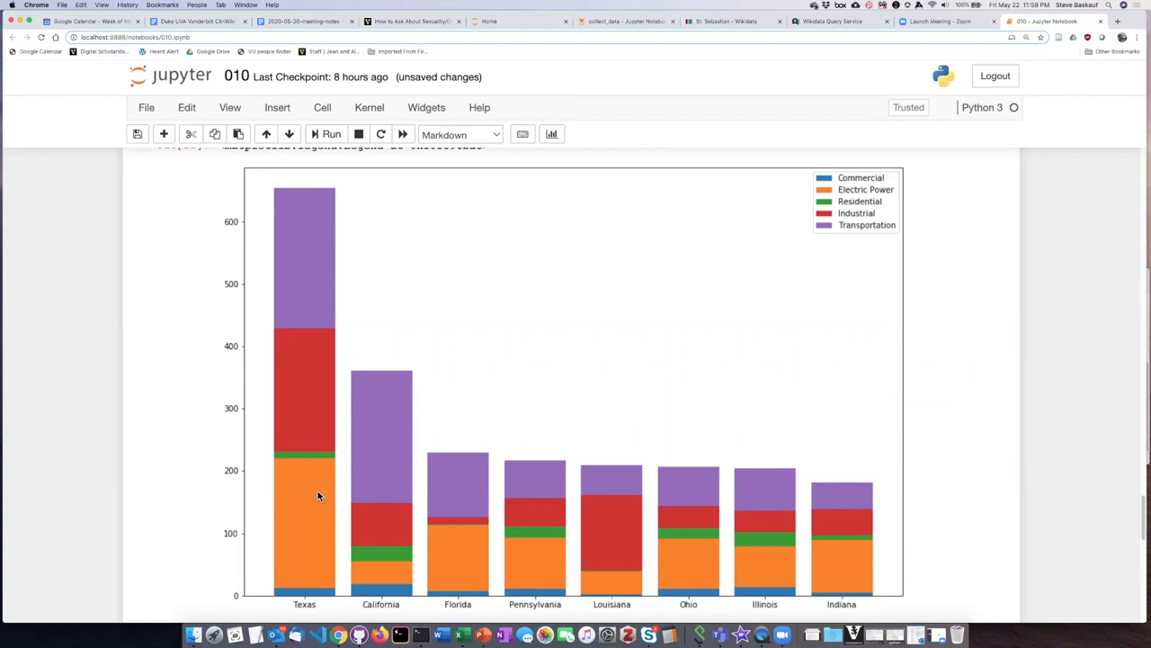
mouse_move(284, 376)
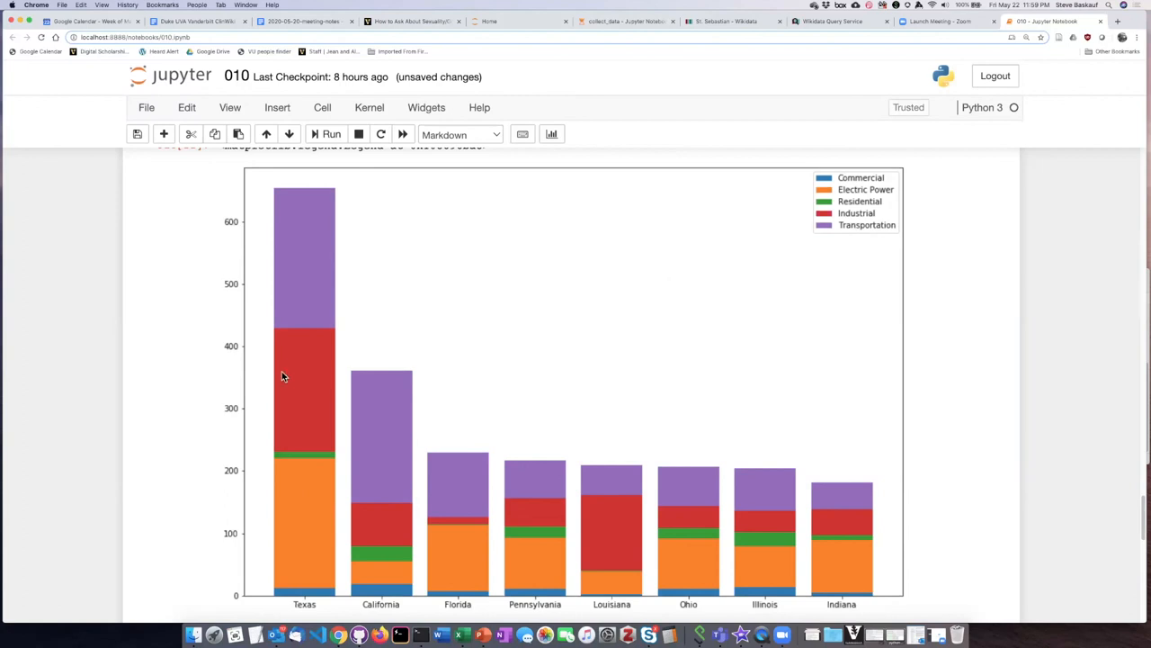
mouse_move(358, 332)
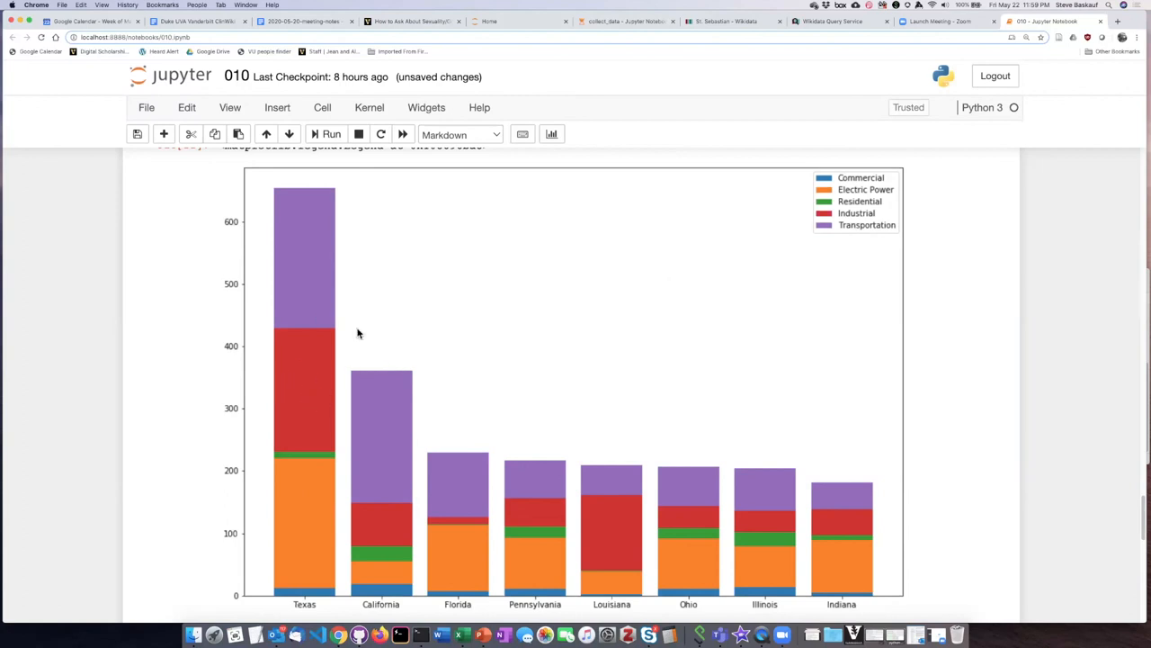
mouse_move(436, 525)
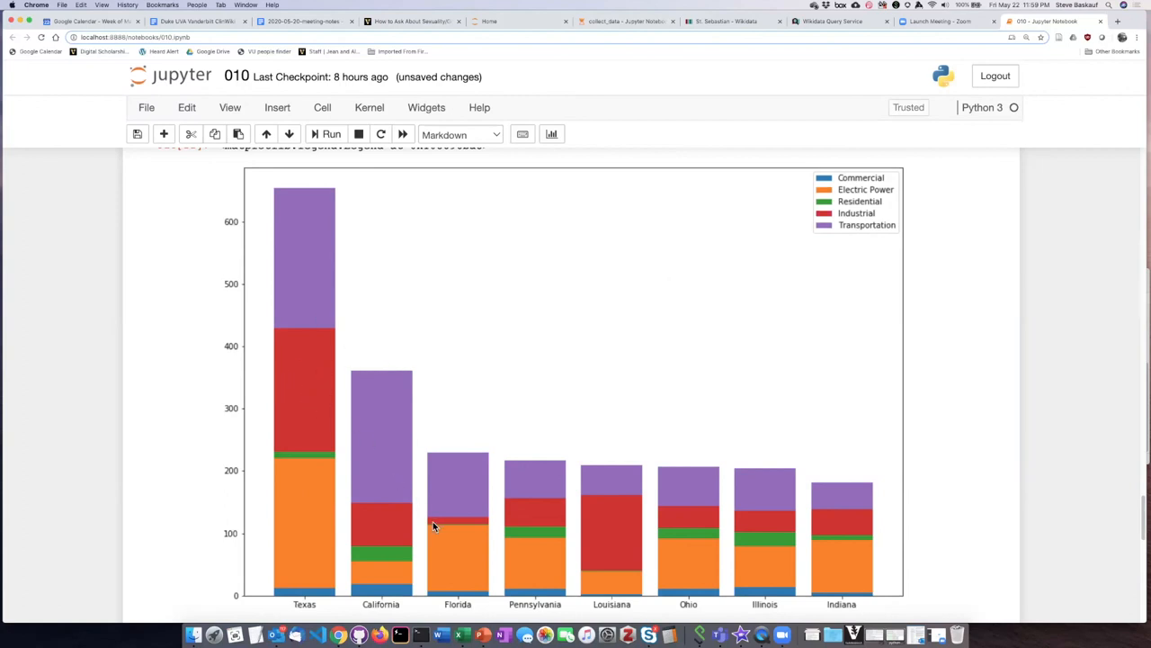
mouse_move(590, 562)
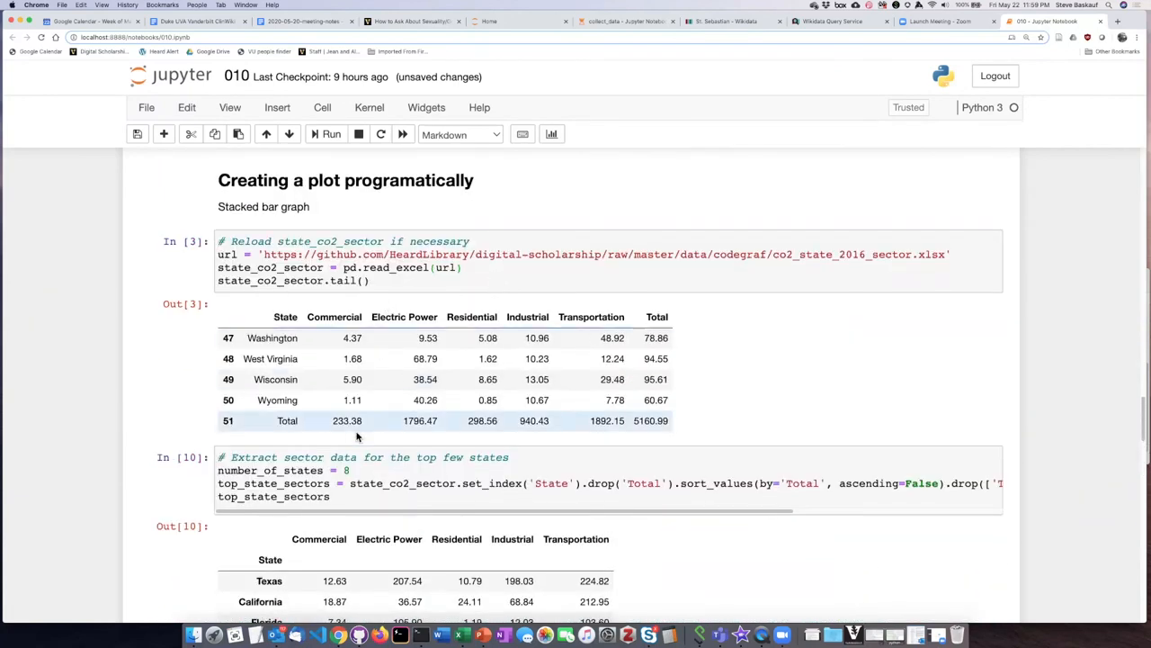
Set number_of_states to 51 and rerun the table and chart cells for every state through DC.
click(360, 471)
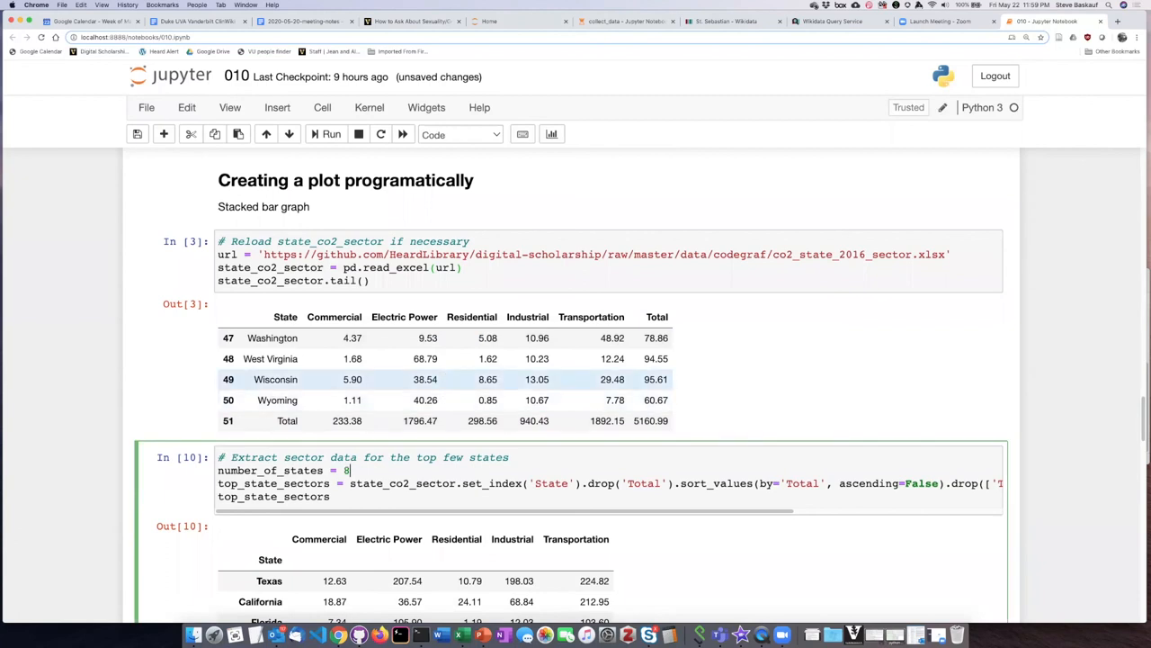
text(1)
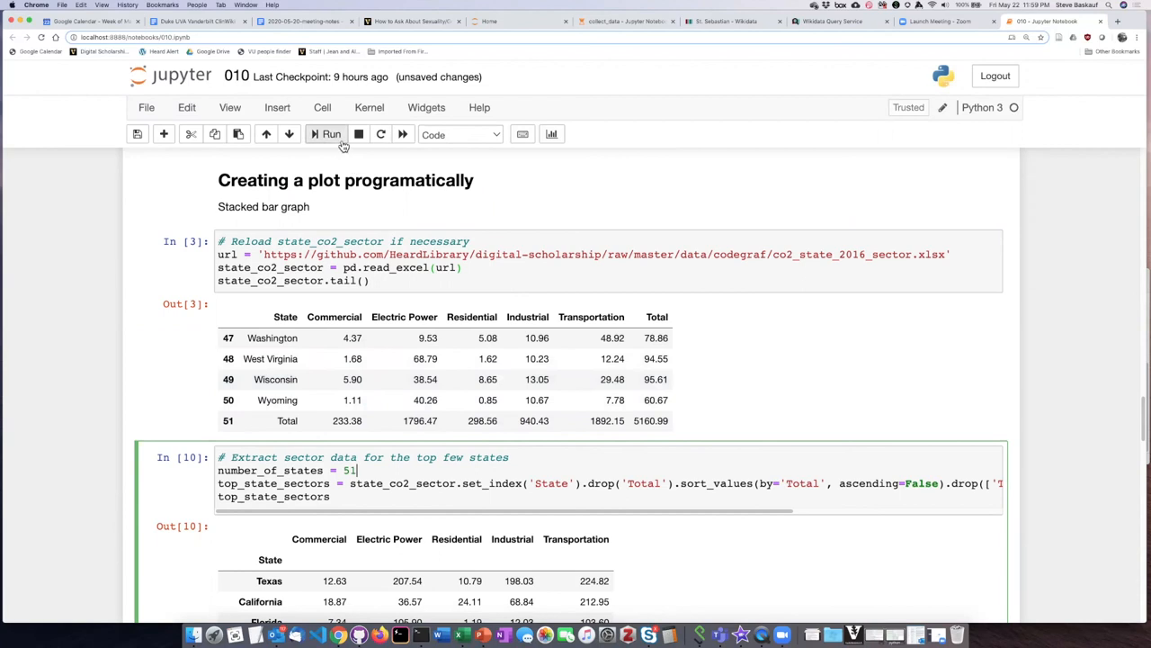
mouse_move(324, 148)
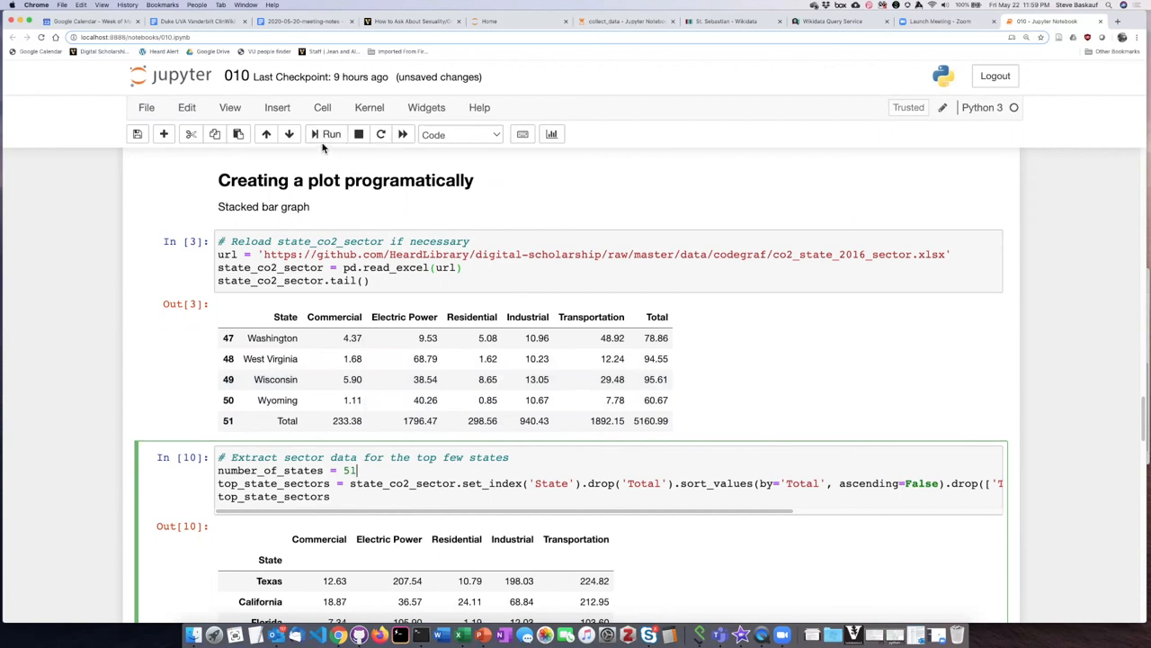
scroll(down, 3)
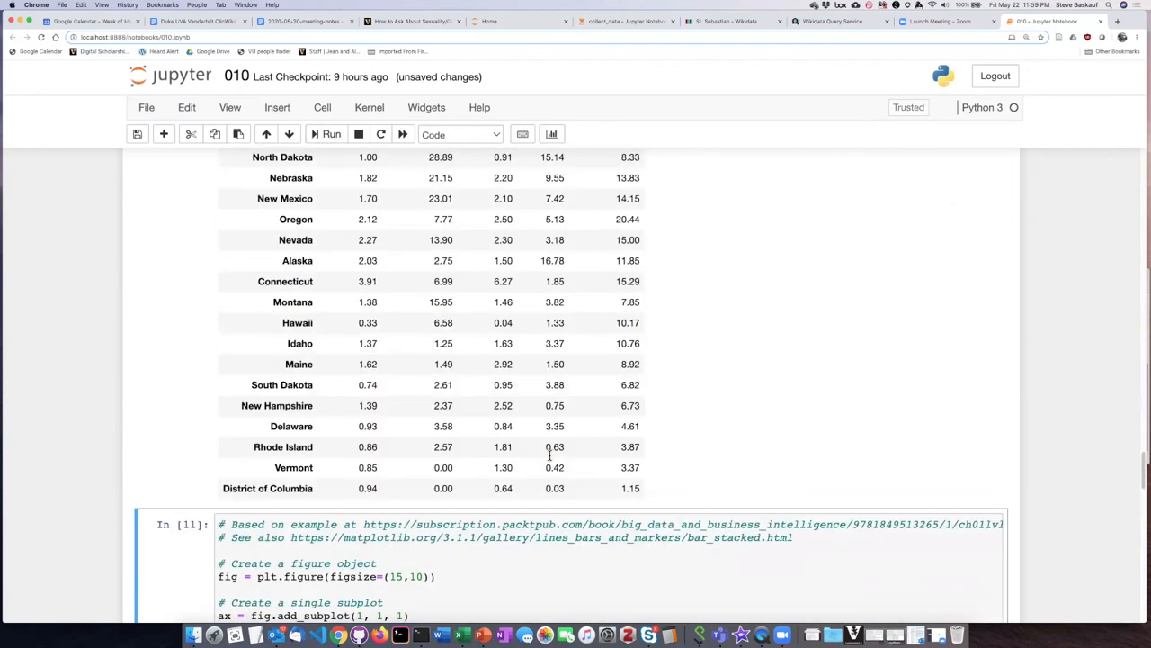
scroll(down, 3)
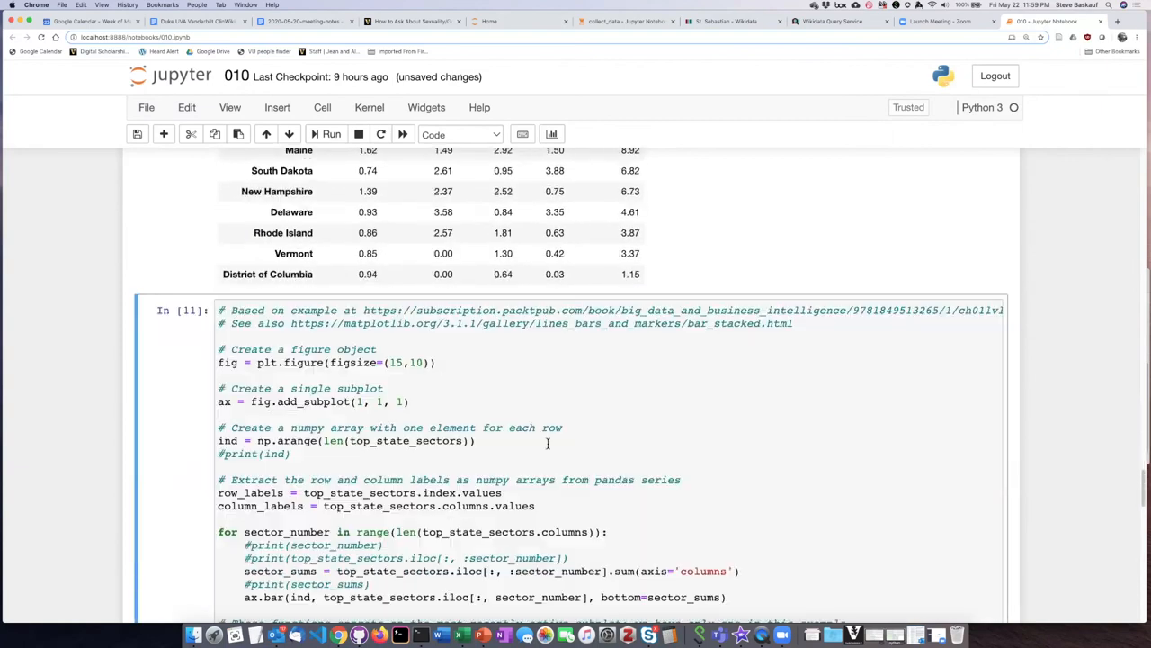
click(331, 133)
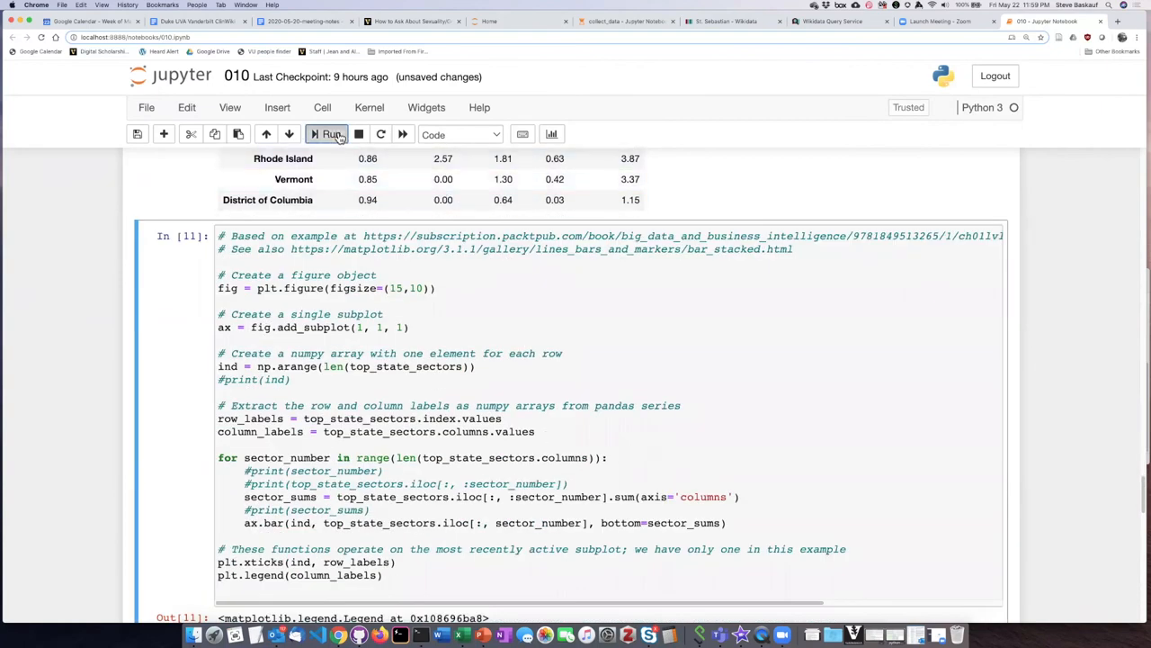
click(331, 133)
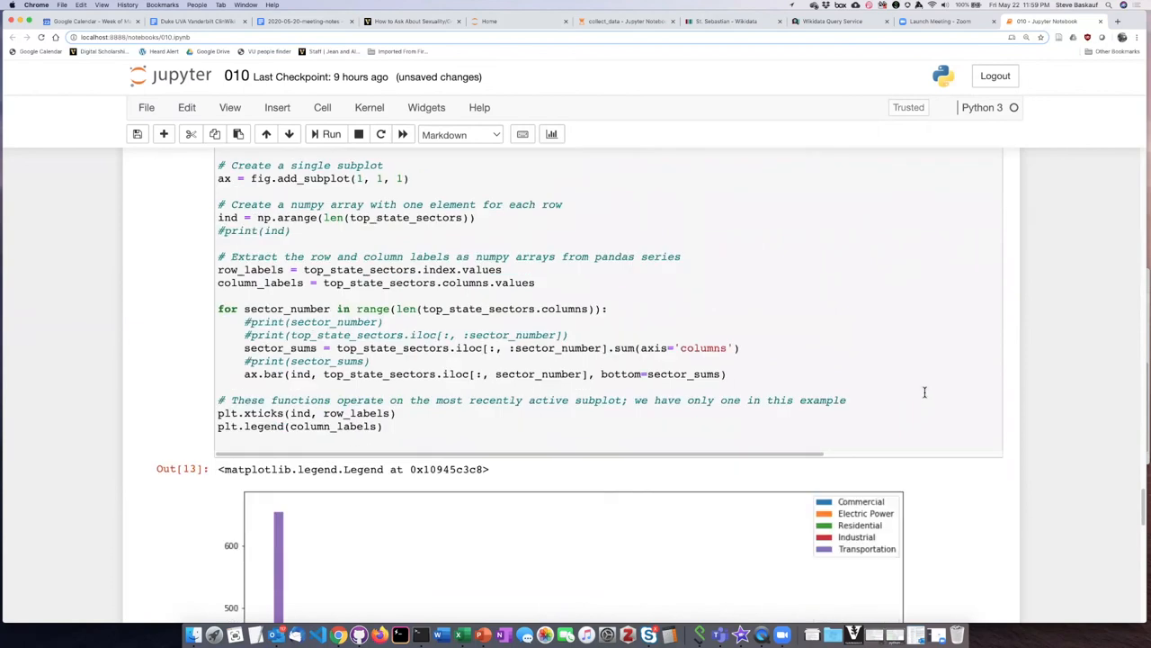
scroll(down, 3)
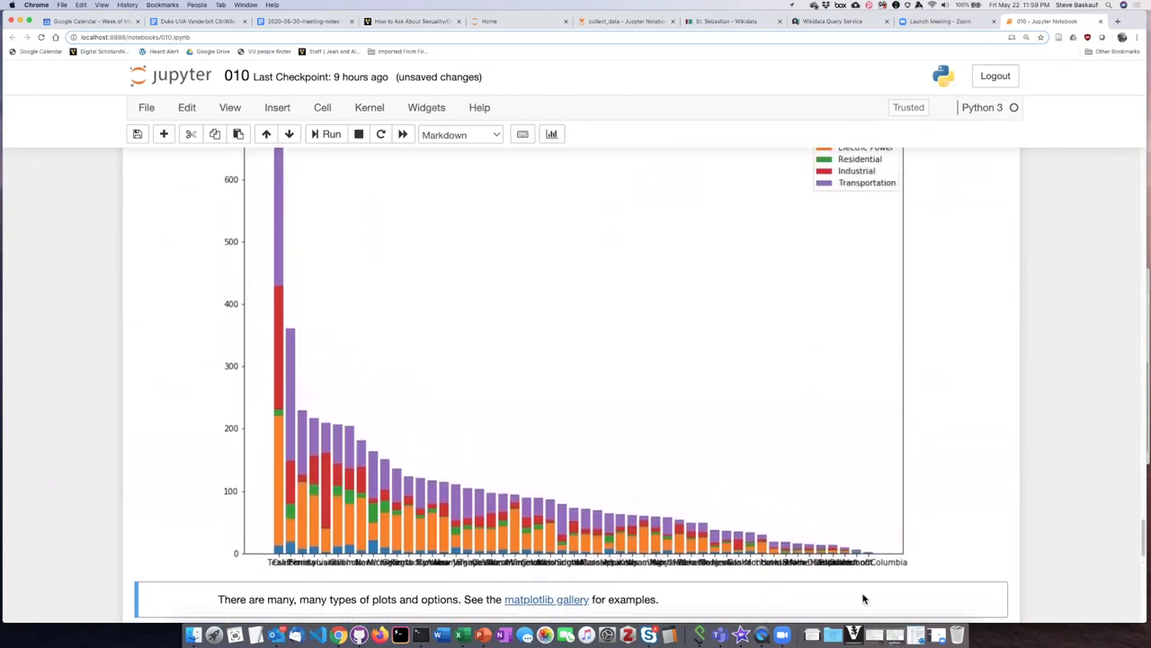
mouse_move(346, 387)
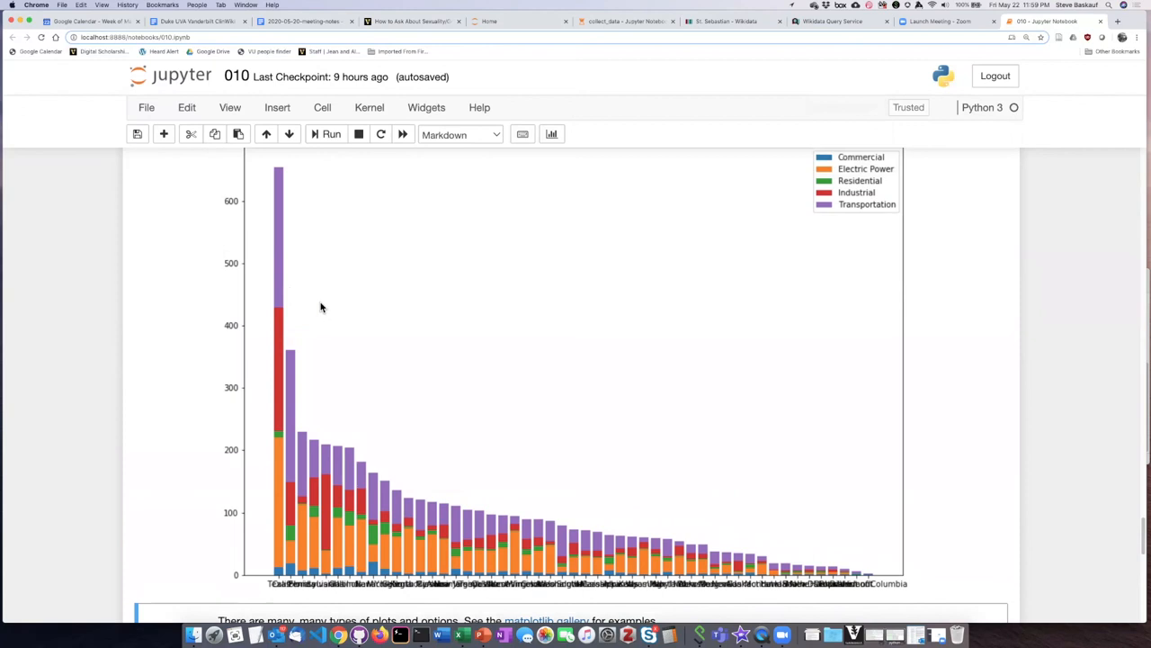
mouse_move(500, 434)
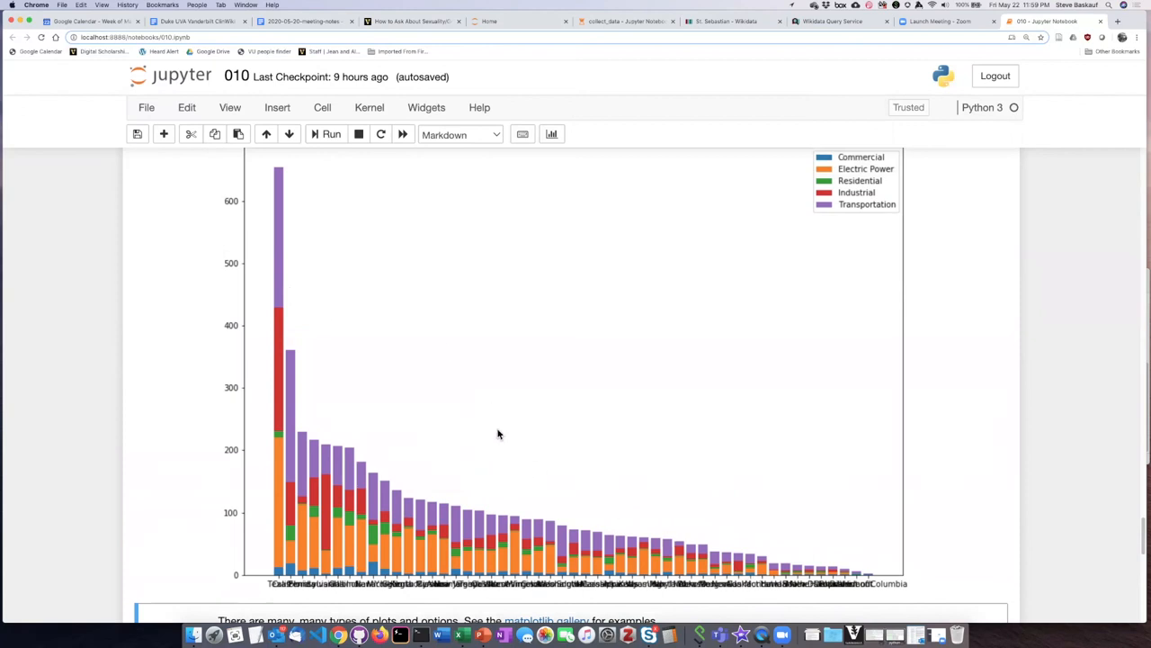
mouse_move(305, 267)
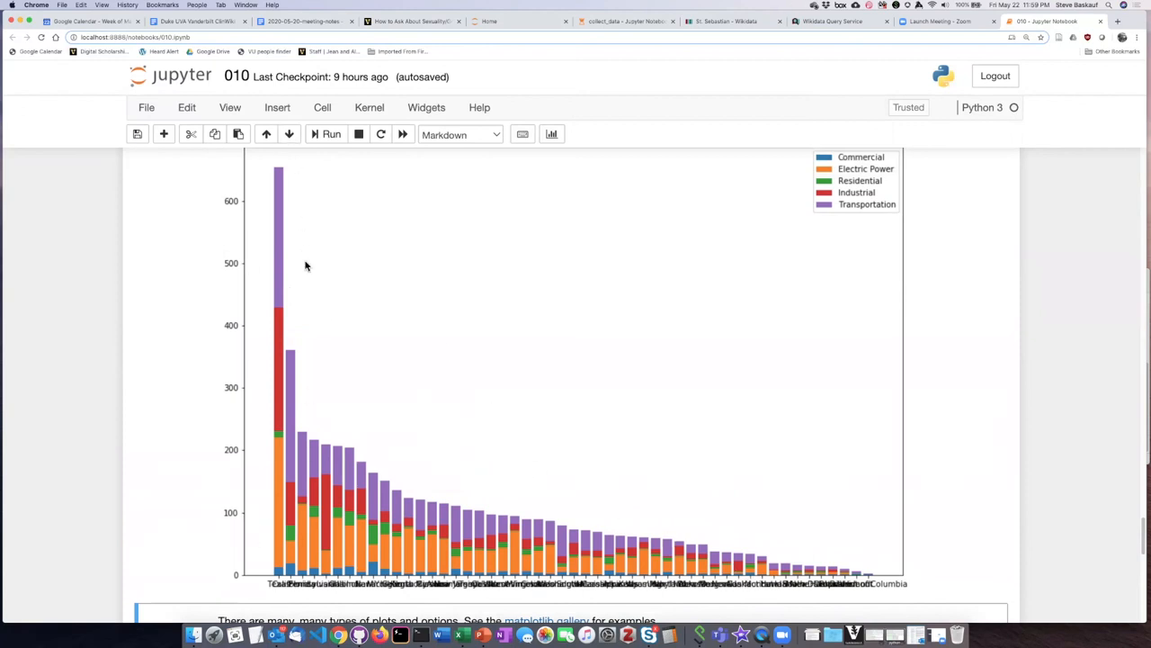
mouse_move(289, 547)
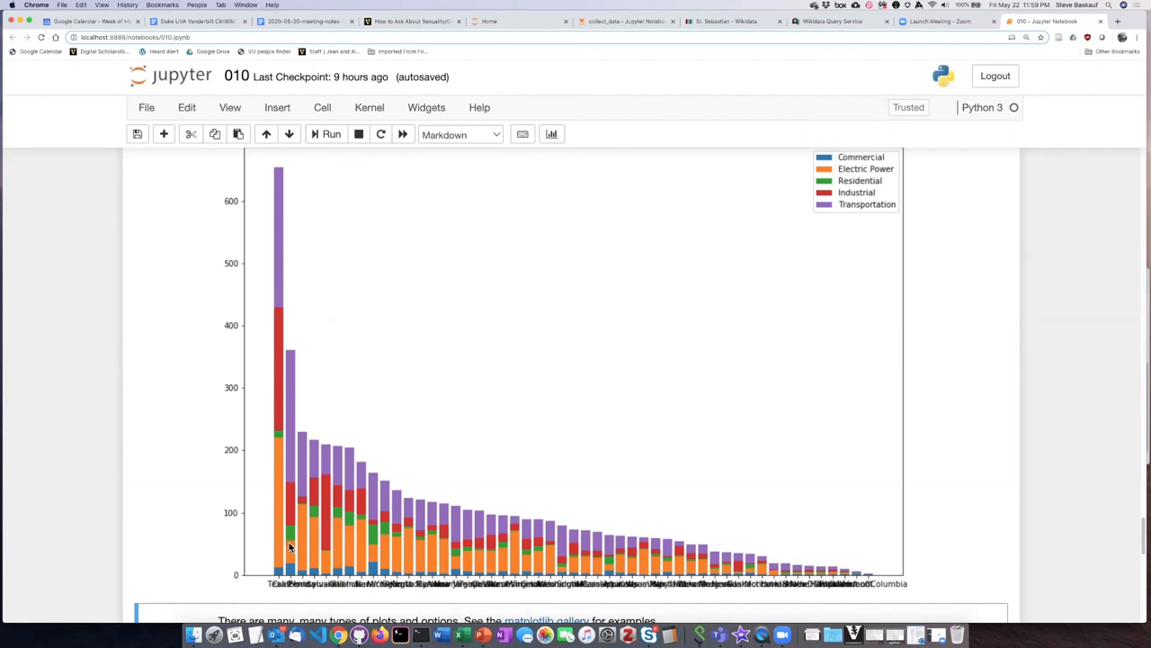
mouse_move(302, 425)
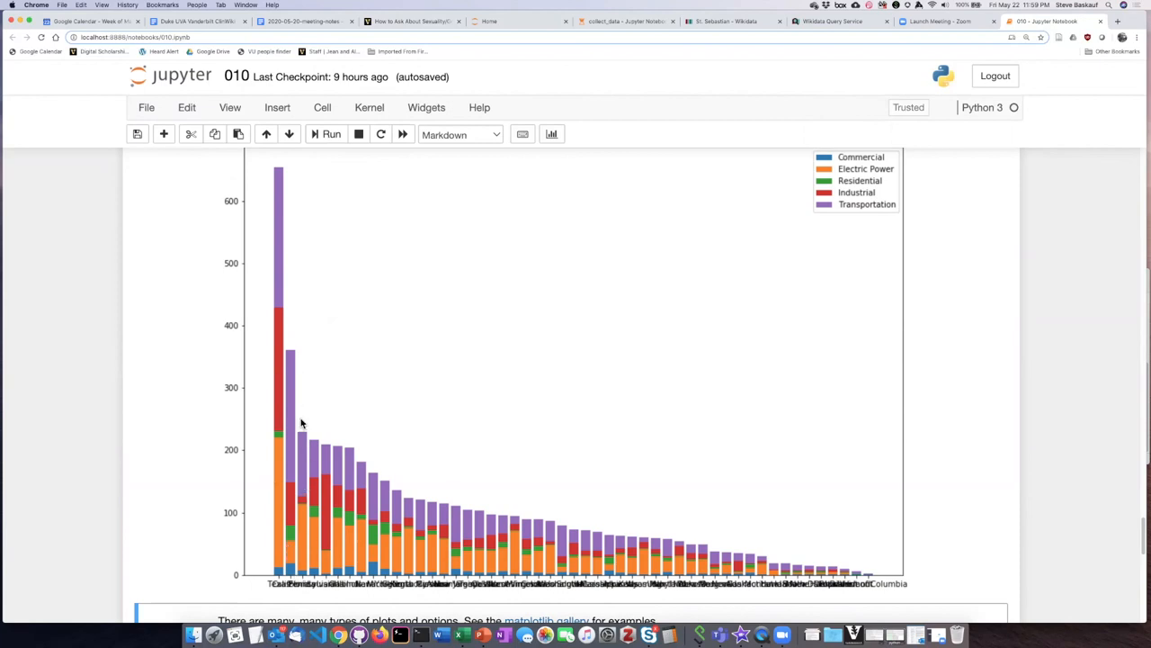
mouse_move(313, 499)
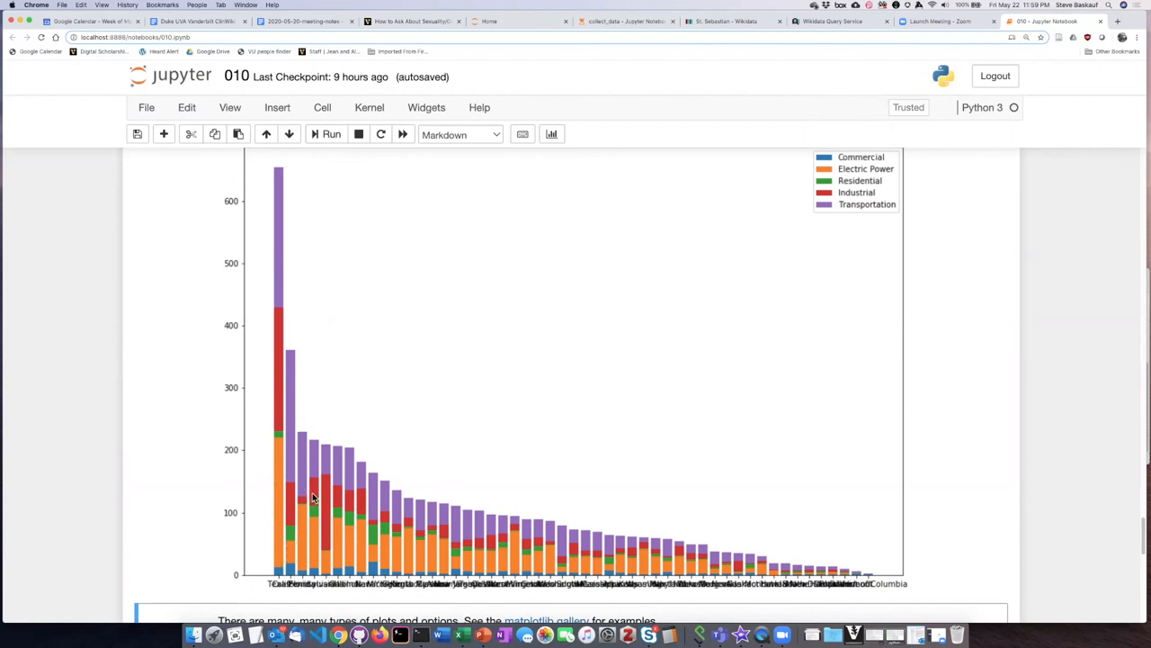
mouse_move(500, 538)
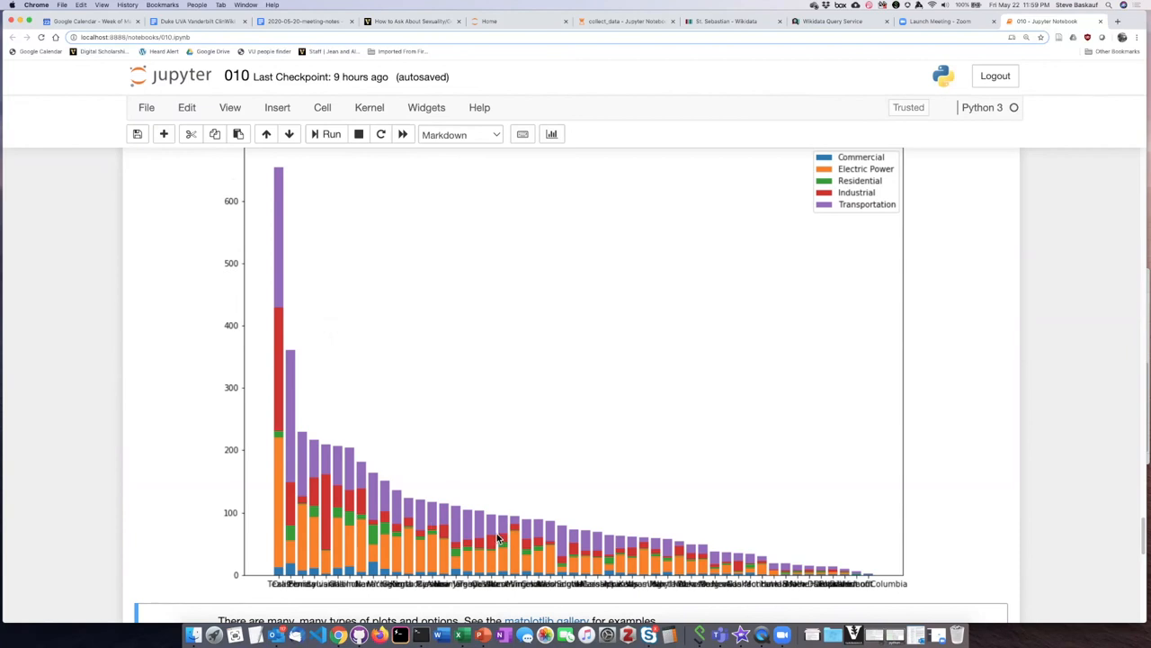
mouse_move(681, 543)
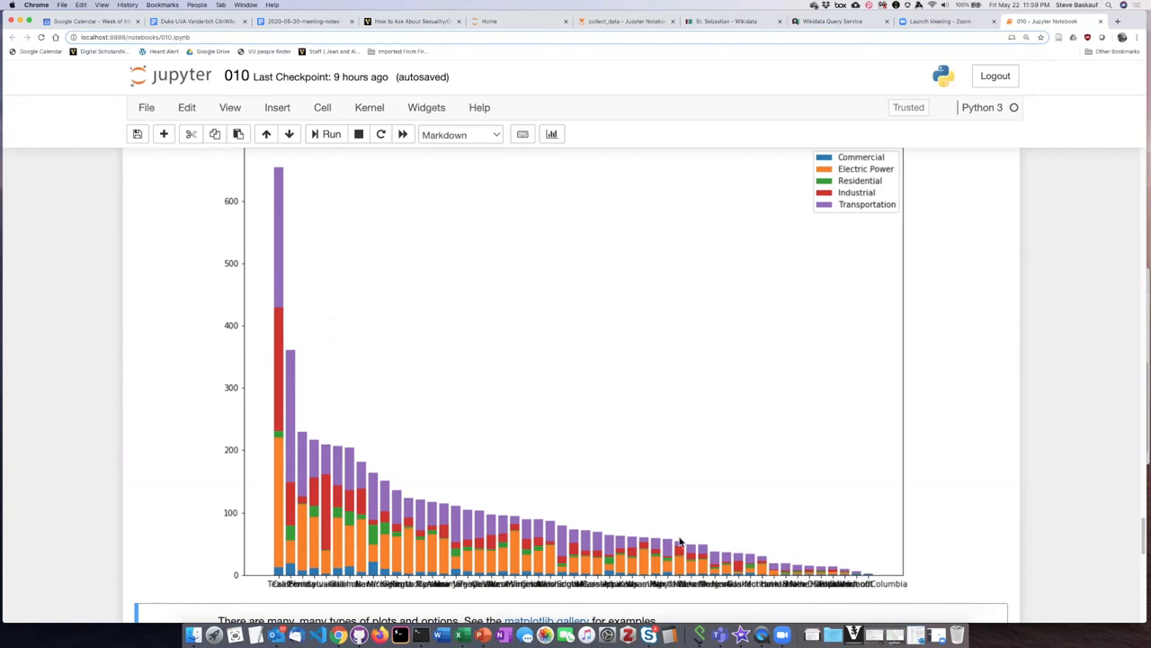
mouse_move(601, 428)
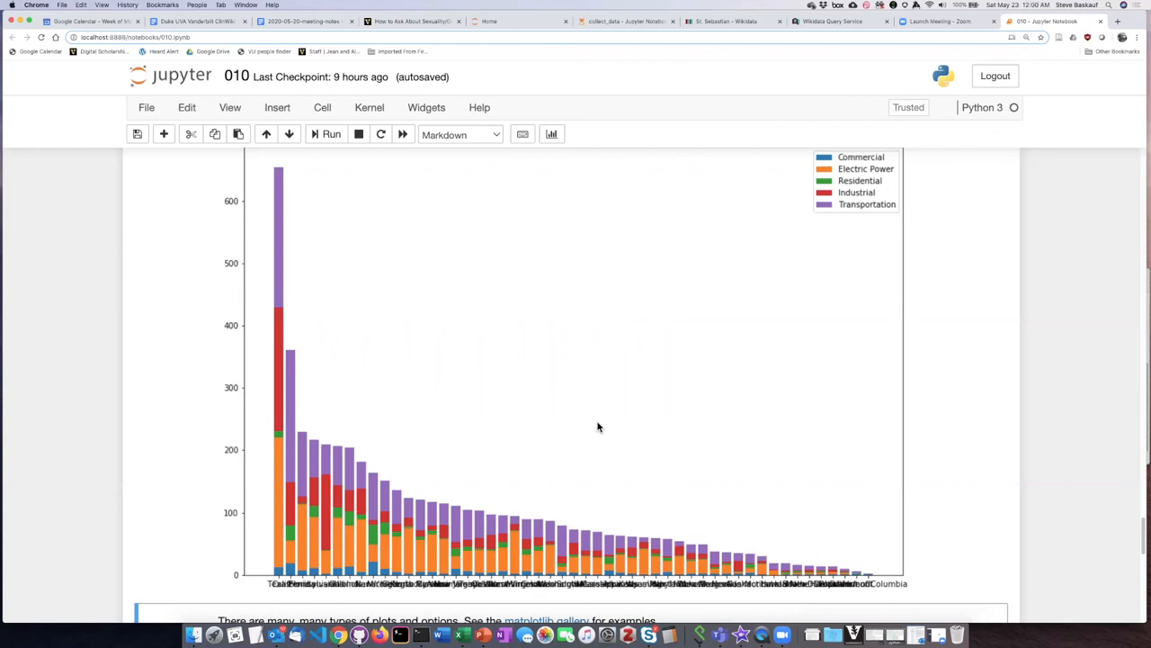
mouse_move(349, 317)
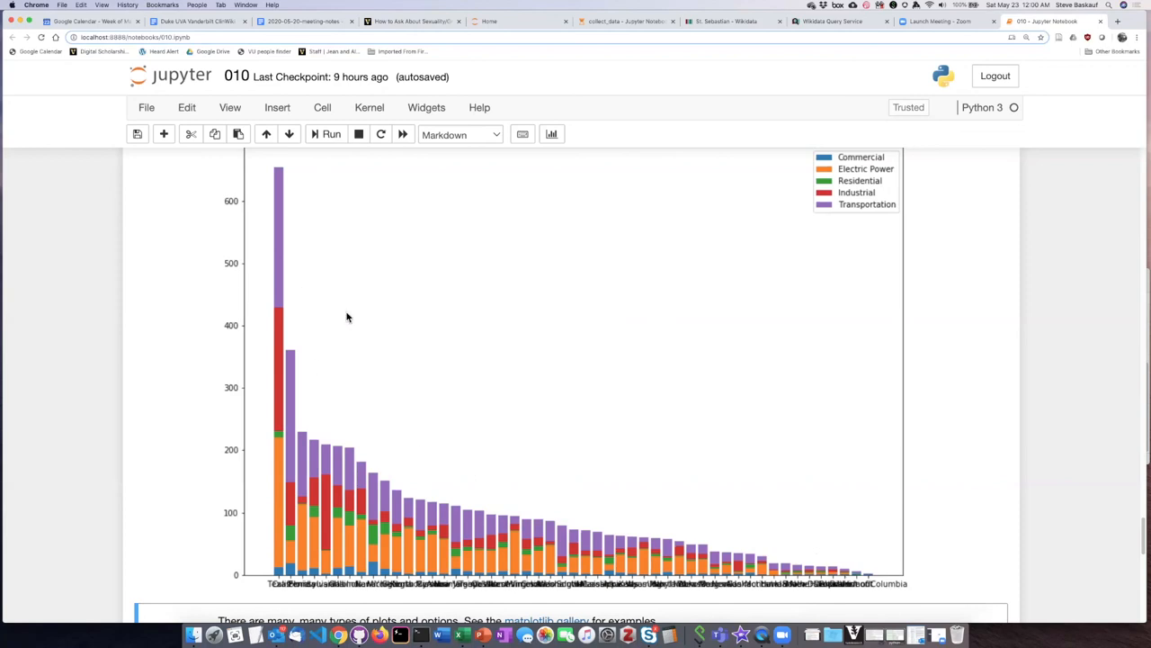
mouse_move(349, 605)
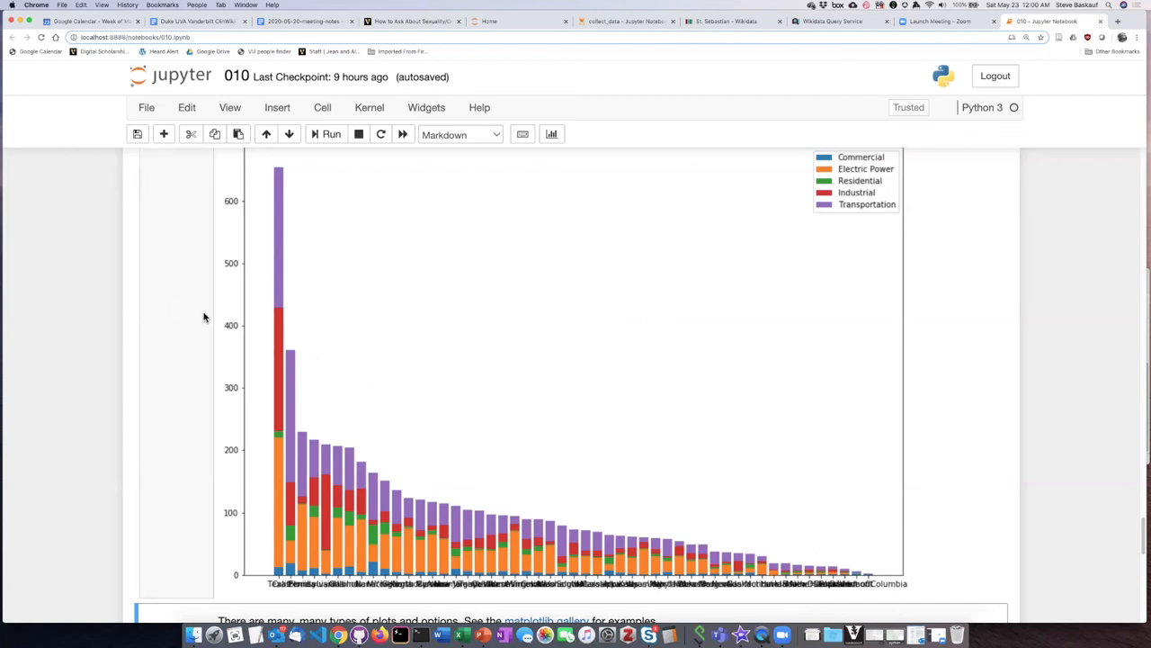
mouse_move(182, 203)
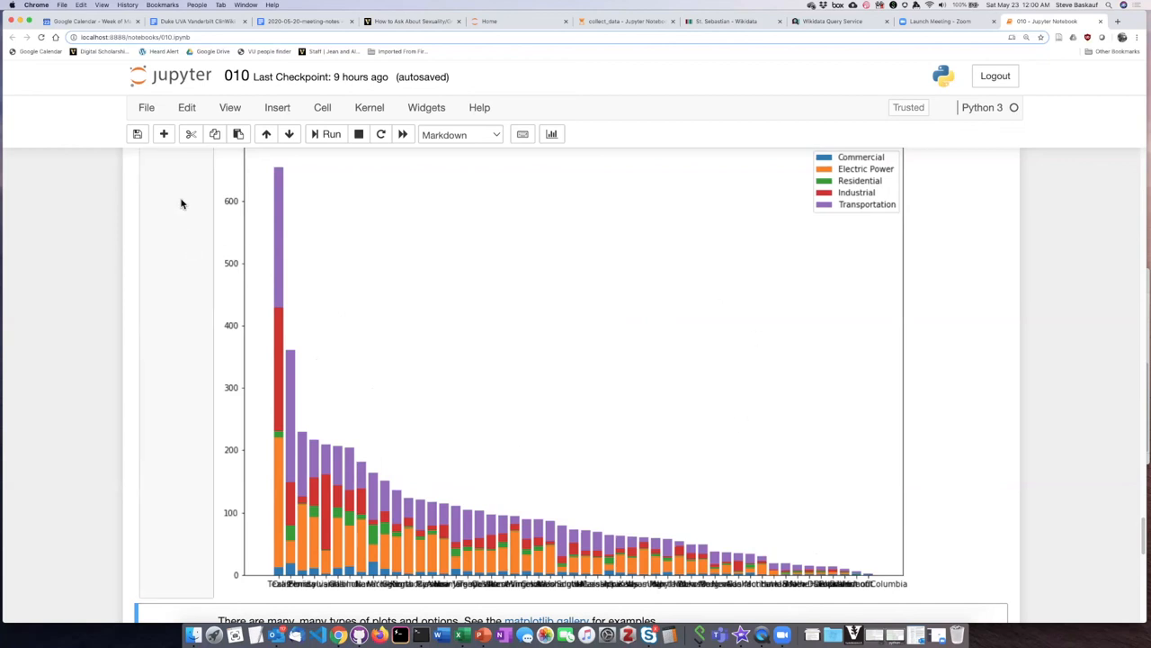
mouse_move(868, 513)
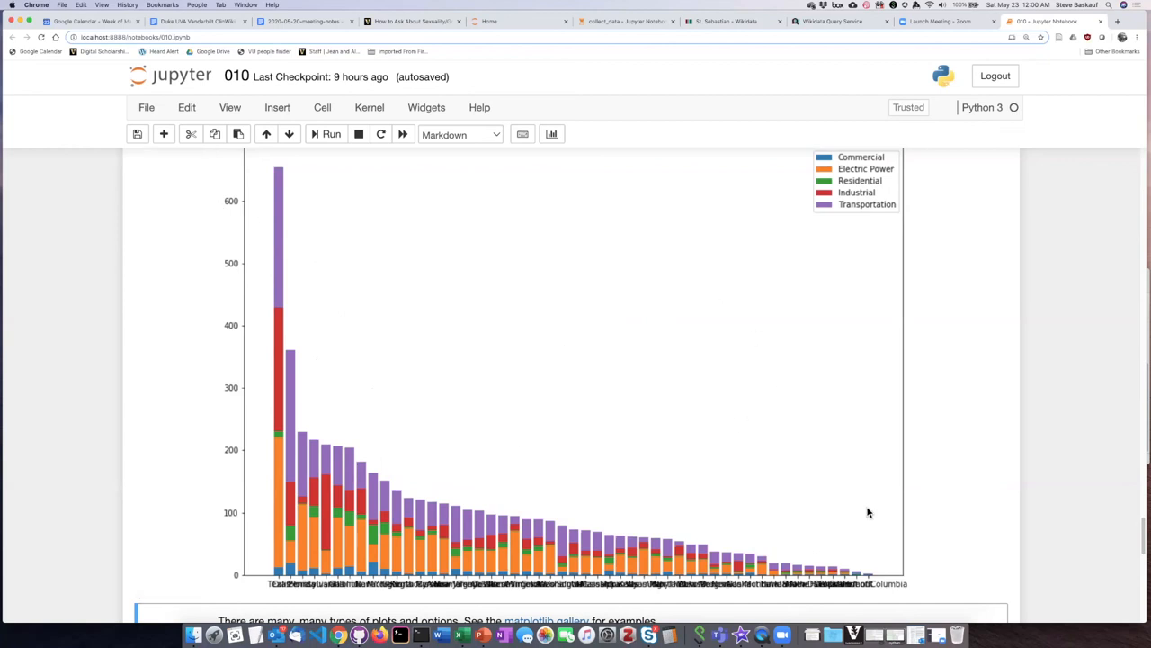